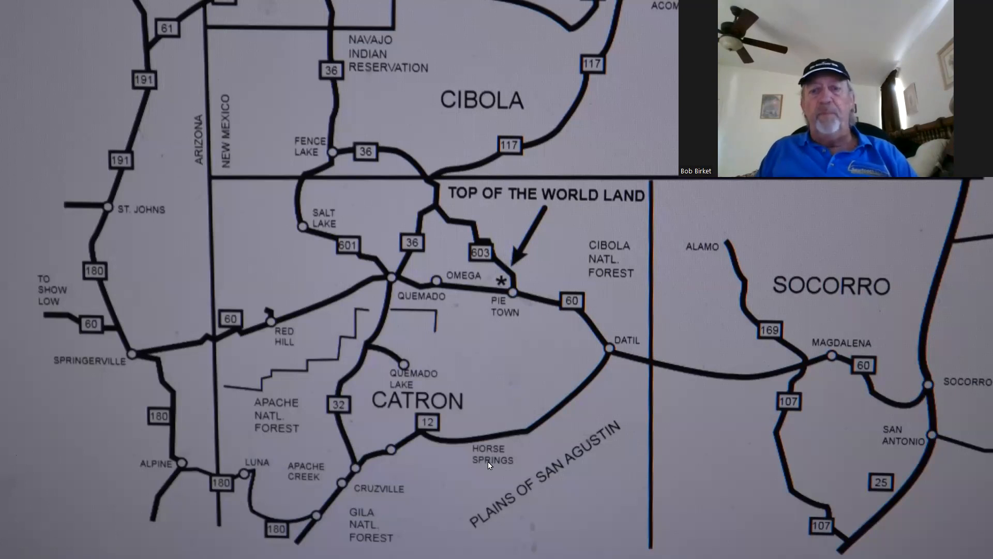
{"action": "mouse_move", "coordinate": [470, 458]}
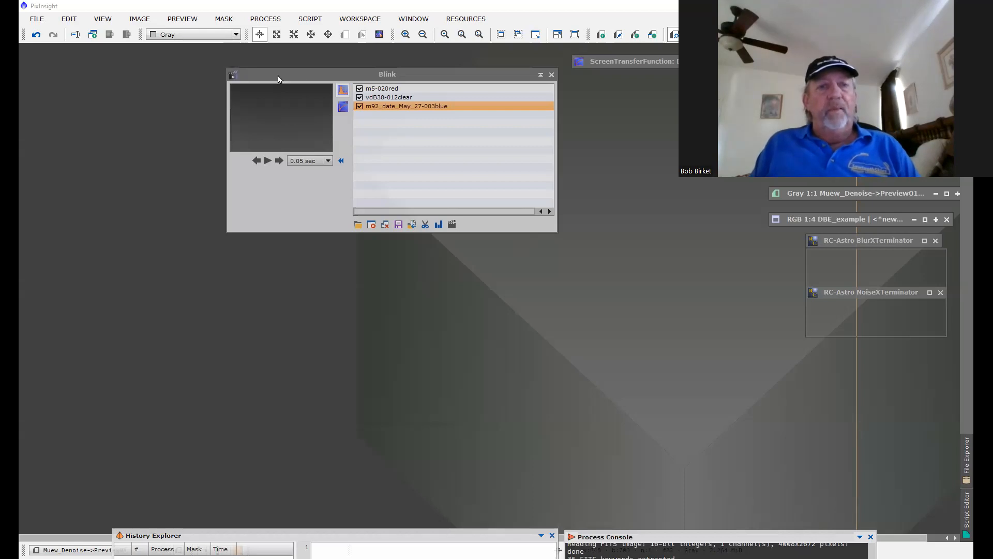
{"action": "mouse_move", "coordinate": [226, 69]}
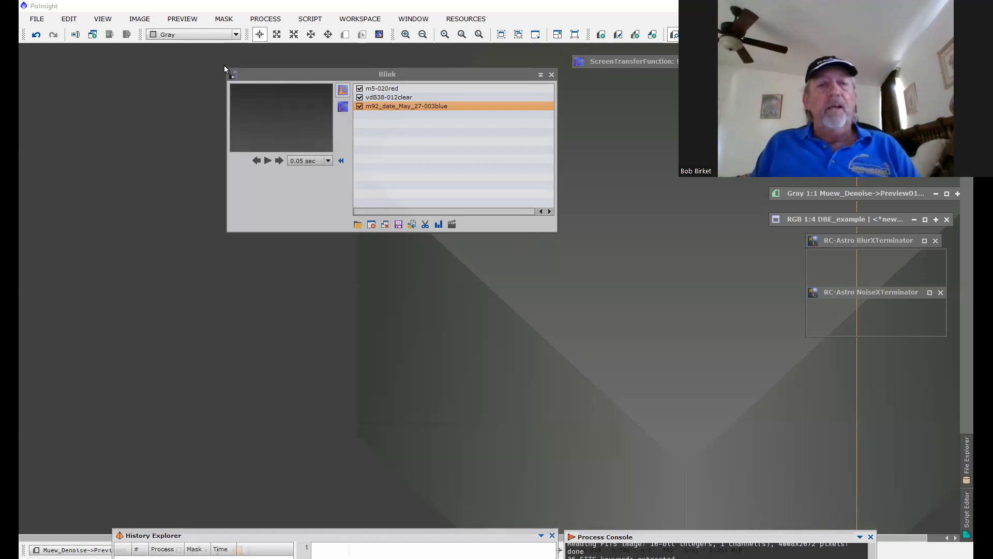
Step: Drag the Blink panel further left by its title bar
{"action": "left_click_drag", "start_coordinate": [386, 75], "coordinate": [303, 68]}
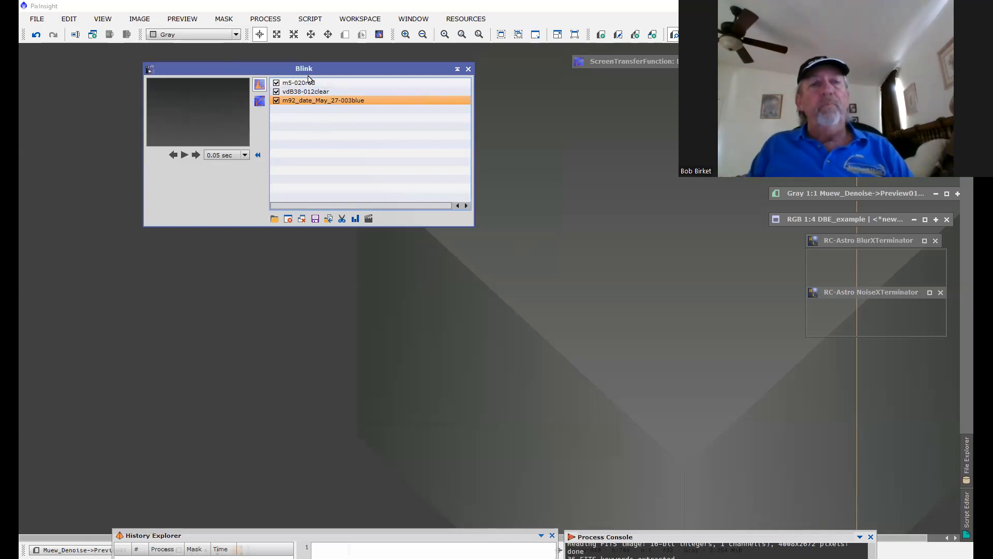
Step: Display the m5-020red frame in the blink view, then switch to another loaded frame
{"action": "left_click", "coordinate": [297, 83]}
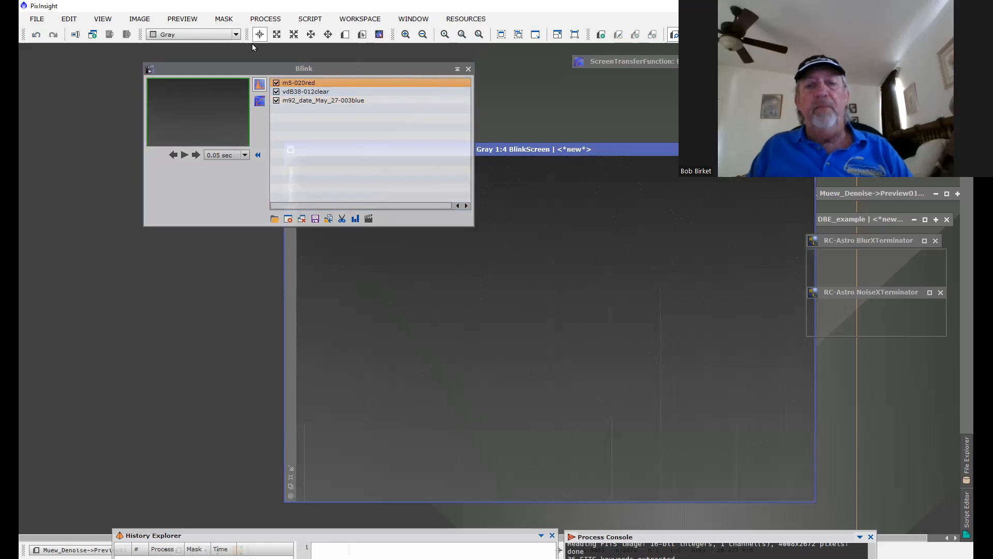
{"action": "mouse_move", "coordinate": [210, 75]}
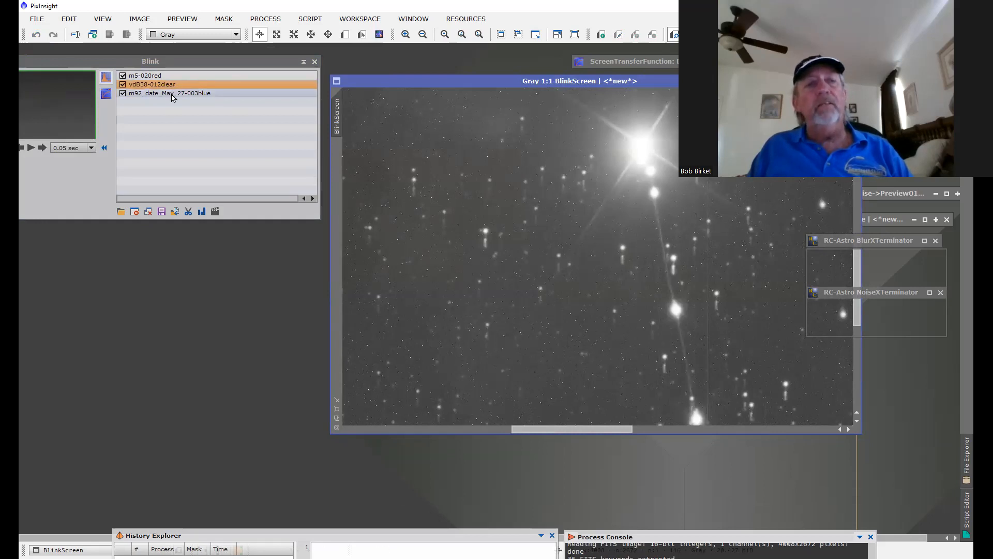
{"action": "left_click", "coordinate": [170, 93]}
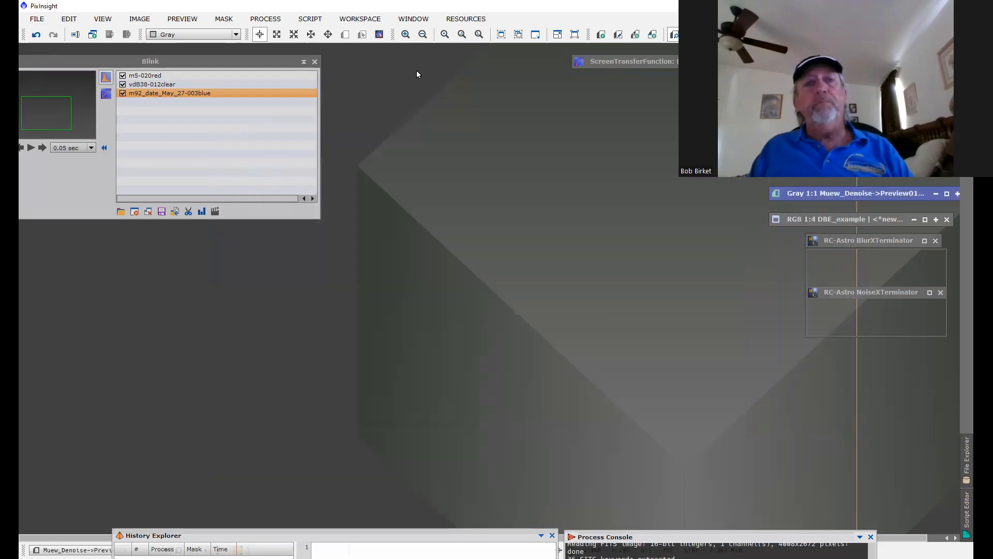
{"action": "mouse_move", "coordinate": [215, 67]}
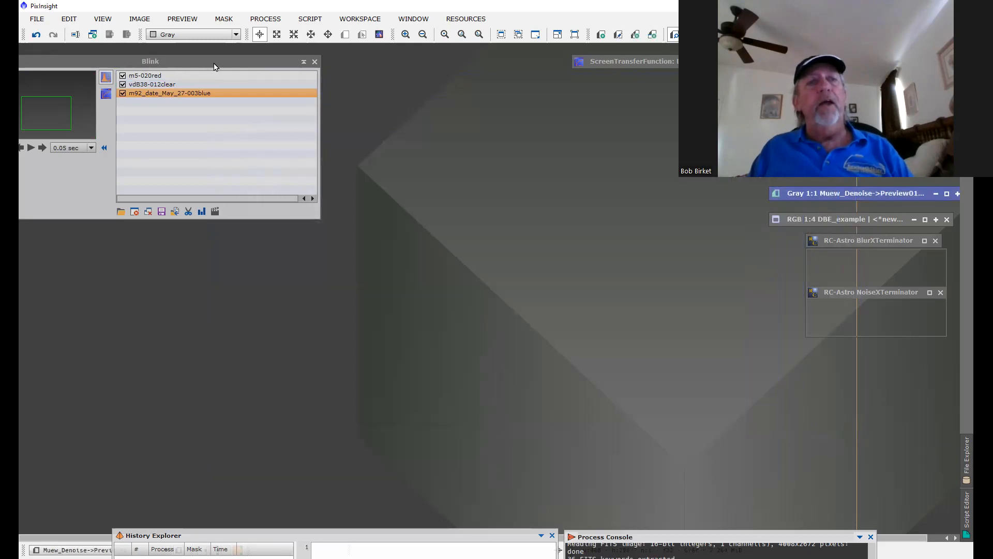
Step: Re-centre the Blink panel and cancel the Select Output Directory dialog for moving files
{"action": "left_click_drag", "start_coordinate": [168, 61], "coordinate": [335, 73]}
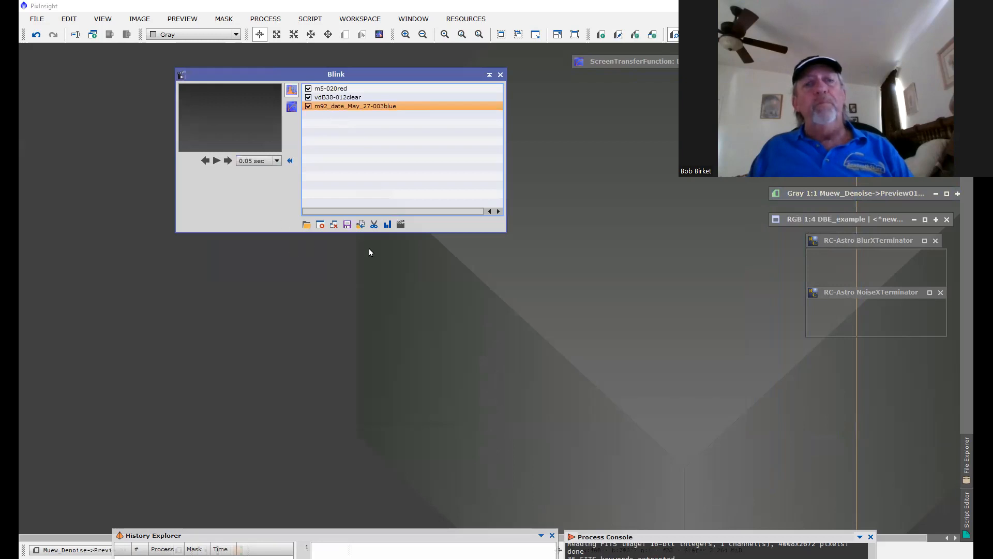
{"action": "mouse_move", "coordinate": [358, 233]}
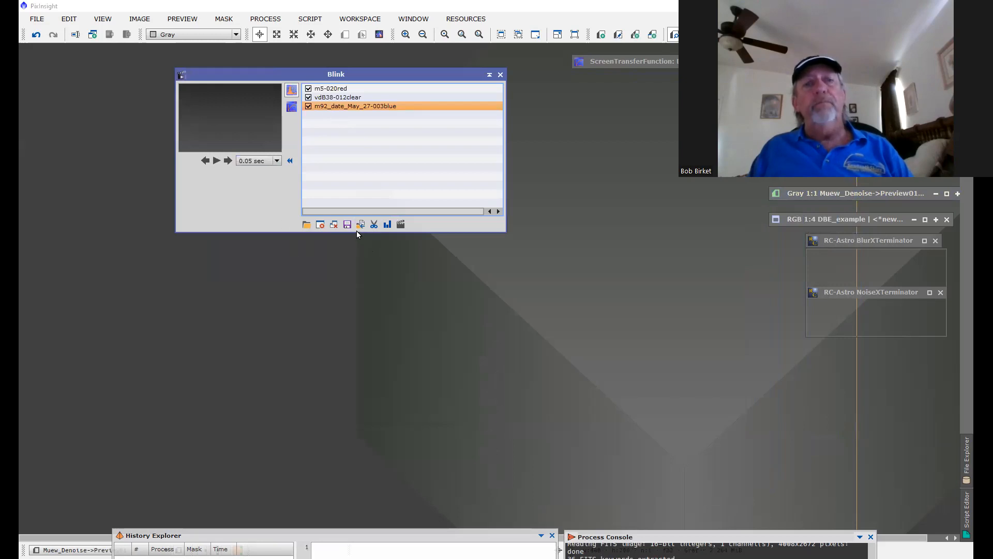
{"action": "mouse_move", "coordinate": [360, 225]}
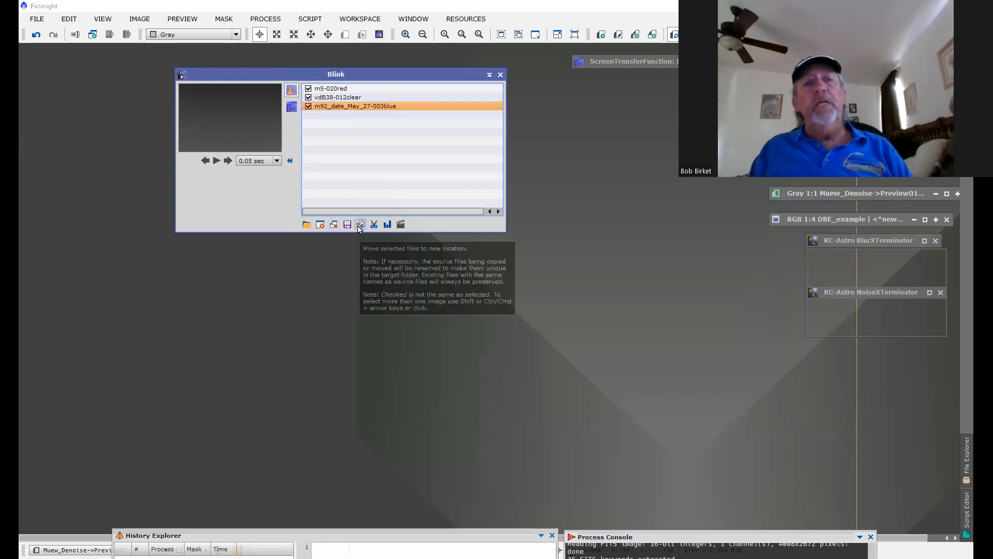
{"action": "mouse_move", "coordinate": [171, 106]}
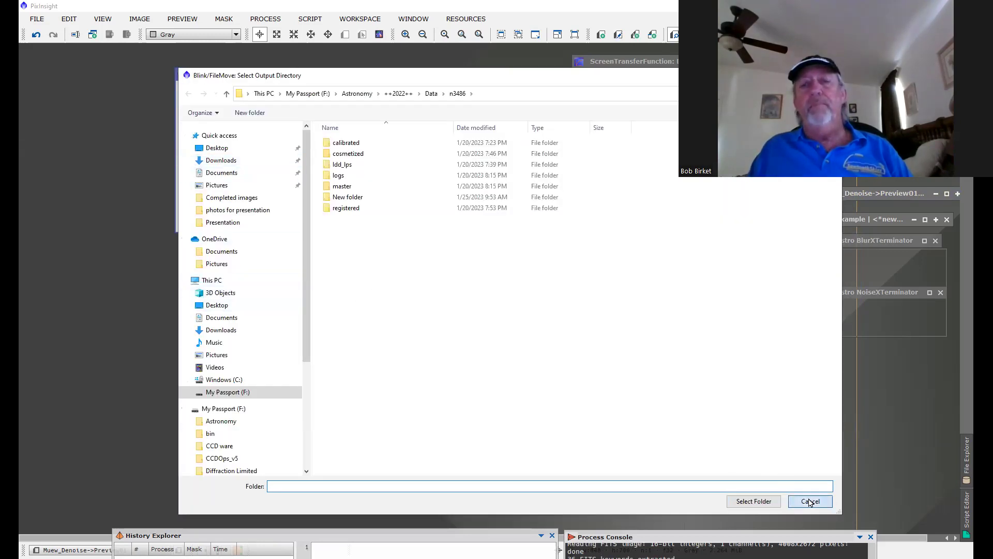
{"action": "left_click", "coordinate": [810, 500]}
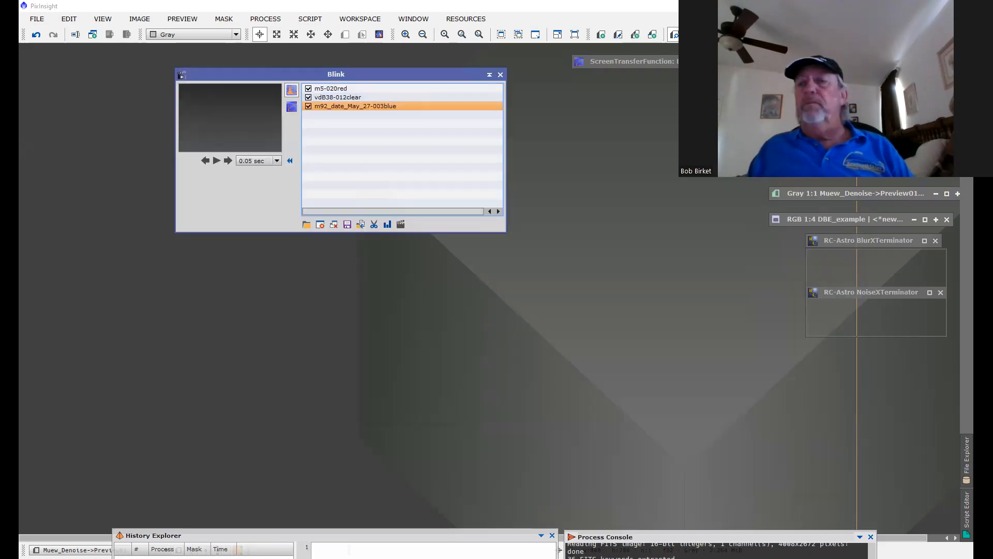
{"action": "mouse_move", "coordinate": [547, 89]}
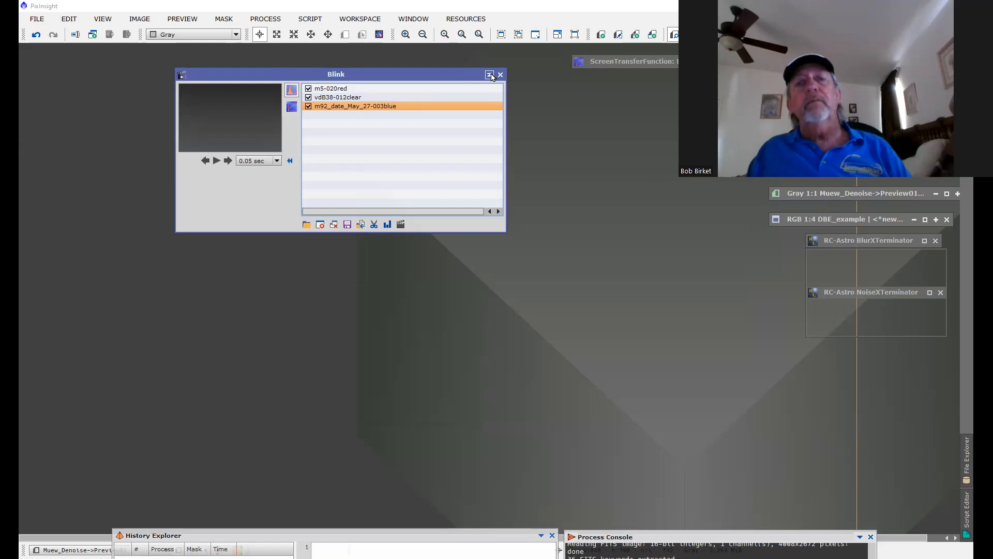
Step: Close Blink and position CosmeticCorrection to reveal its Use Defect List of columns
{"action": "left_click", "coordinate": [501, 74]}
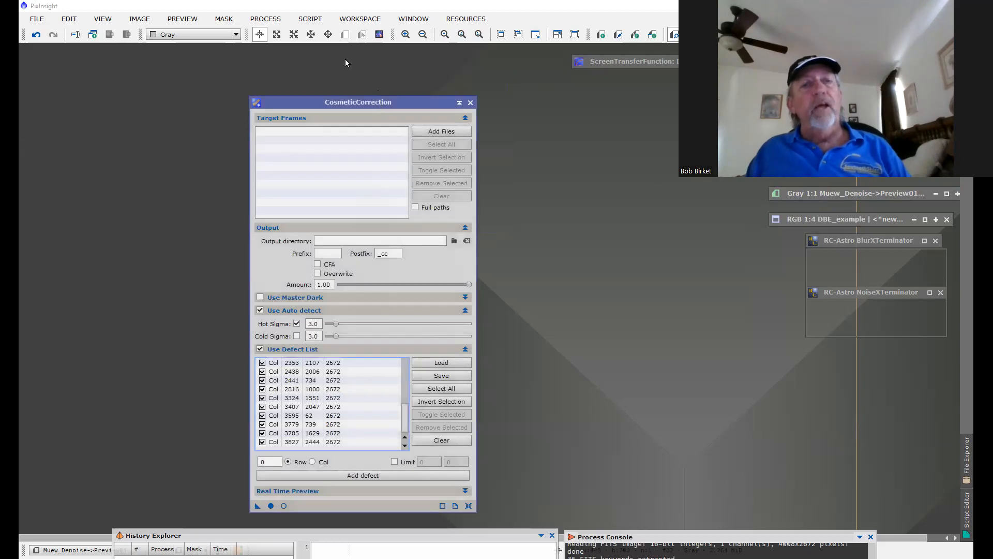
{"action": "left_click_drag", "start_coordinate": [358, 103], "coordinate": [327, 62]}
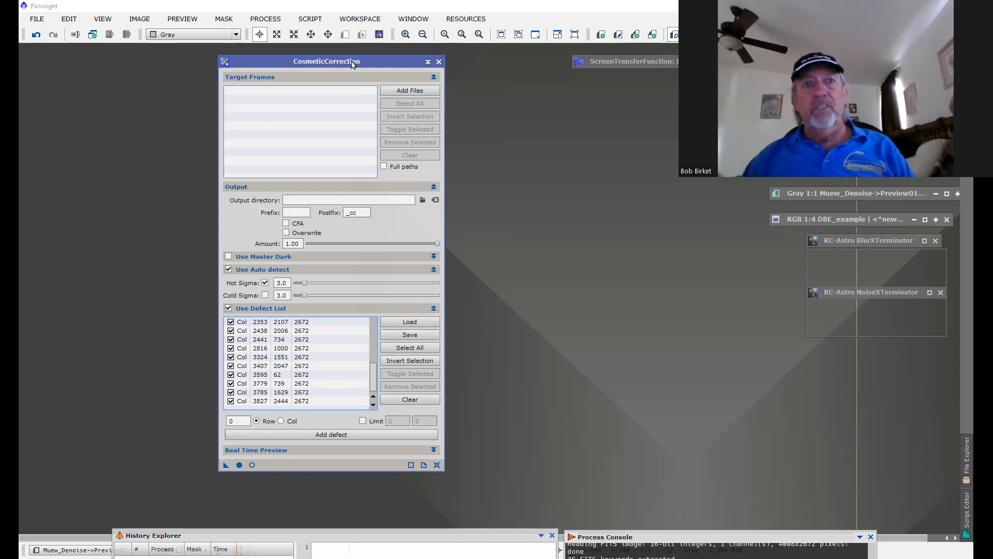
{"action": "mouse_move", "coordinate": [344, 78]}
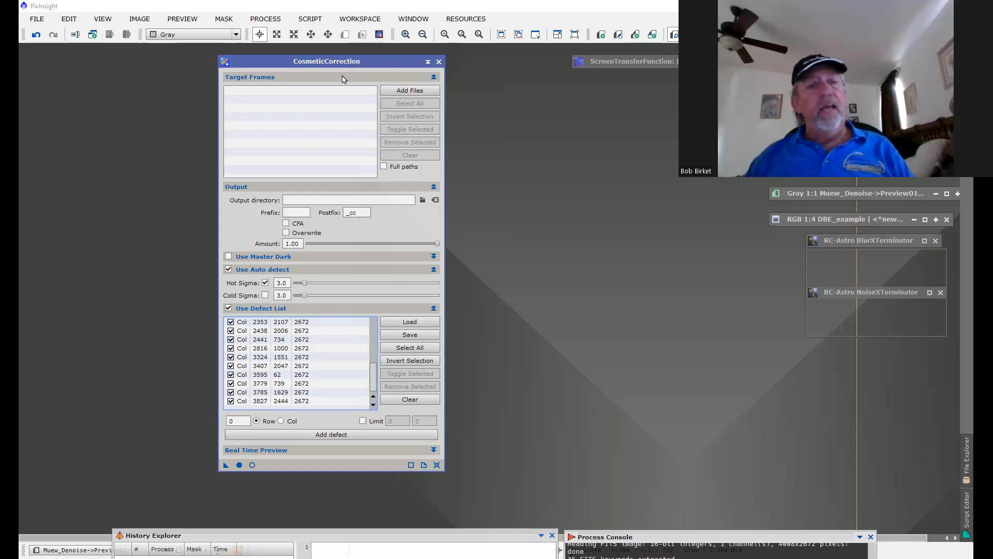
{"action": "mouse_move", "coordinate": [320, 288]}
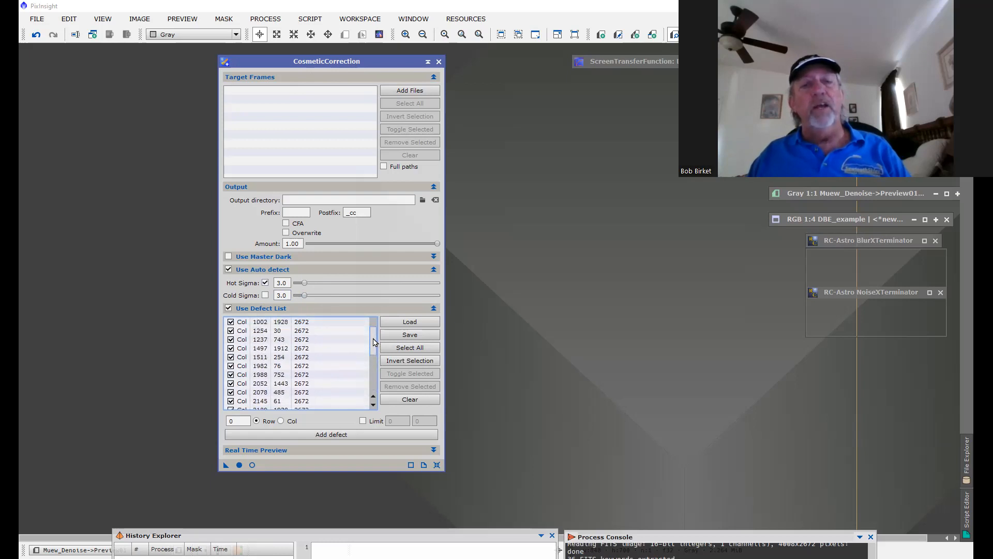
{"action": "scroll", "scroll_direction": "down", "scroll_amount": 3}
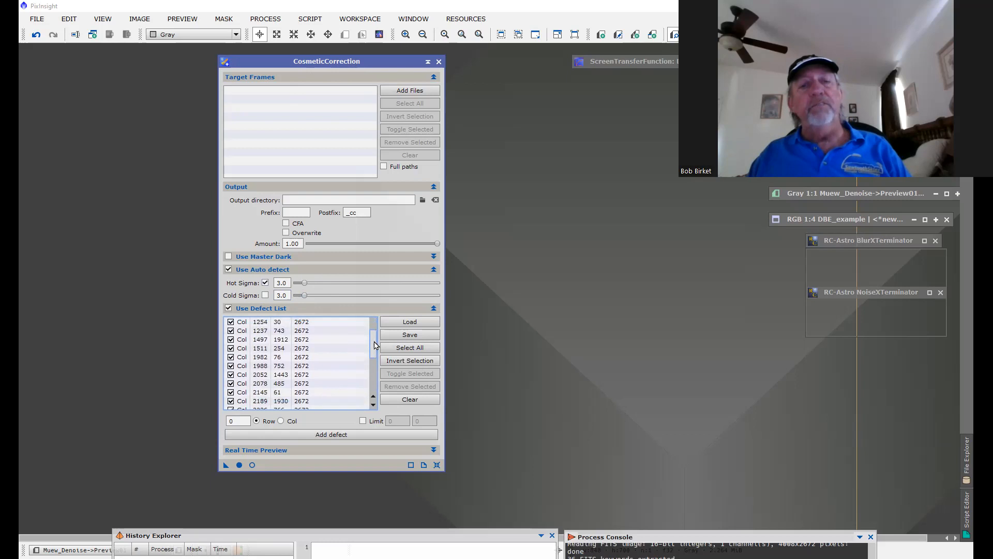
{"action": "scroll", "scroll_direction": "down", "scroll_amount": 3}
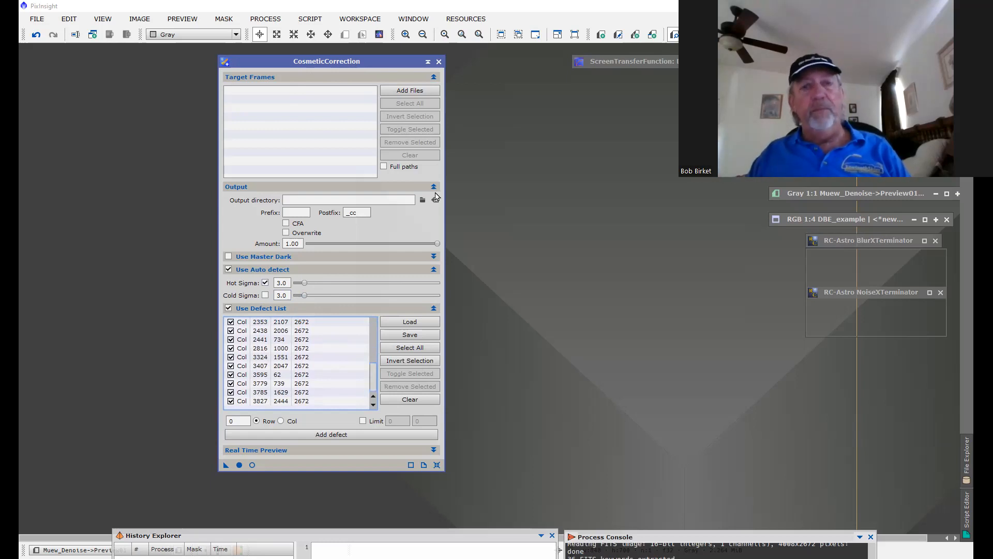
{"action": "mouse_move", "coordinate": [427, 62]}
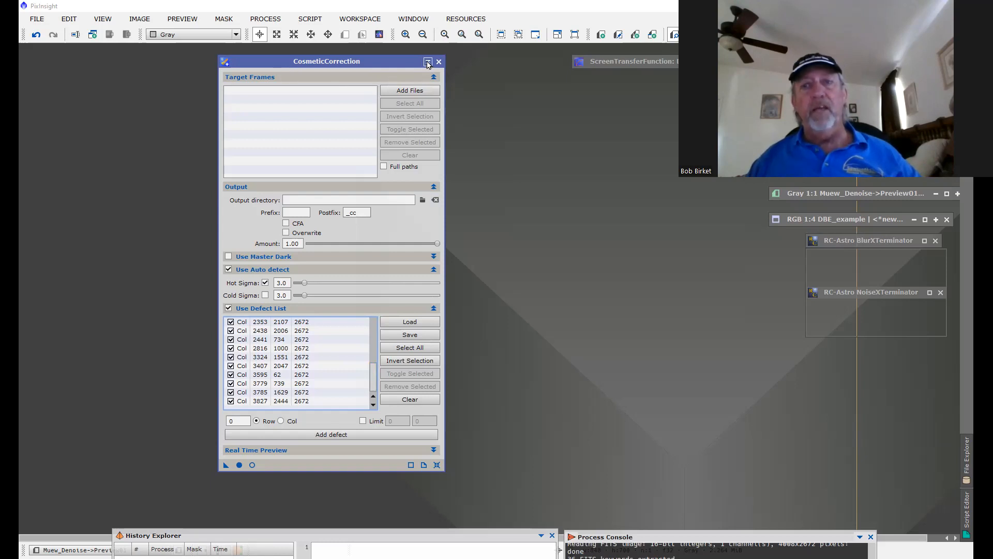
Step: Close CosmeticCorrection and launch WeightedBatchPreprocessing from Script > Batch Processing
{"action": "left_click", "coordinate": [439, 62]}
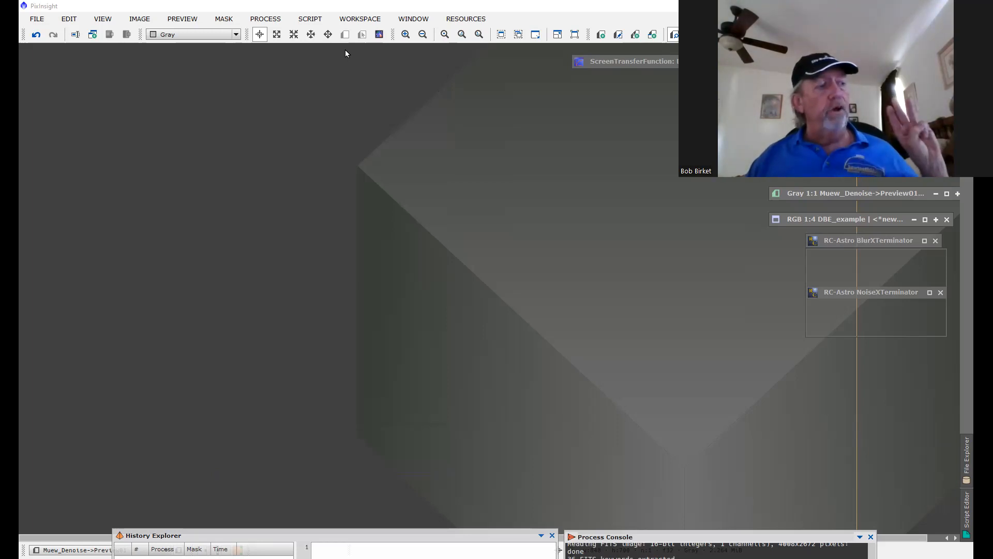
{"action": "mouse_move", "coordinate": [249, 168]}
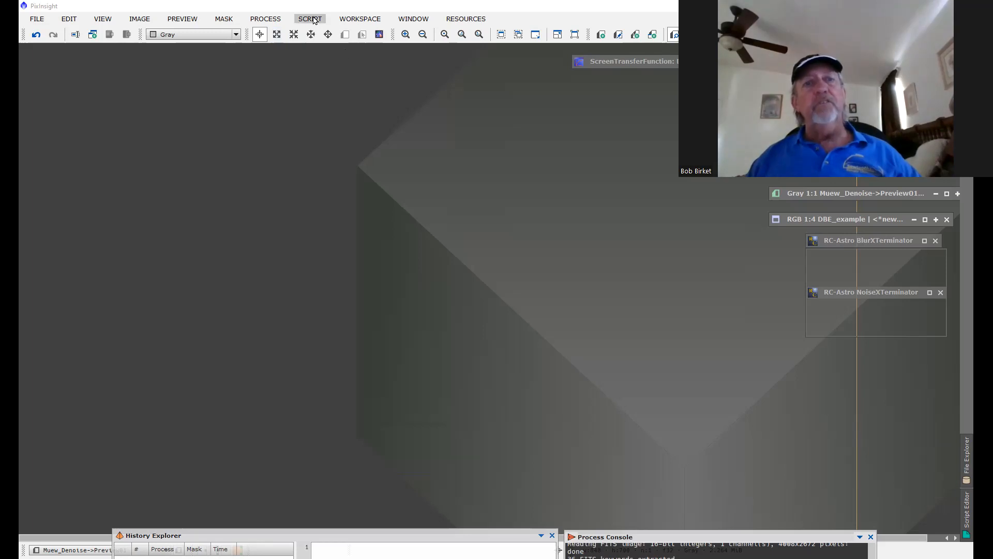
{"action": "left_click", "coordinate": [309, 19]}
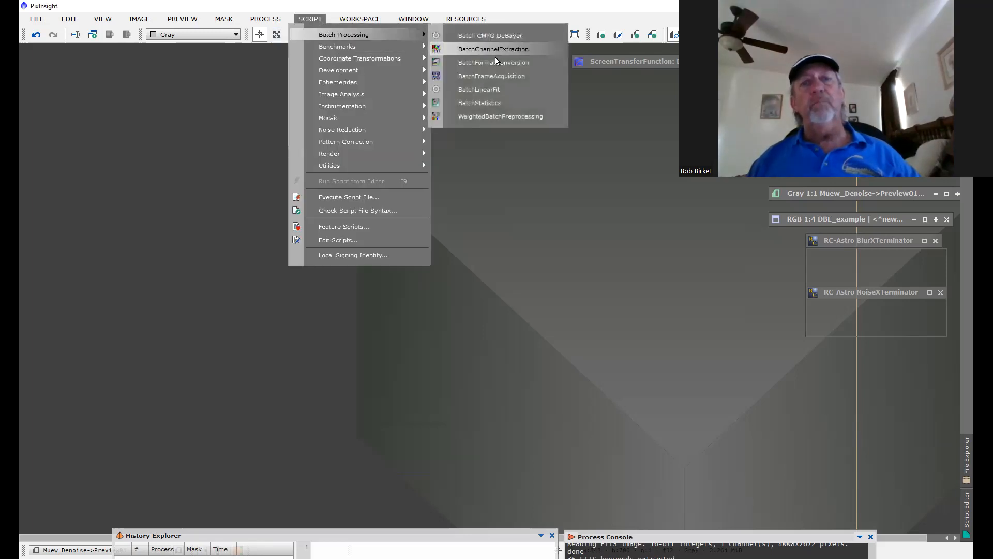
{"action": "mouse_move", "coordinate": [511, 120]}
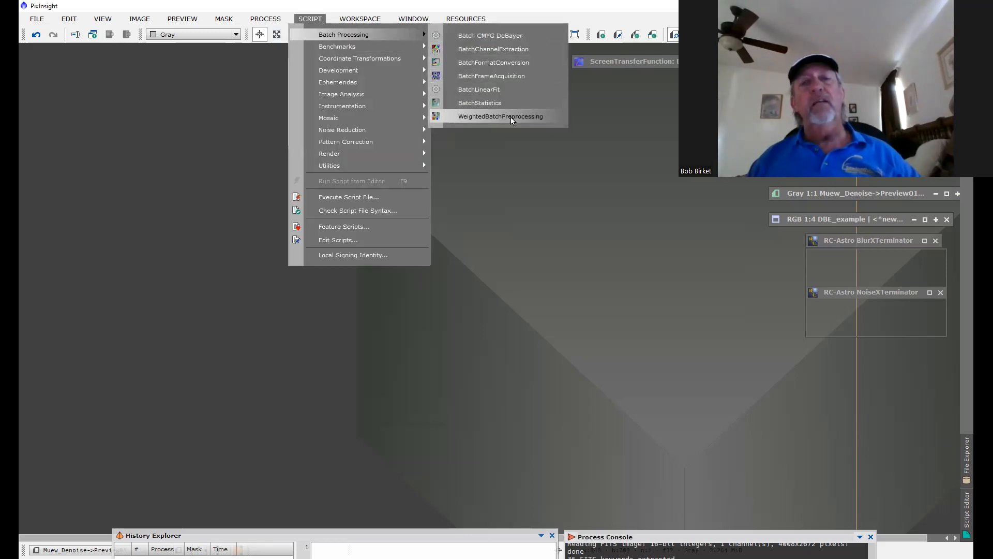
{"action": "left_click", "coordinate": [501, 116]}
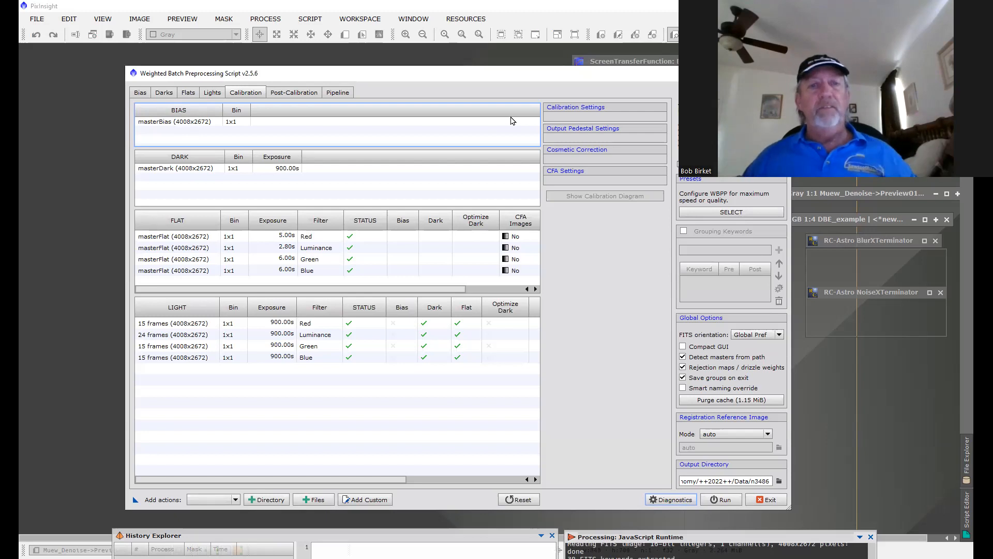
{"action": "mouse_move", "coordinate": [283, 111]}
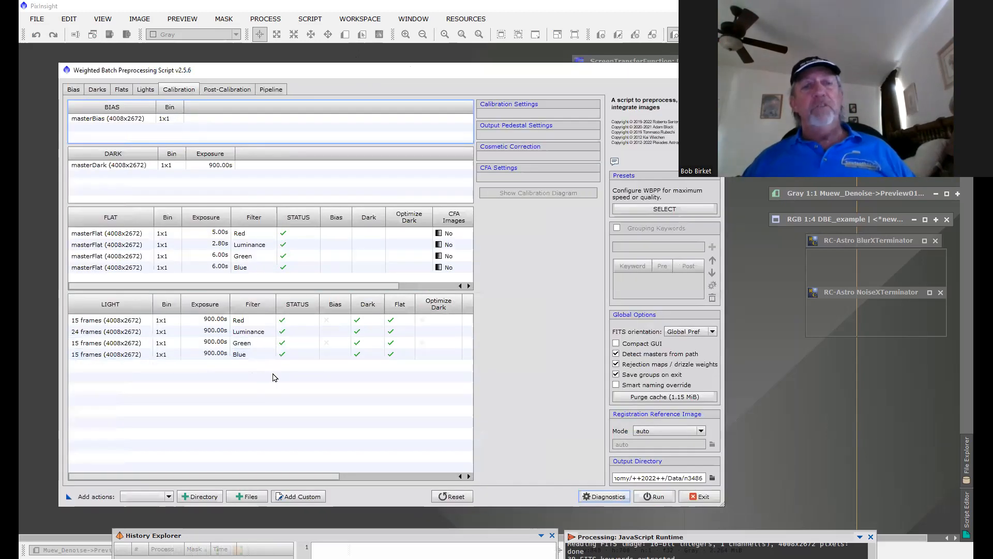
Step: Review the WBPP Bias and Darks tabs, ending on the Flats frame list
{"action": "left_click", "coordinate": [73, 89]}
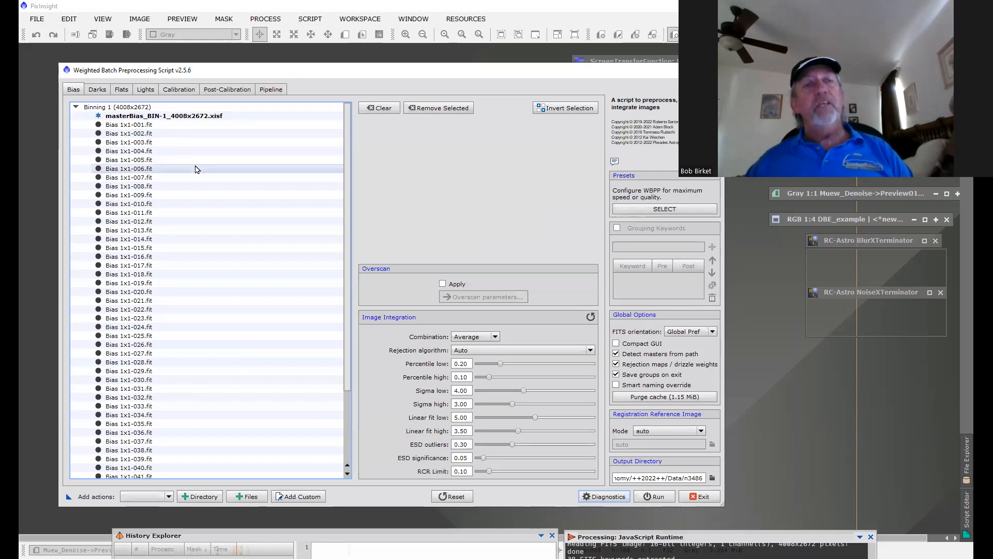
{"action": "scroll", "scroll_direction": "down", "scroll_amount": 3}
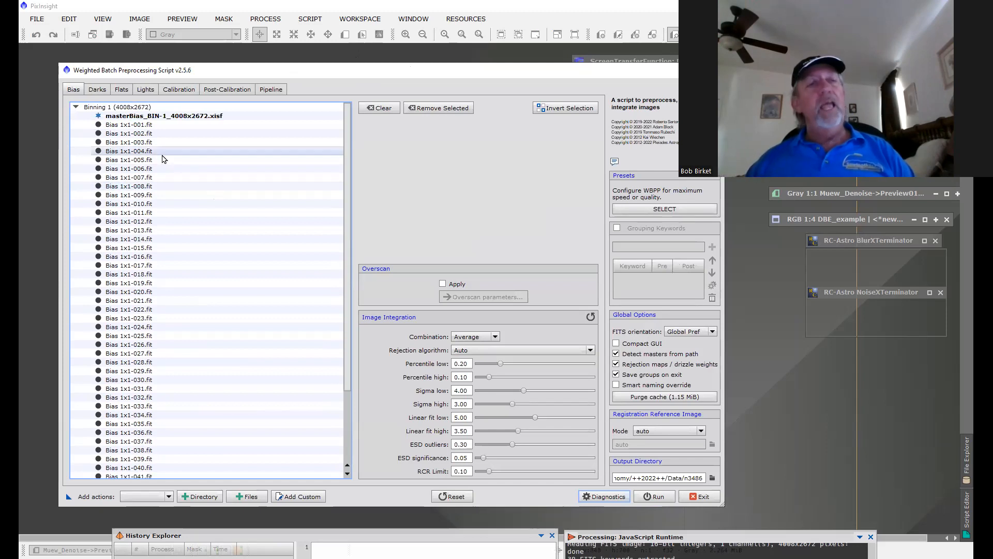
{"action": "left_click", "coordinate": [98, 89]}
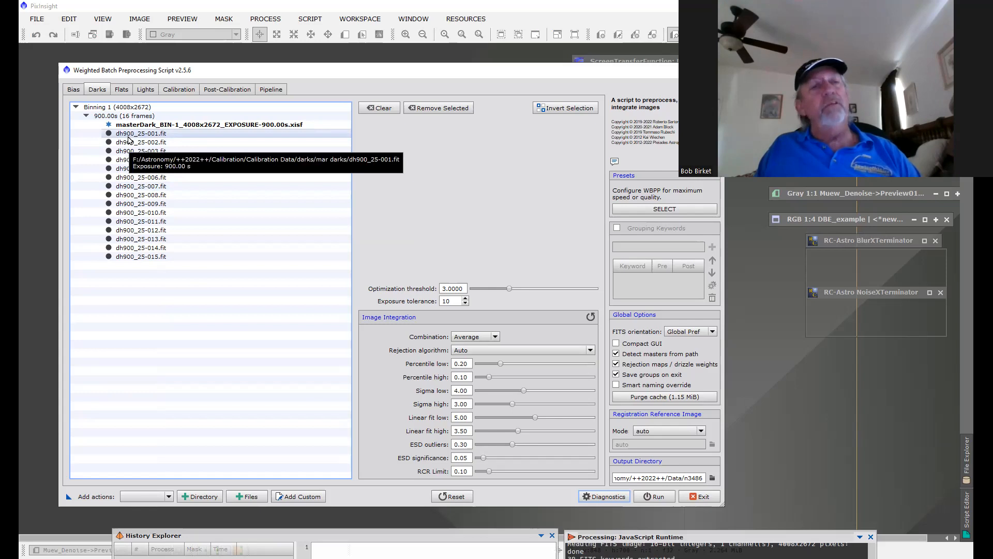
{"action": "mouse_move", "coordinate": [145, 144]}
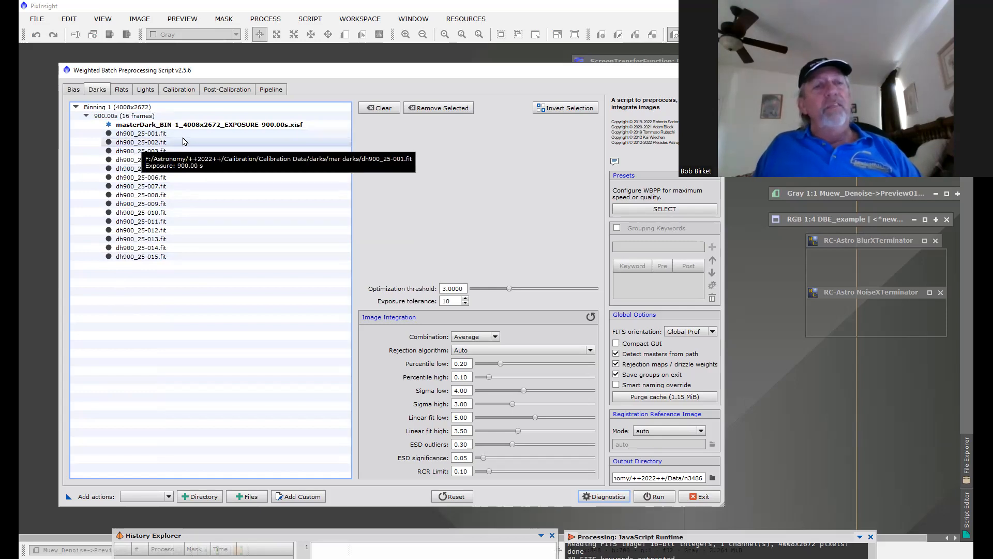
{"action": "left_click", "coordinate": [121, 89]}
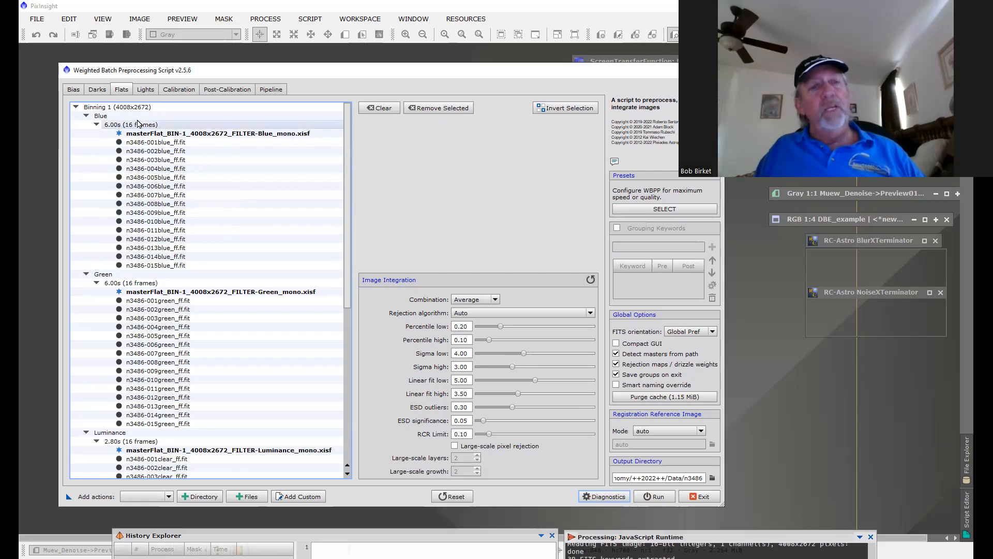
Step: Show the WBPP Lights tab and select one of the blue 900-second light frames
{"action": "left_click", "coordinate": [145, 89]}
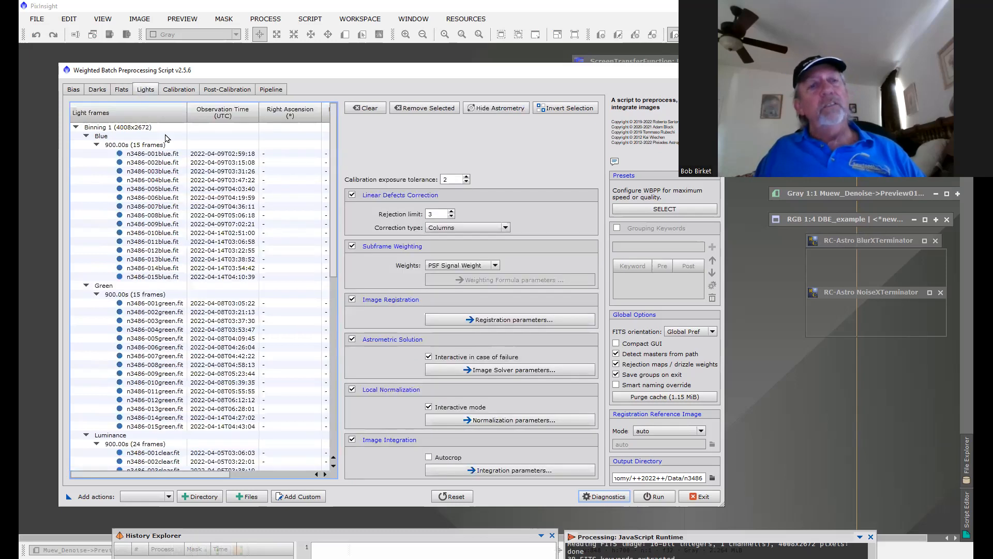
{"action": "left_click", "coordinate": [153, 171]}
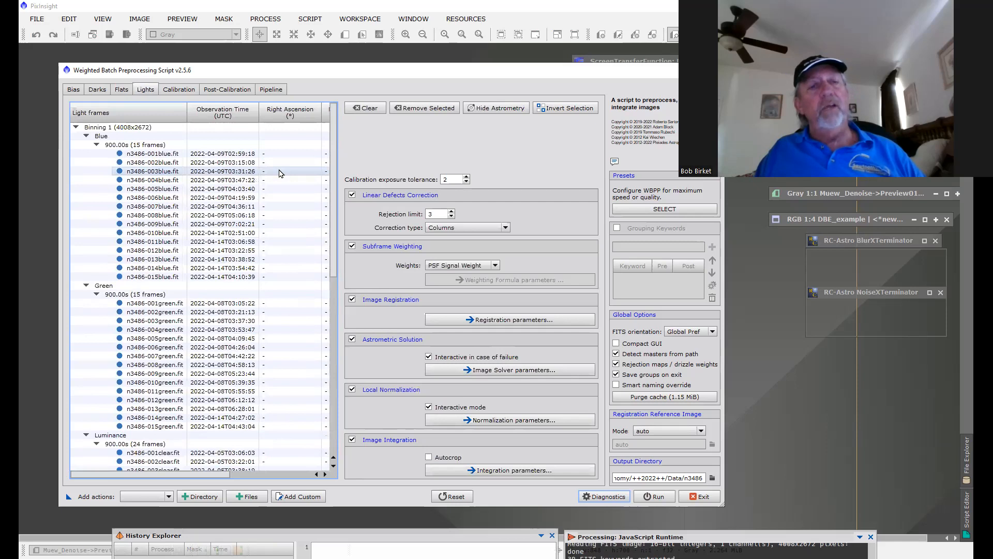
{"action": "left_click", "coordinate": [152, 162]}
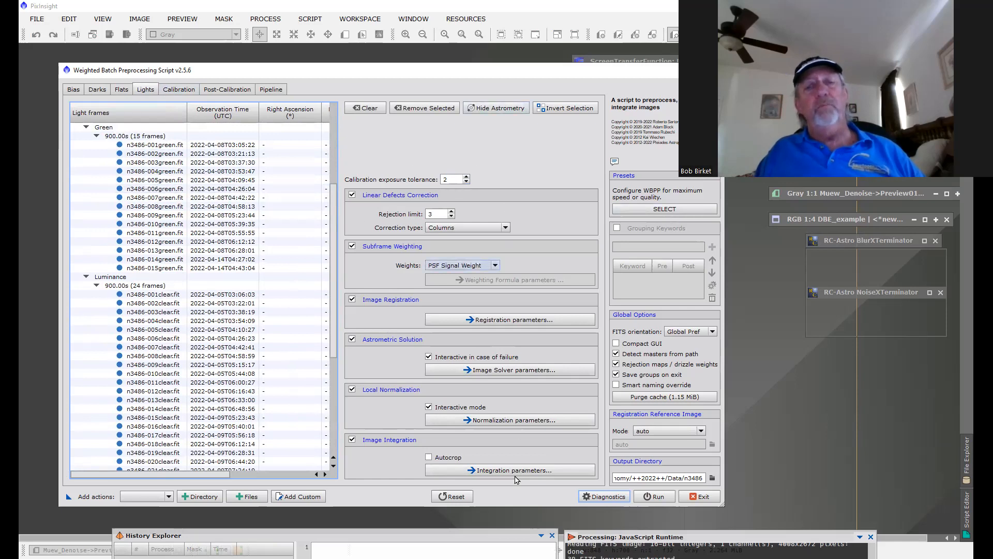
{"action": "mouse_move", "coordinate": [520, 525]}
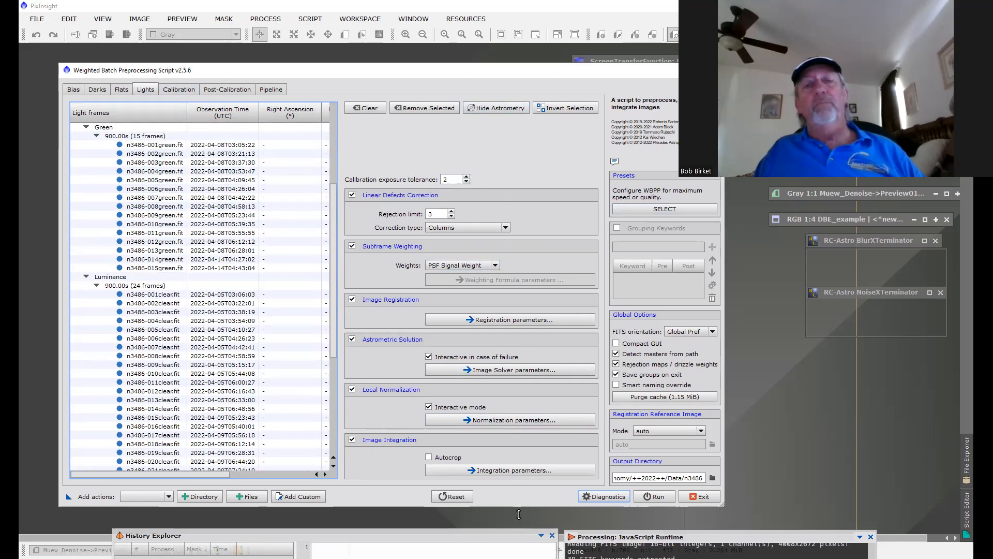
{"action": "mouse_move", "coordinate": [373, 210]}
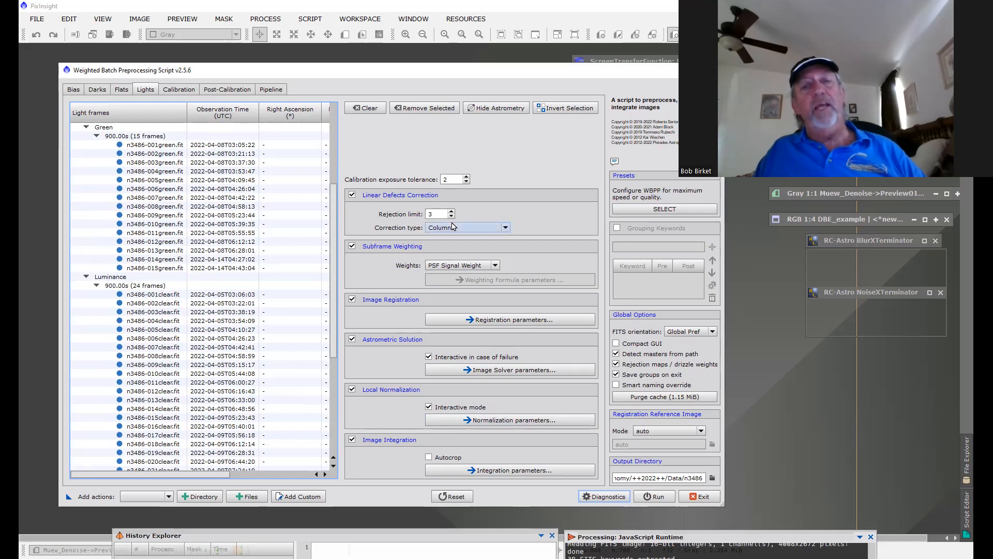
{"action": "mouse_move", "coordinate": [456, 215]}
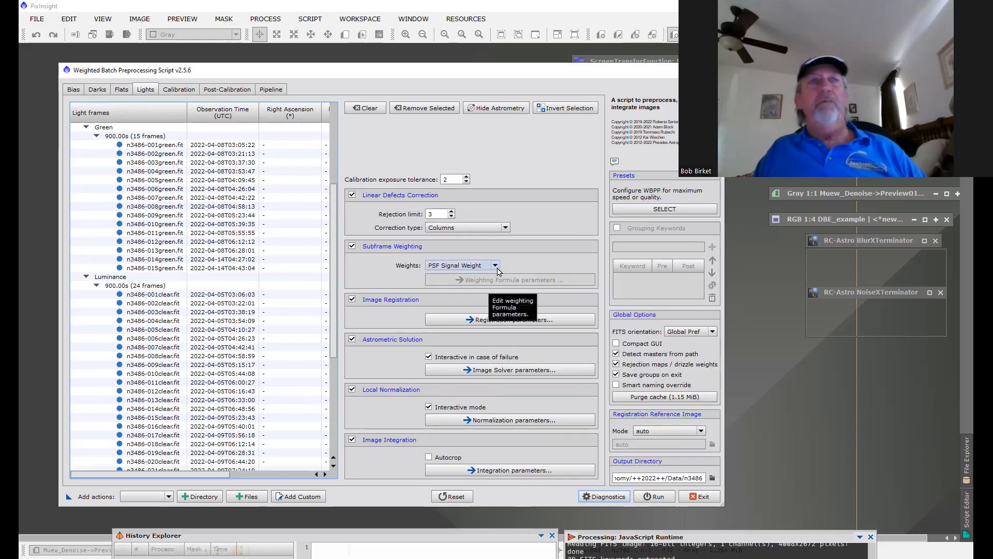
{"action": "mouse_move", "coordinate": [498, 264]}
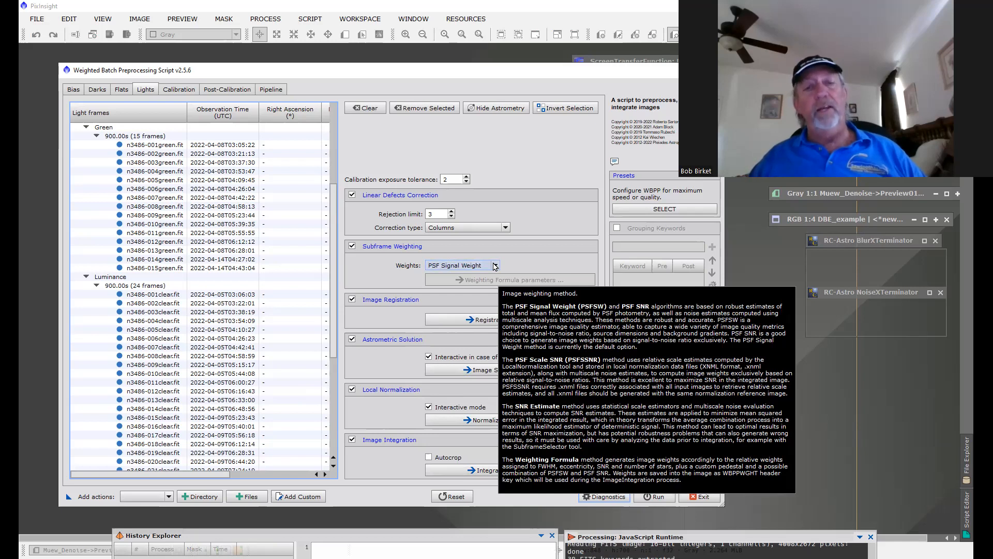
{"action": "mouse_move", "coordinate": [401, 317]}
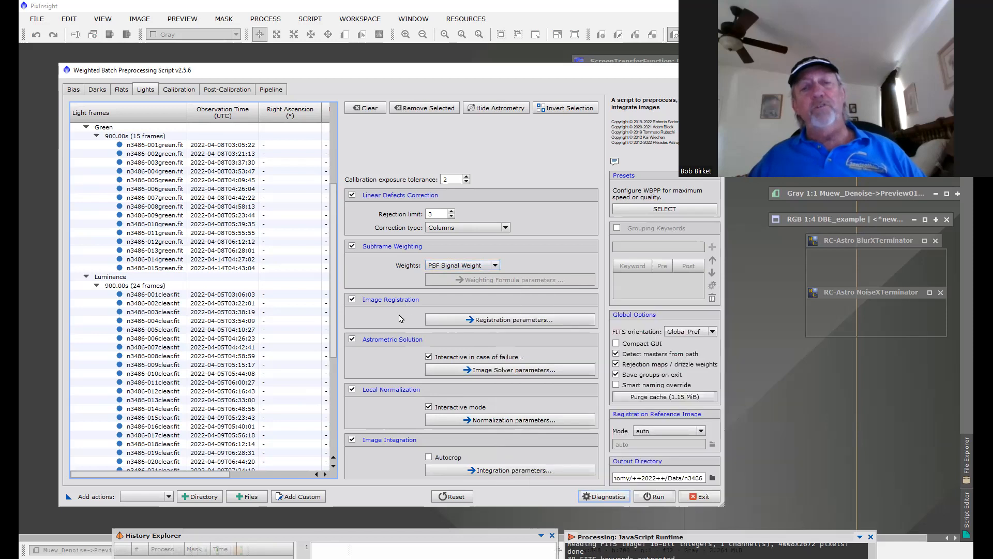
{"action": "mouse_move", "coordinate": [385, 348]}
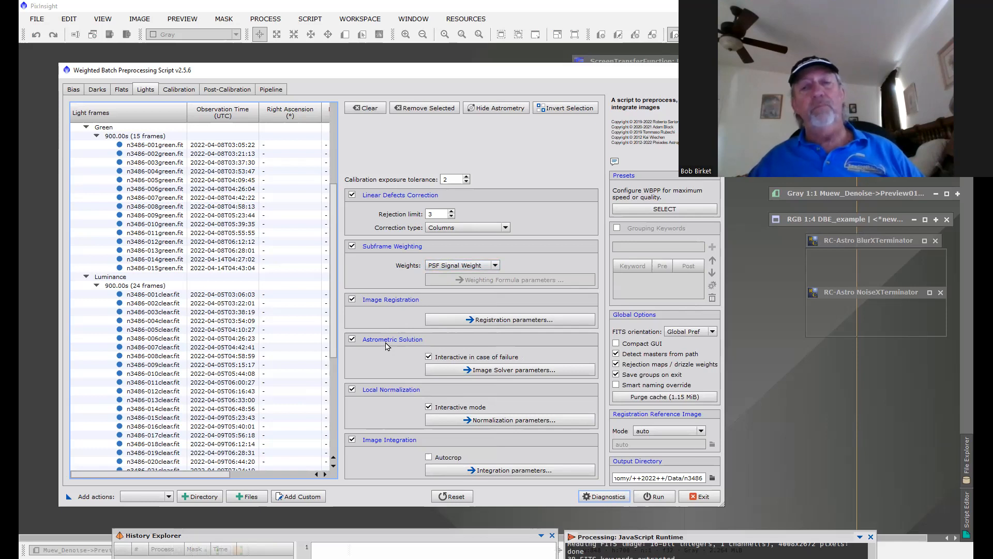
{"action": "mouse_move", "coordinate": [342, 280]}
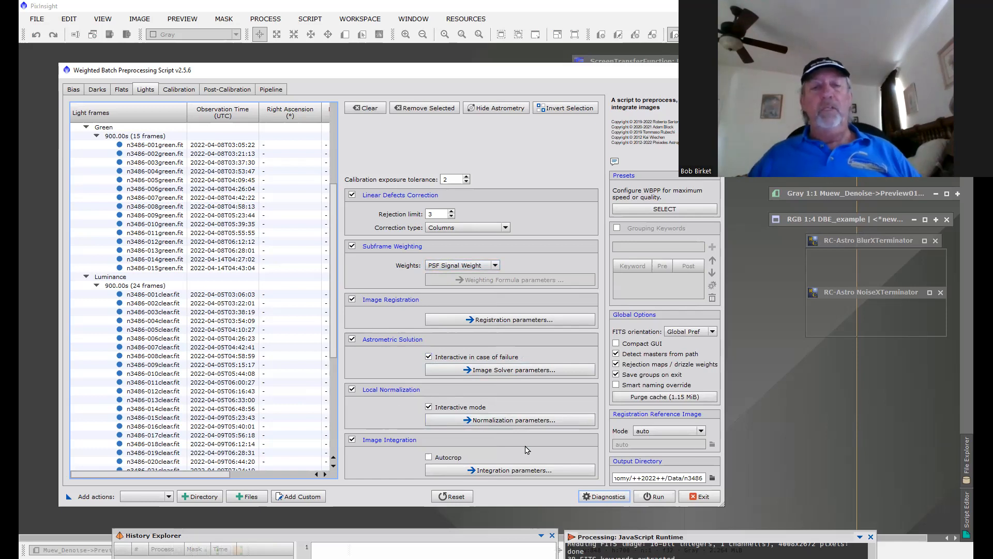
{"action": "mouse_move", "coordinate": [523, 428]}
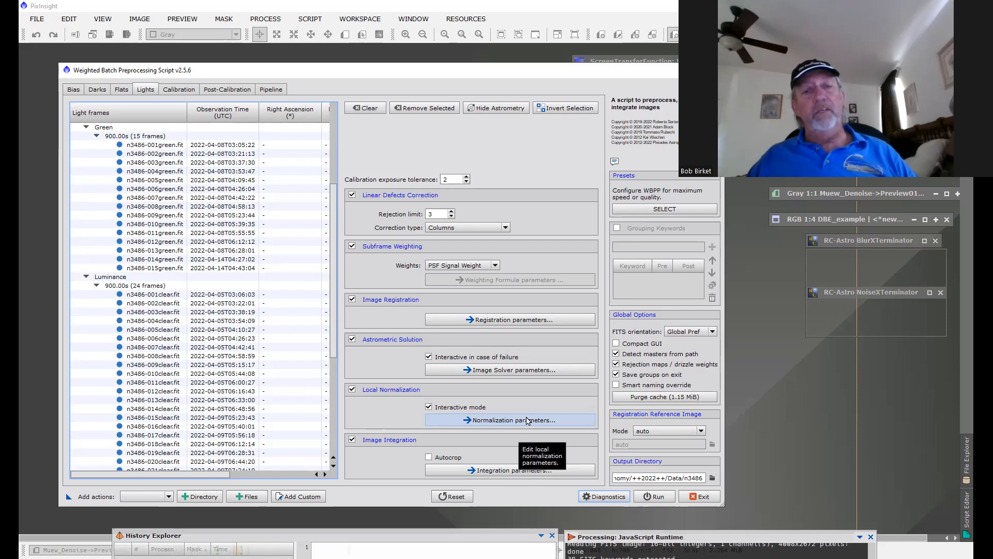
{"action": "mouse_move", "coordinate": [478, 469]}
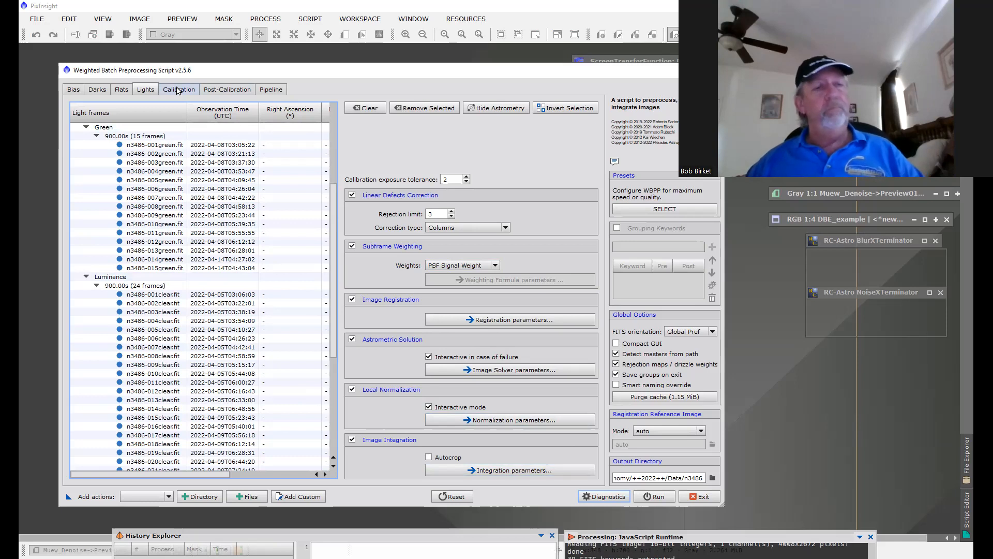
Step: Show the WBPP Calibration tab with master bias, dark and flat assignments per filter
{"action": "left_click", "coordinate": [178, 89]}
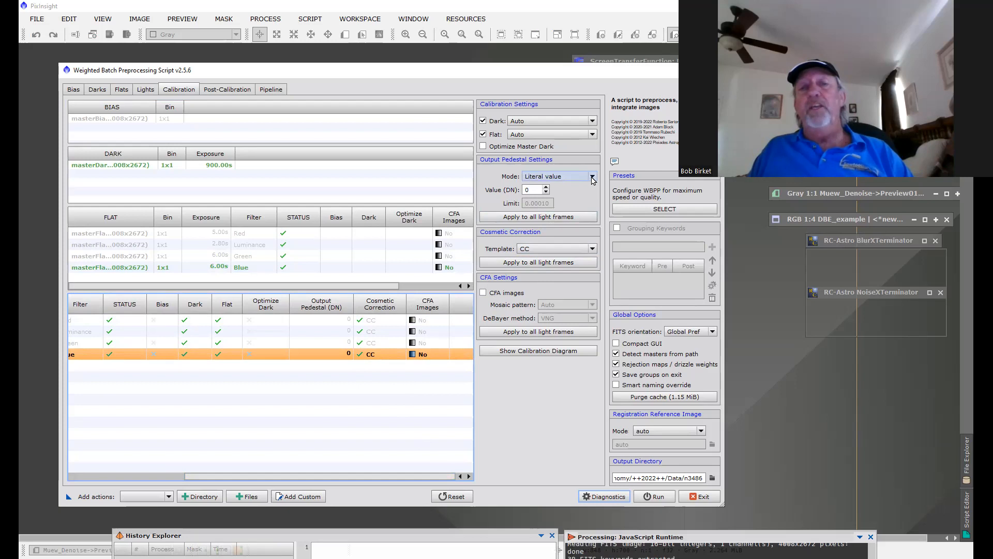
{"action": "mouse_move", "coordinate": [559, 176]}
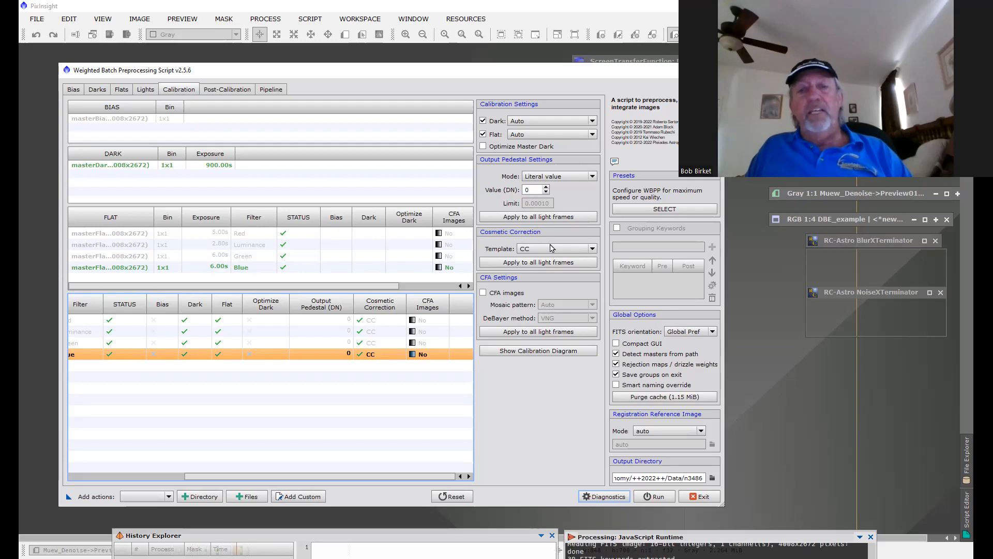
Step: Show the WBPP Post-Calibration tab listing Red, Luminance, Green and Blue light groups
{"action": "left_click", "coordinate": [227, 89]}
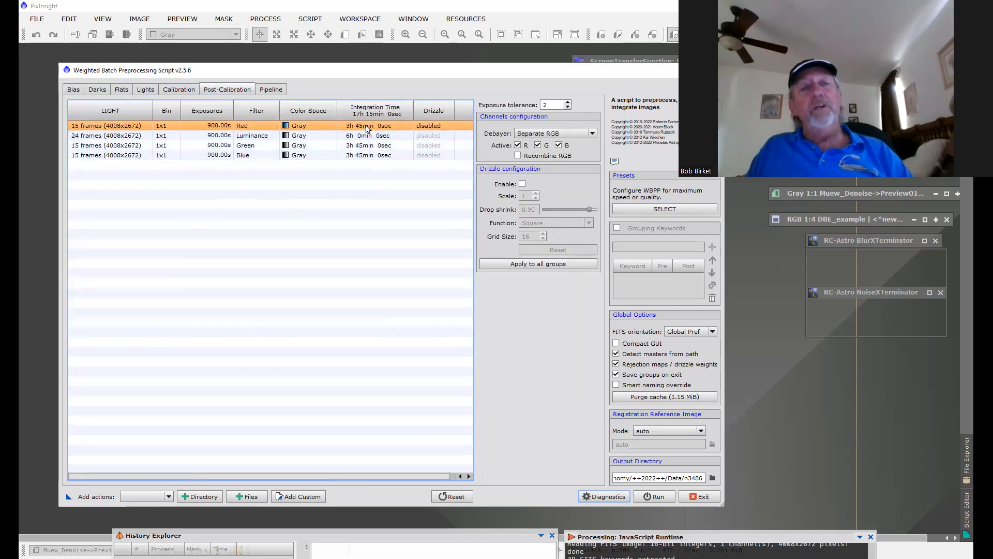
{"action": "mouse_move", "coordinate": [348, 181]}
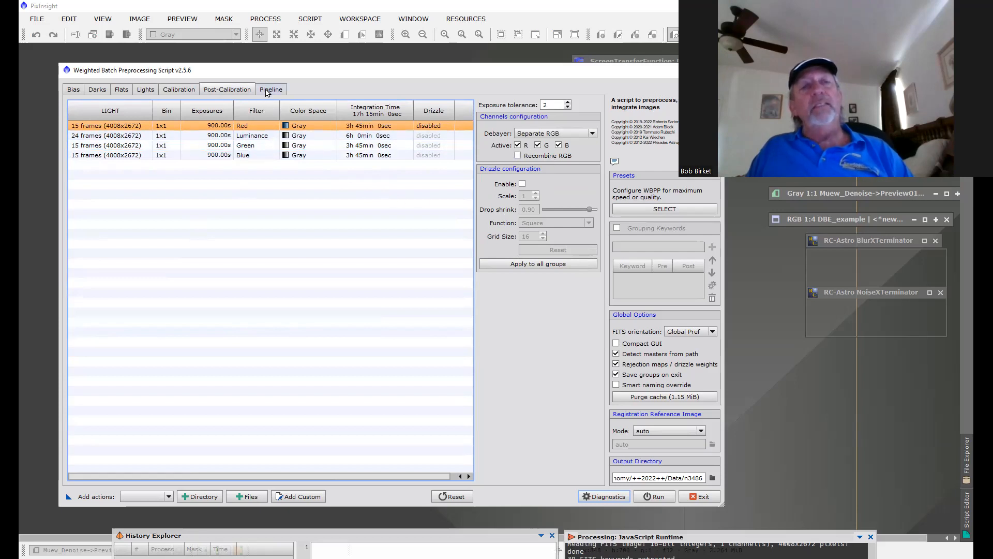
Step: Show the WBPP Pipeline tab and select one of its listed operations
{"action": "left_click", "coordinate": [271, 89]}
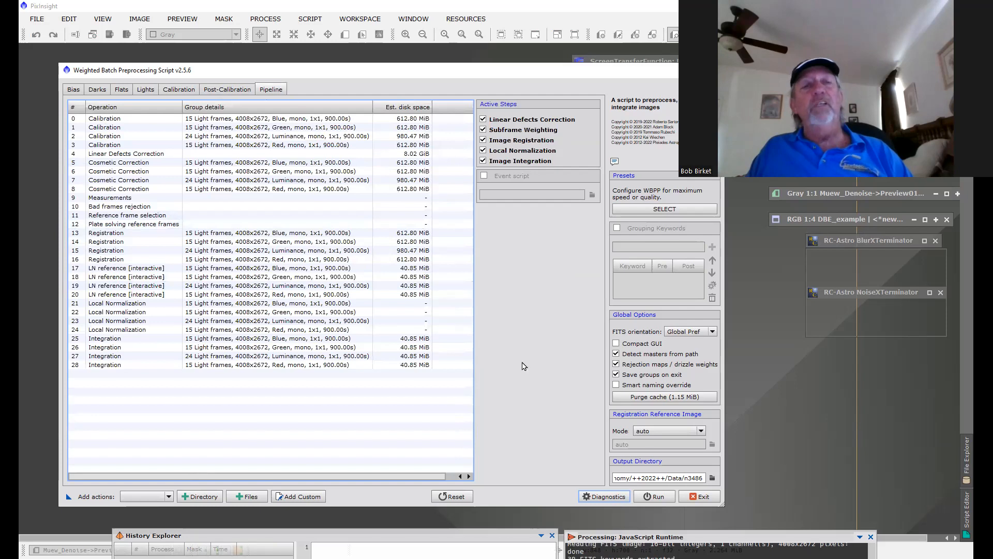
{"action": "mouse_move", "coordinate": [416, 472]}
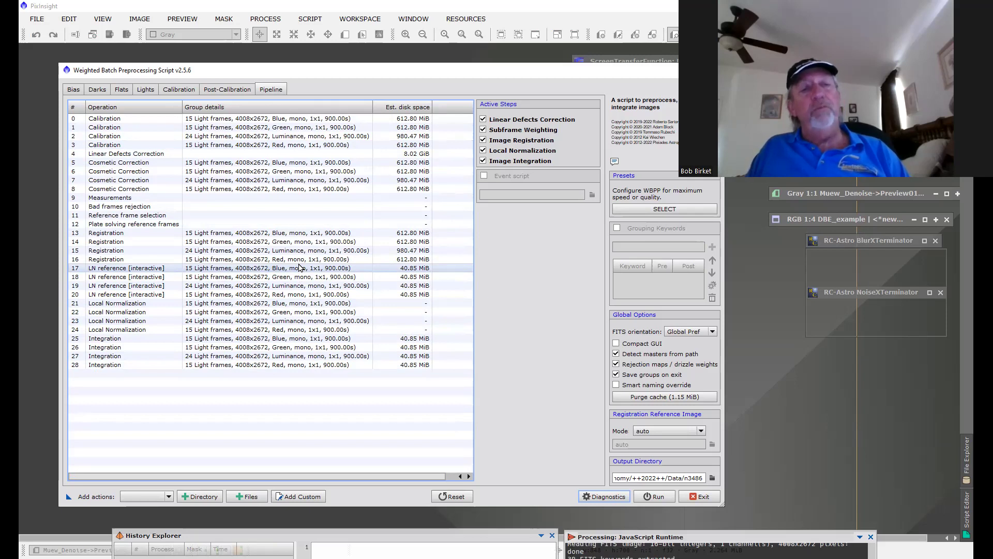
{"action": "left_click", "coordinate": [273, 294]}
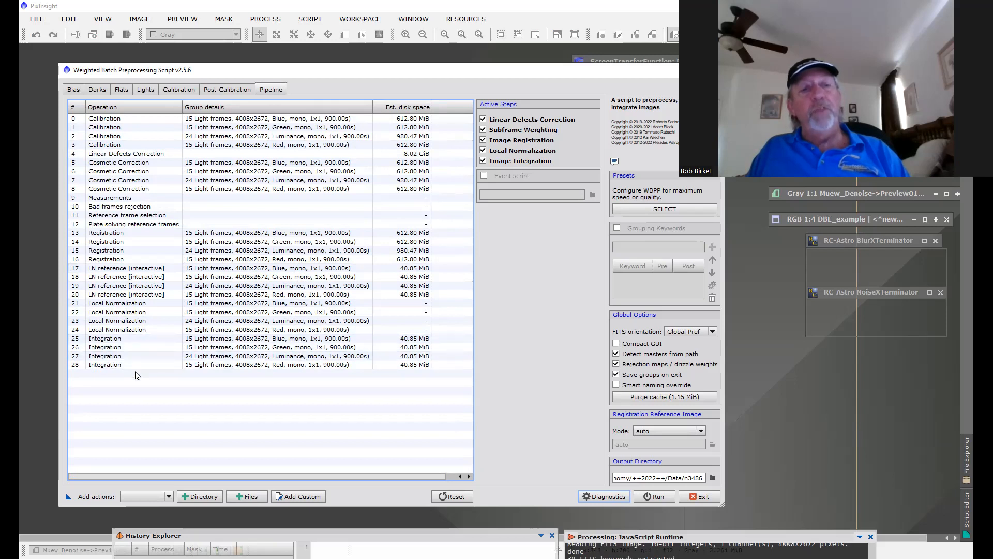
{"action": "mouse_move", "coordinate": [139, 382]}
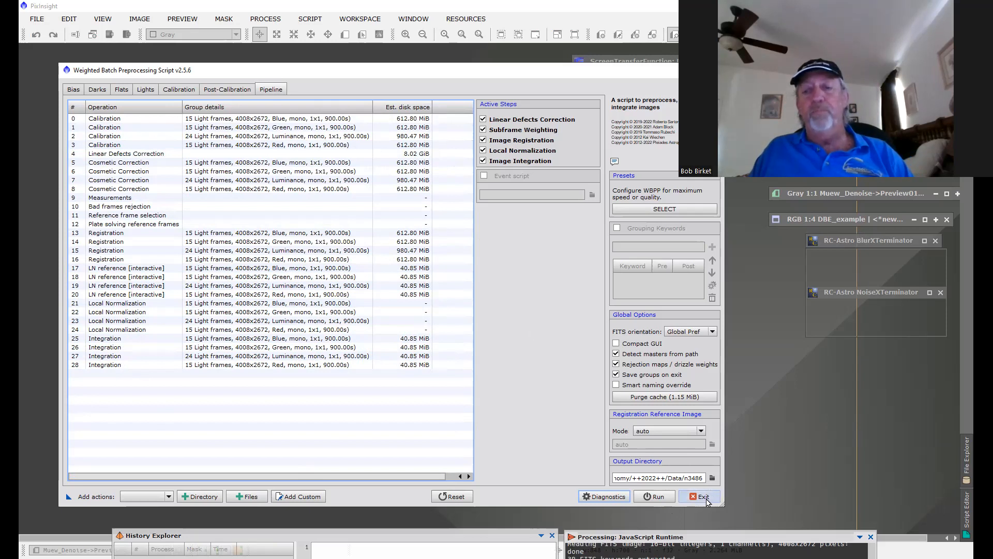
Step: Exit WBPP and restore the denoised red master, ending on its Preview01 star close-up
{"action": "left_click", "coordinate": [704, 497]}
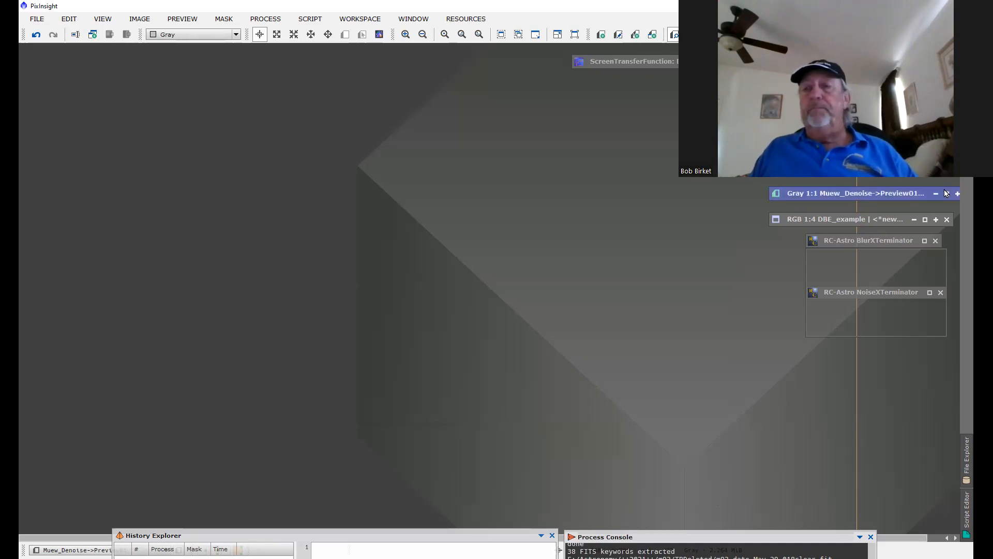
{"action": "left_click", "coordinate": [945, 194]}
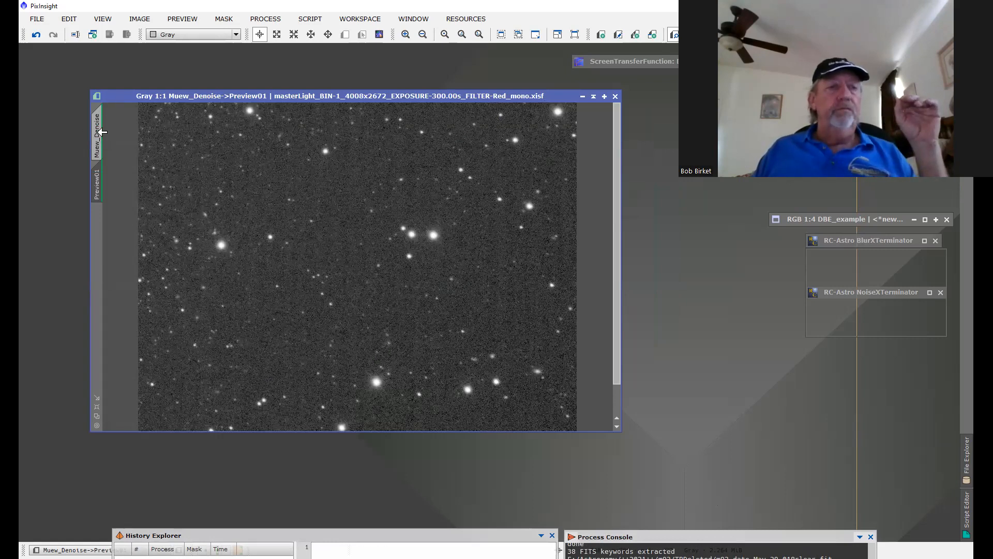
{"action": "left_click", "coordinate": [96, 129]}
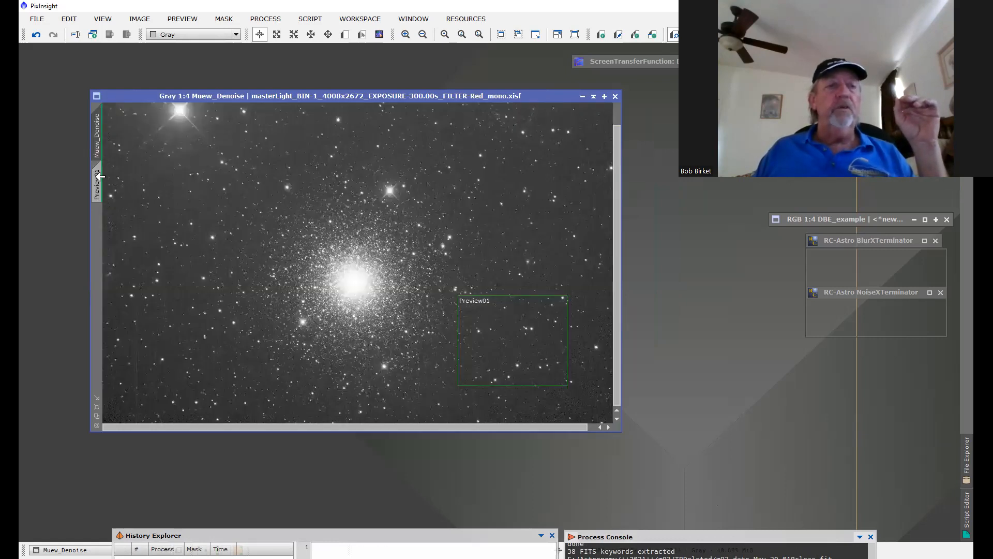
{"action": "left_click", "coordinate": [97, 190]}
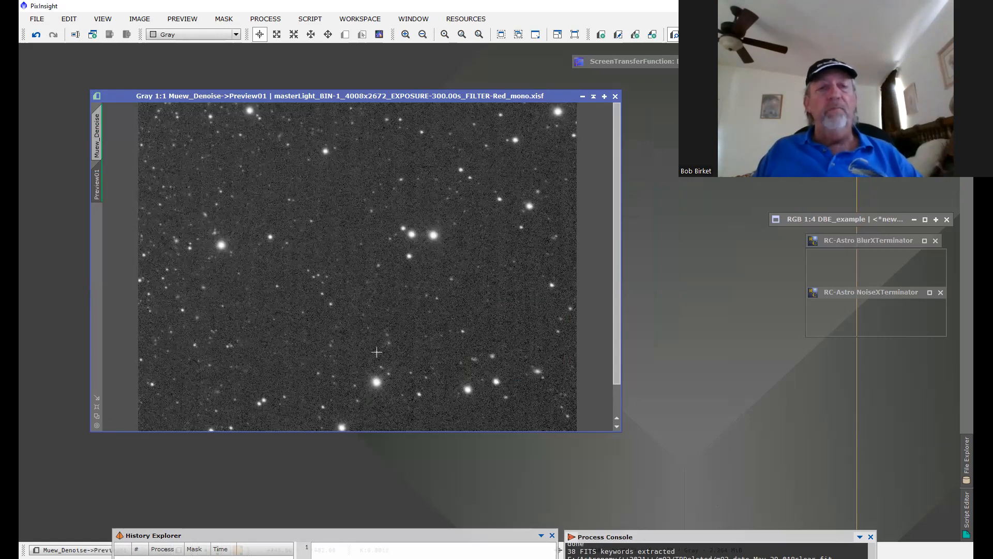
{"action": "mouse_move", "coordinate": [387, 355]}
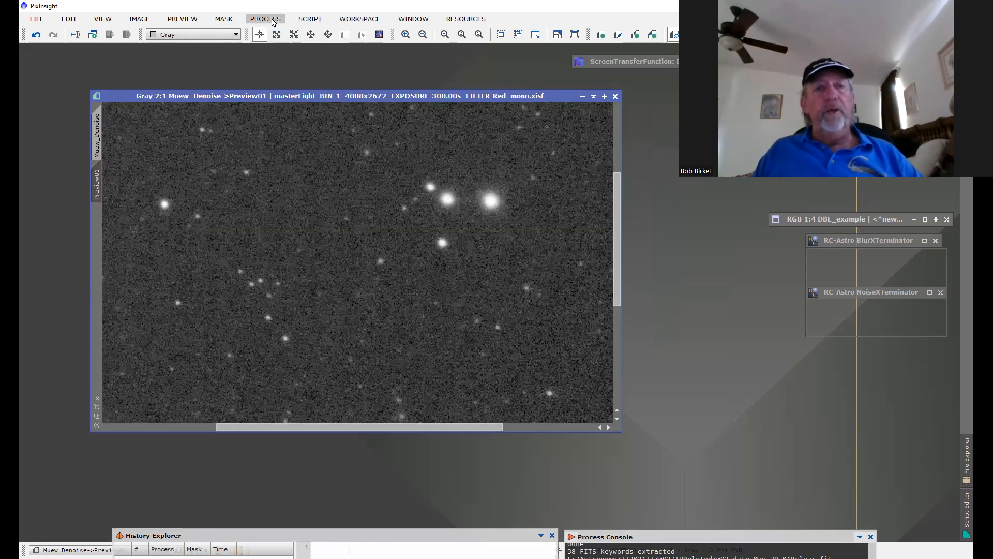
Step: Launch MureDenoise from Scripts and denoise Preview01 with variance scale 0.9, cycle-spin 8
{"action": "left_click", "coordinate": [265, 18]}
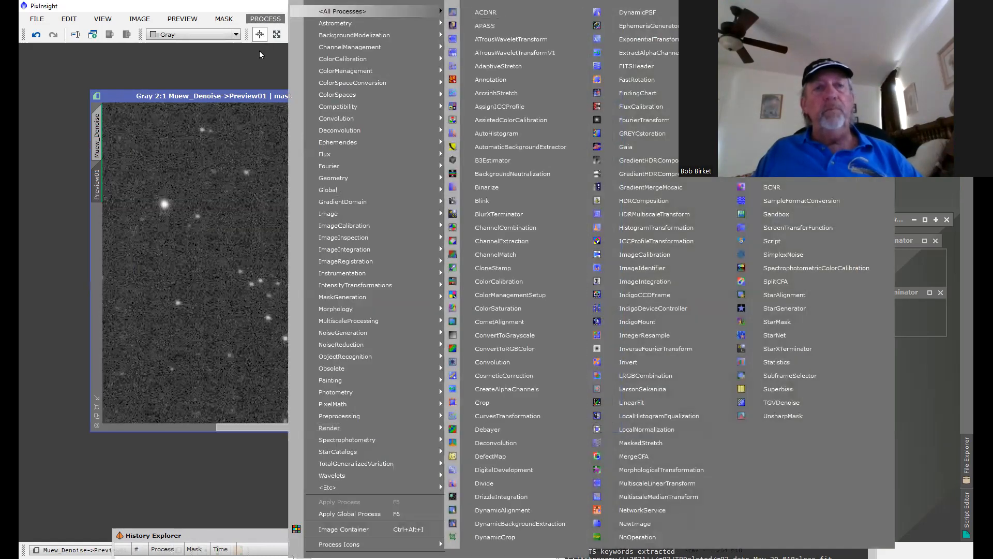
{"action": "left_click", "coordinate": [310, 18]}
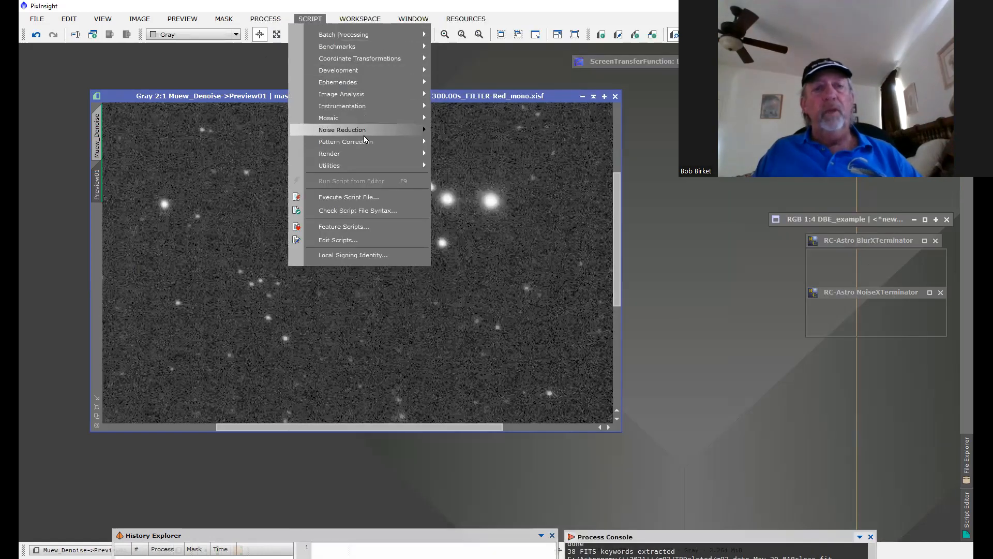
{"action": "mouse_move", "coordinate": [362, 129]}
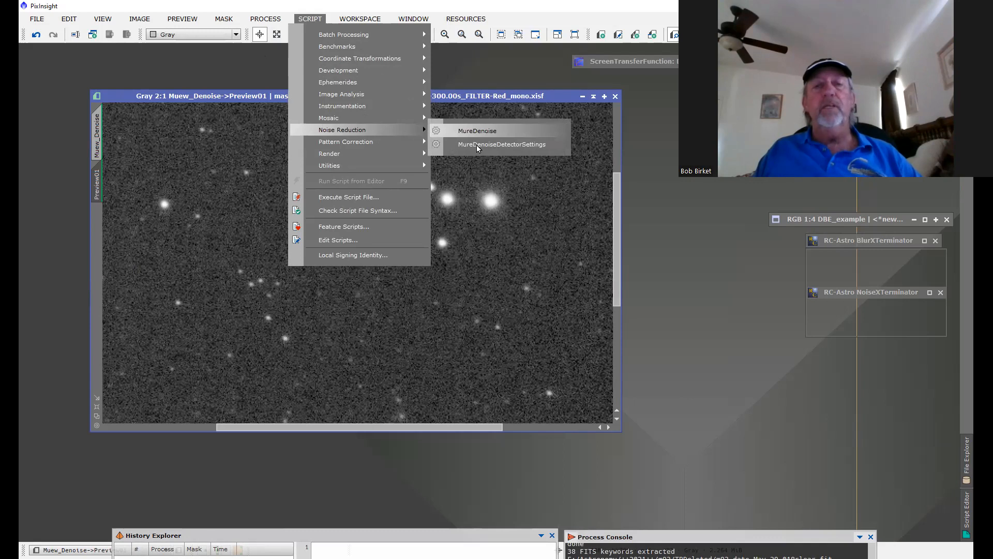
{"action": "left_click", "coordinate": [477, 131]}
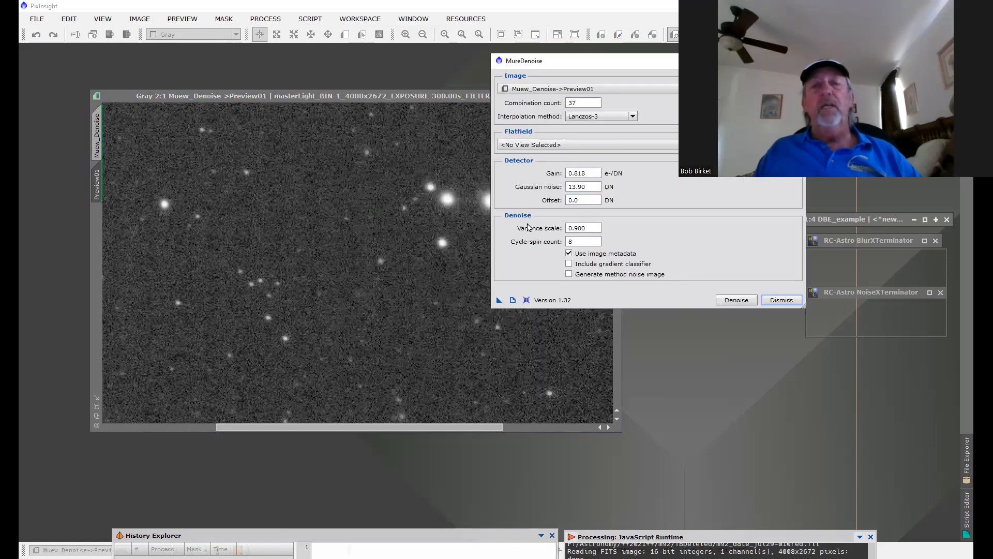
{"action": "mouse_move", "coordinate": [569, 164]}
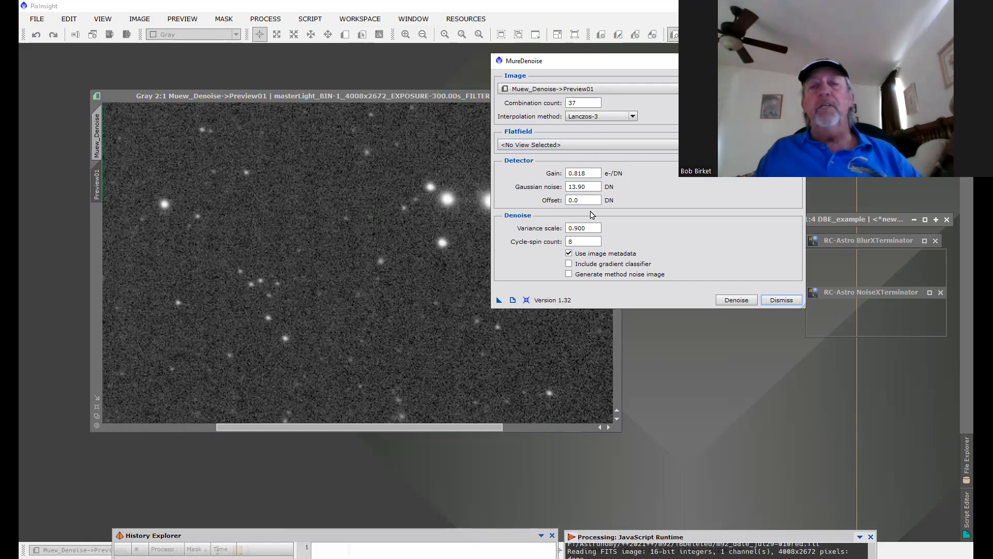
{"action": "mouse_move", "coordinate": [538, 261]}
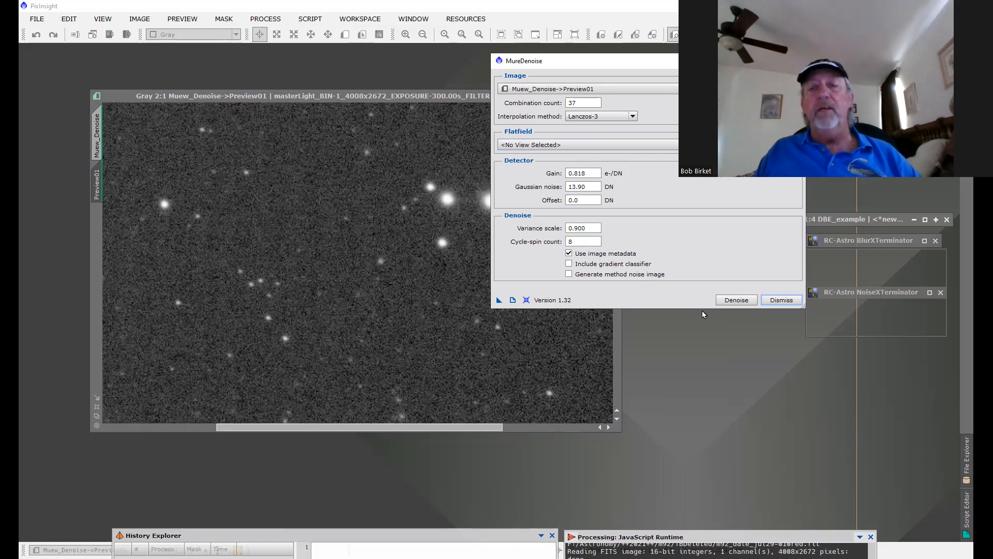
{"action": "left_click", "coordinate": [737, 300]}
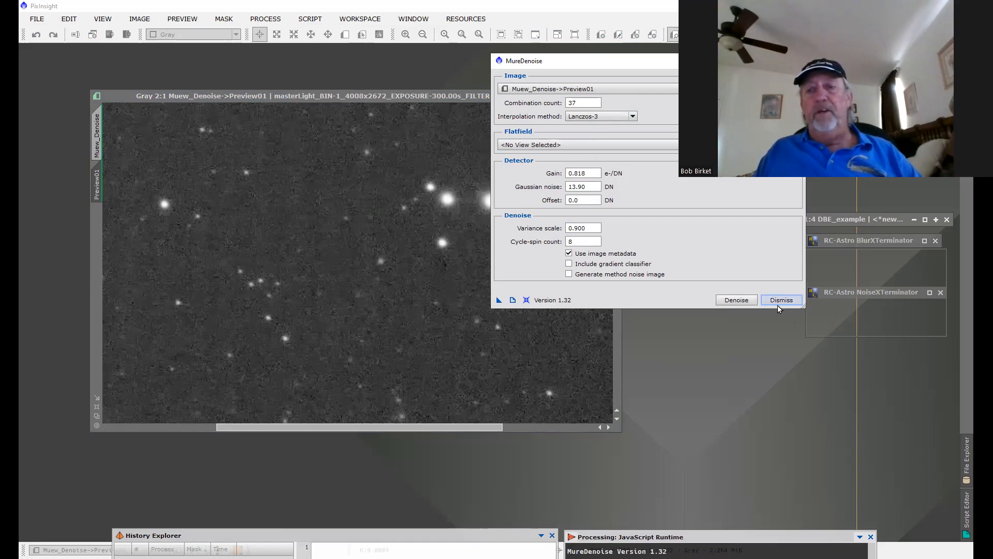
Step: Dismiss MureDenoise and inspect the denoised stars zoomed in and at 1:1
{"action": "left_click", "coordinate": [782, 300]}
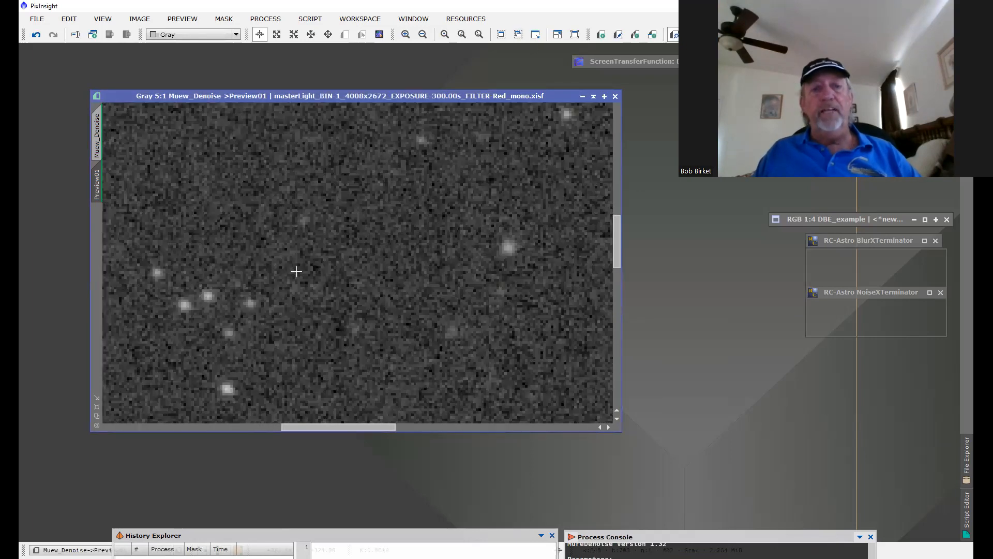
{"action": "left_click", "coordinate": [445, 36]}
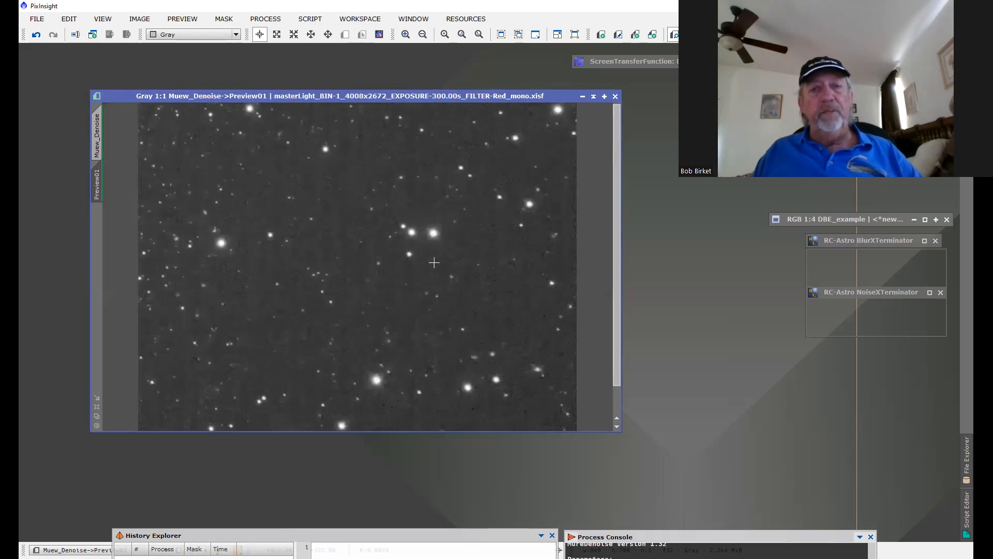
{"action": "mouse_move", "coordinate": [557, 87]}
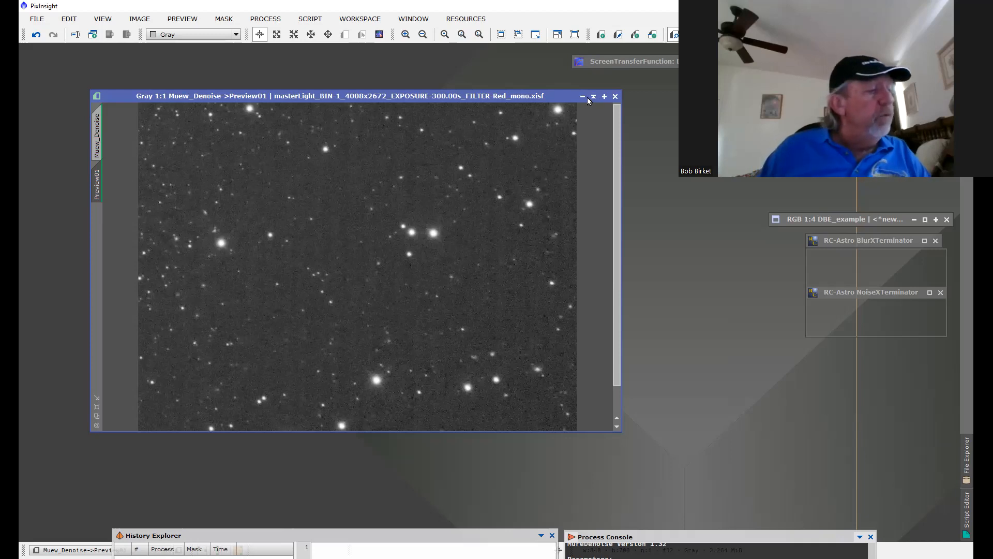
{"action": "mouse_move", "coordinate": [627, 84]}
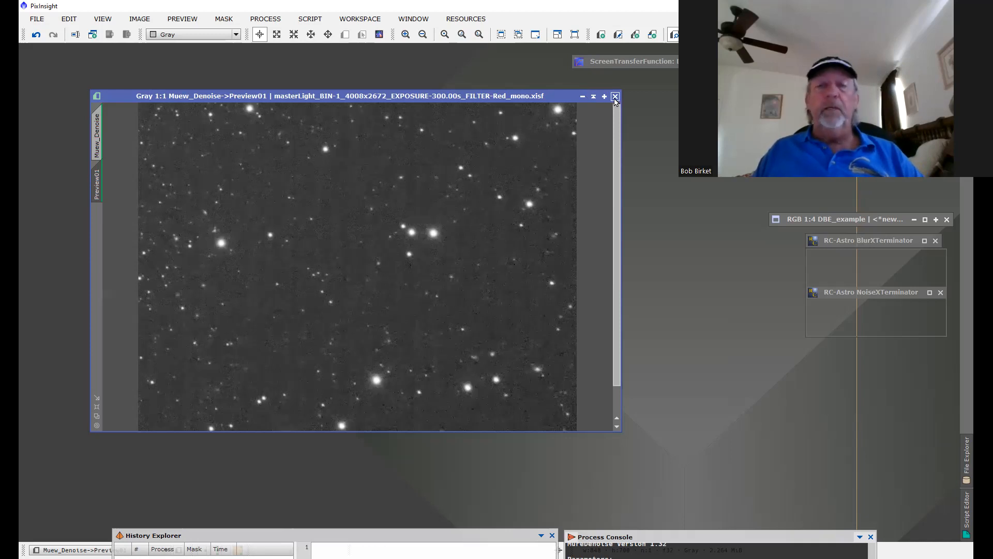
{"action": "mouse_move", "coordinate": [615, 97]}
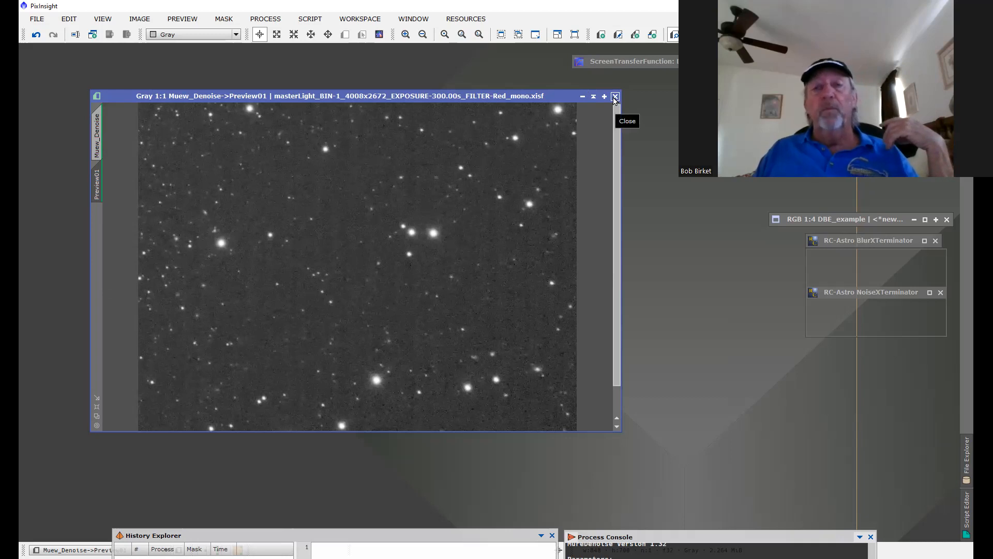
Step: Close the red master and show the full DBE_example colour image with its previews
{"action": "left_click", "coordinate": [614, 96]}
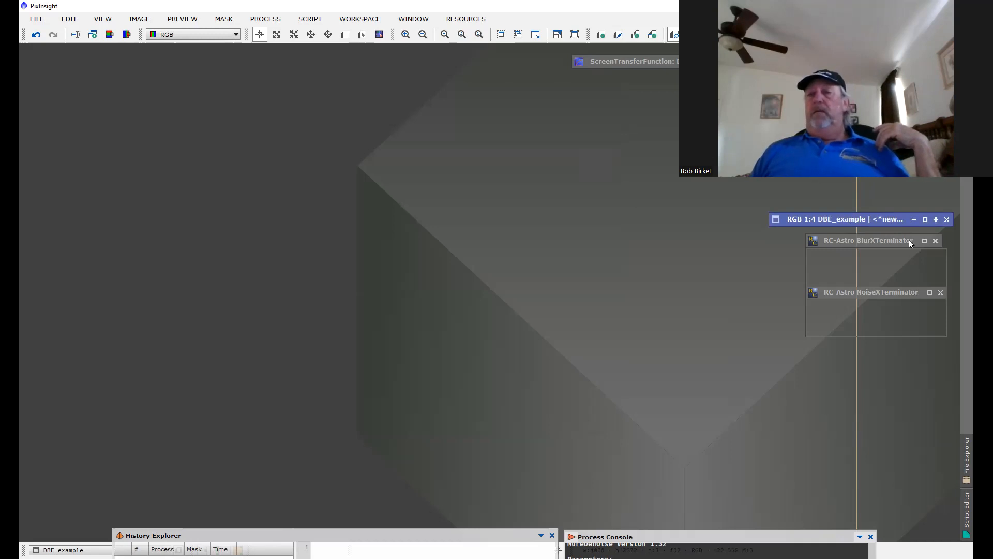
{"action": "mouse_move", "coordinate": [898, 267]}
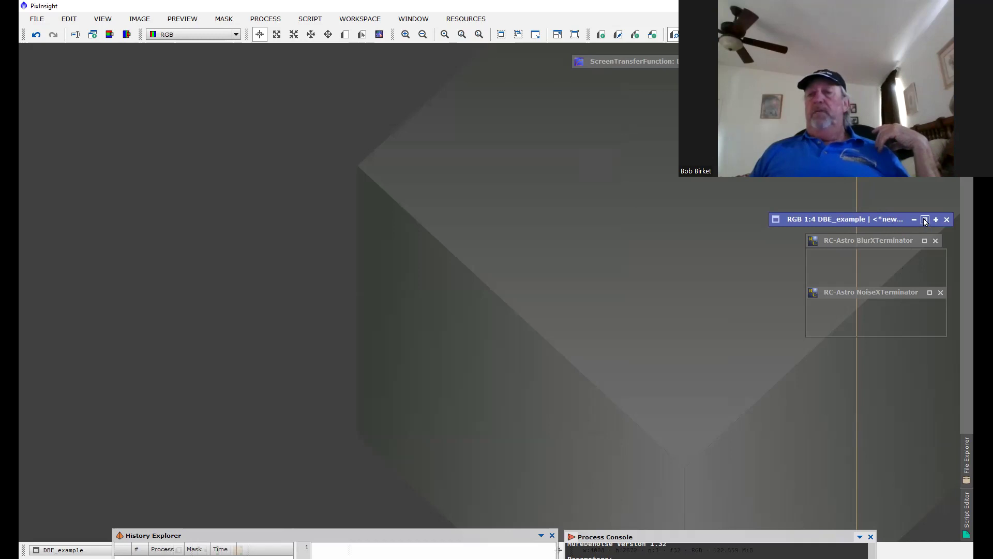
{"action": "left_click", "coordinate": [925, 220]}
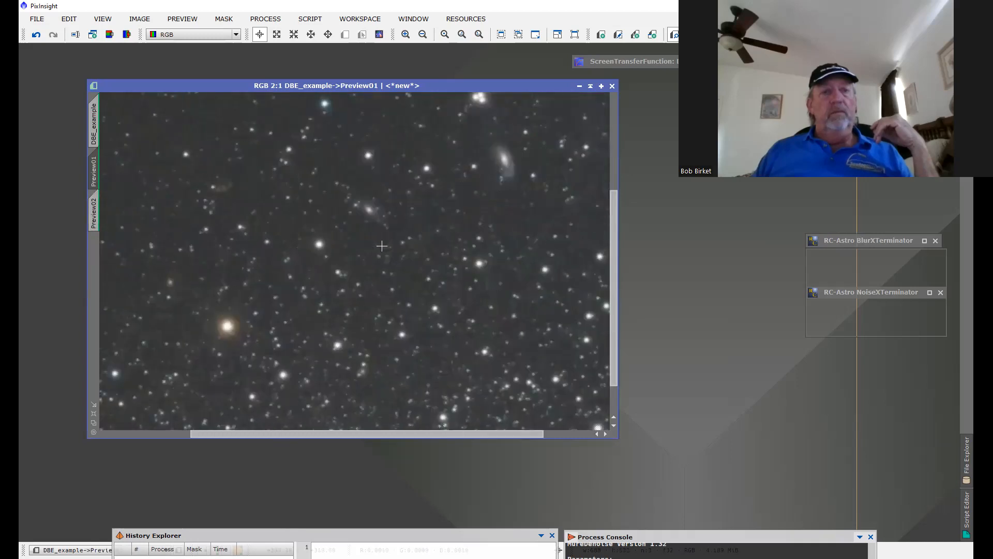
{"action": "left_click", "coordinate": [422, 34]}
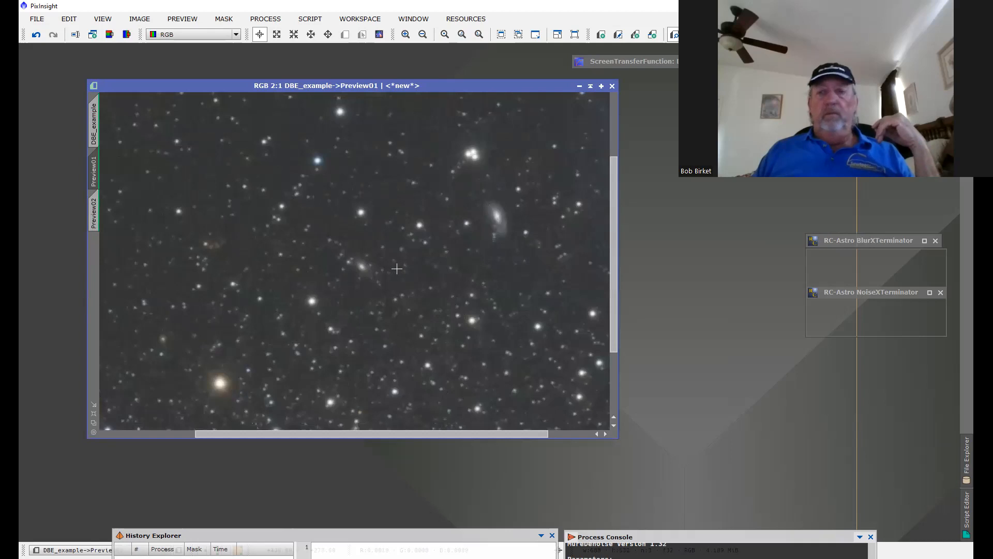
{"action": "mouse_move", "coordinate": [408, 273]}
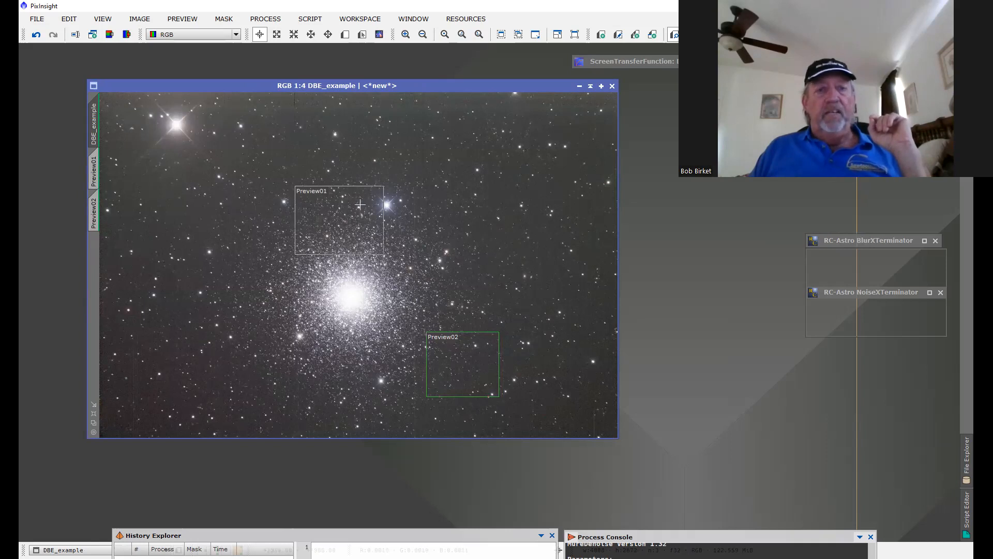
{"action": "mouse_move", "coordinate": [265, 164]}
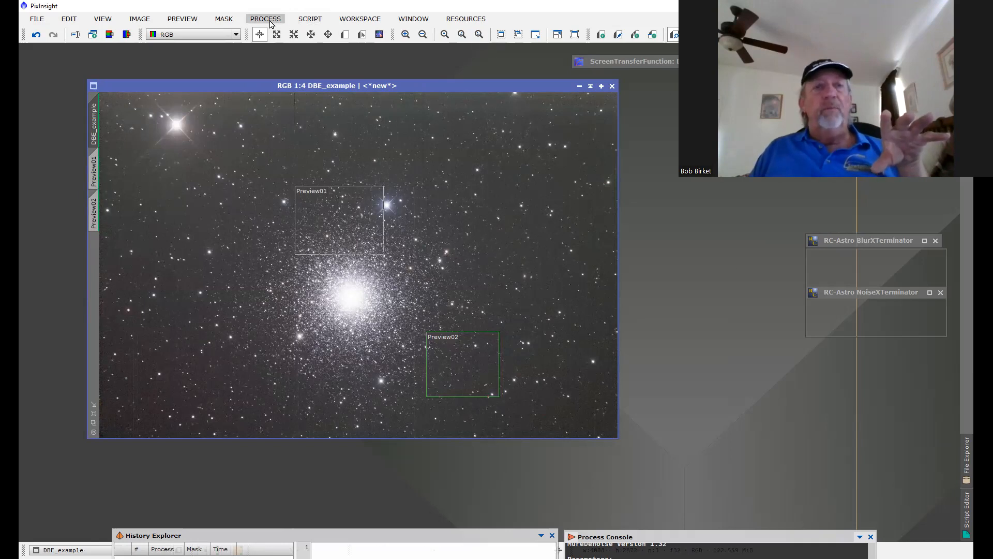
Step: Launch DynamicBackgroundExtraction from the All Processes list on DBE_example
{"action": "left_click", "coordinate": [265, 19]}
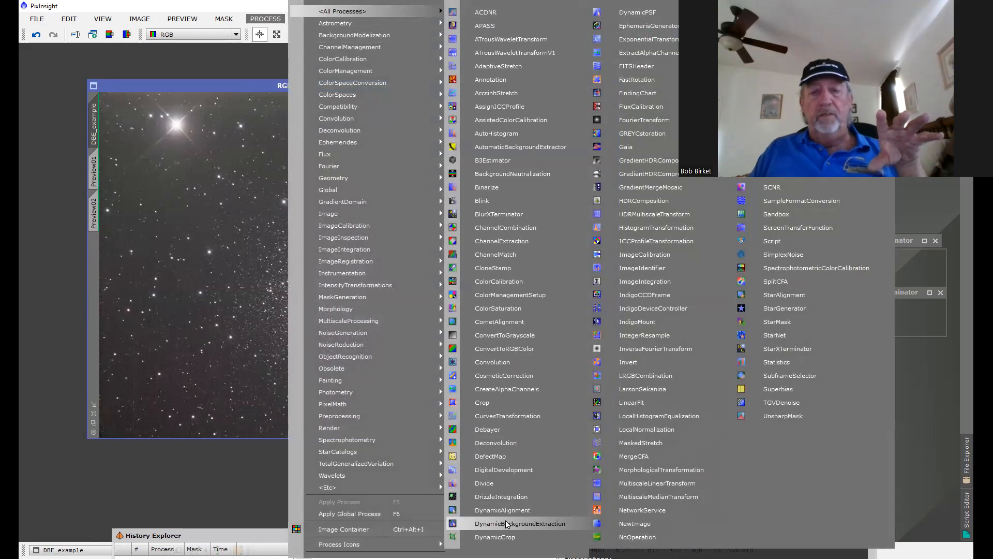
{"action": "left_click", "coordinate": [522, 523]}
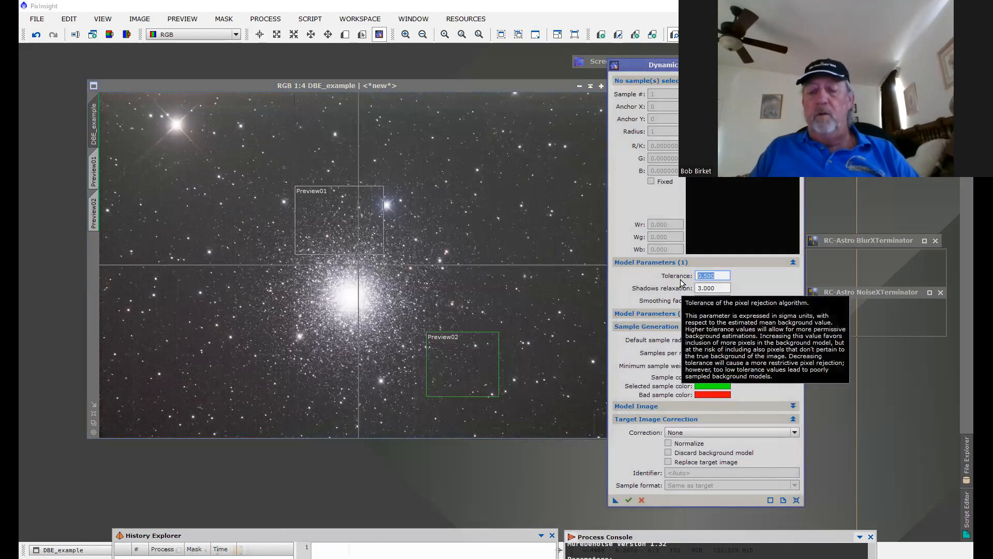
Step: Set DBE tolerance 10, generate the background samples, and view Preview01 with the markers
{"action": "type", "text": "10"}
{"action": "type", "text": ".6"}
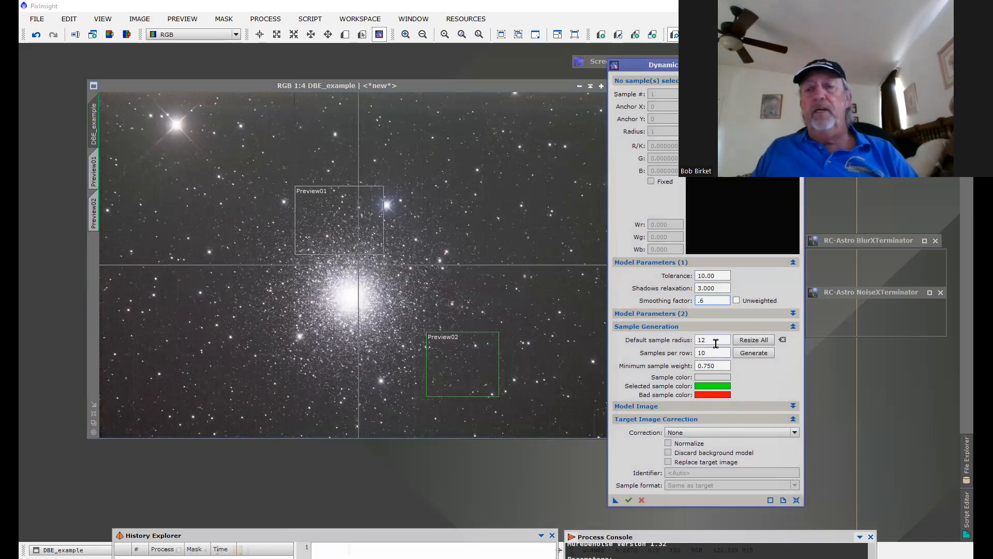
{"action": "left_click", "coordinate": [753, 353]}
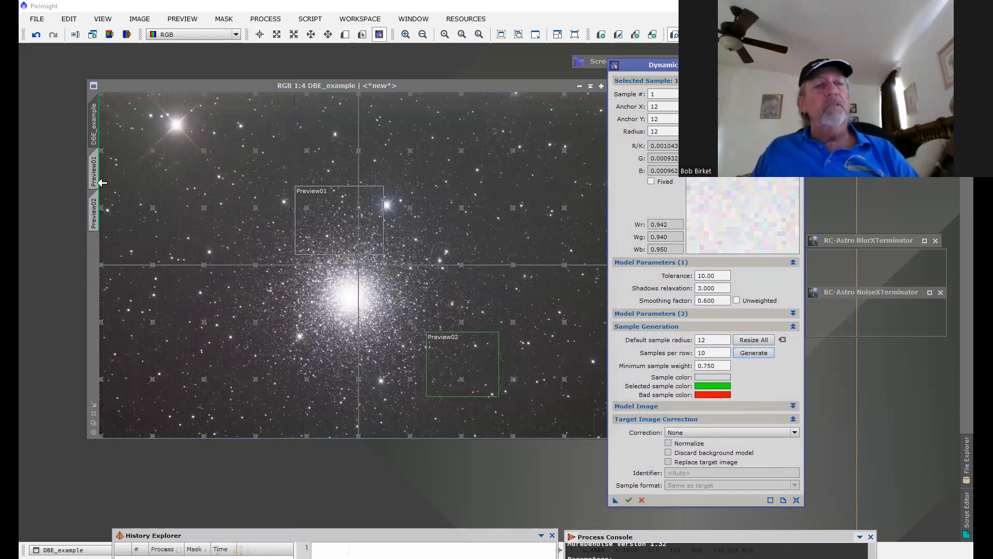
{"action": "right_click", "coordinate": [94, 174]}
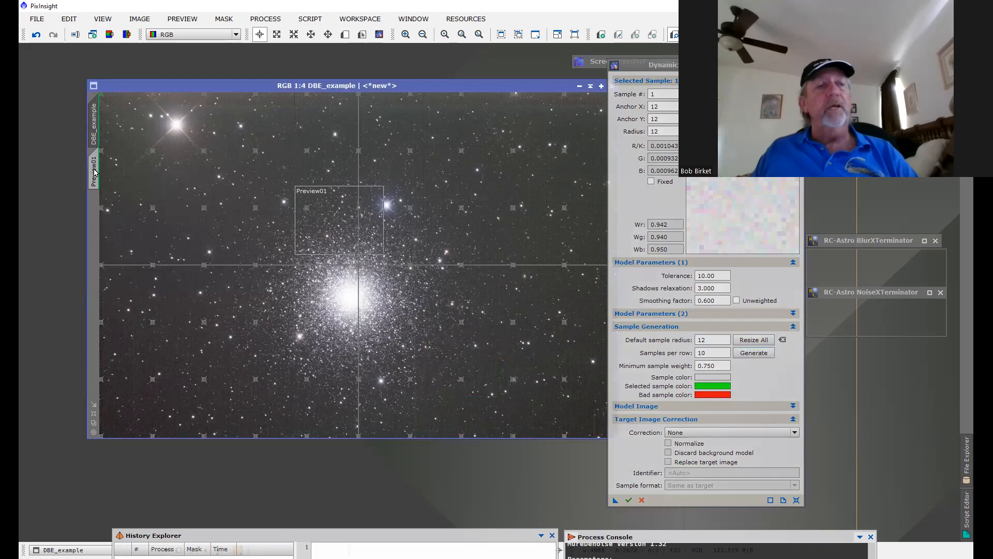
{"action": "right_click", "coordinate": [94, 171]}
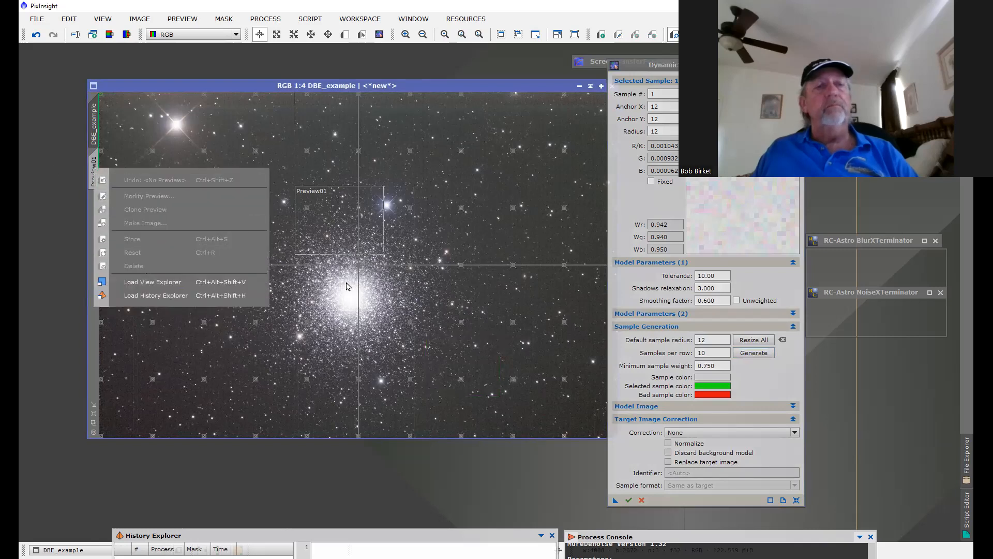
{"action": "left_click", "coordinate": [347, 285]}
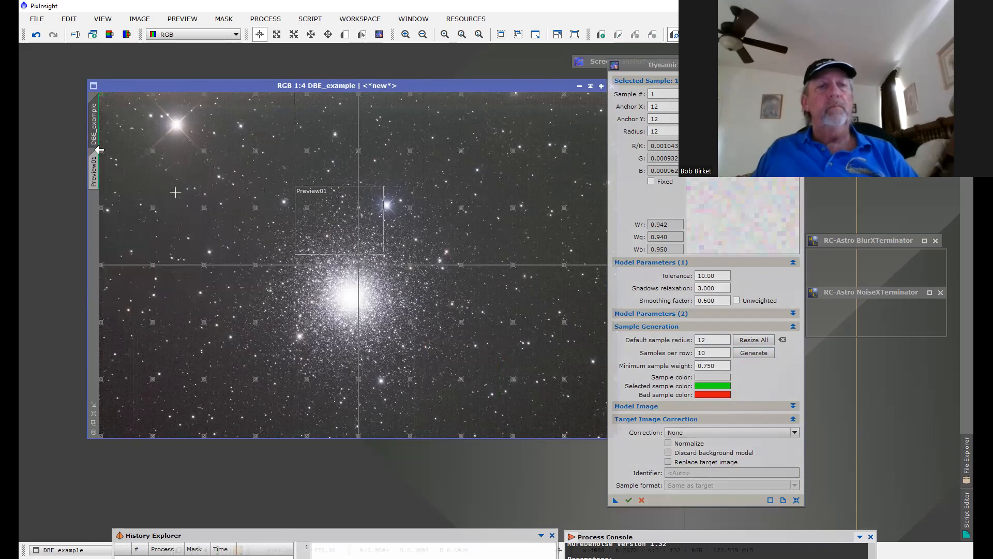
{"action": "mouse_move", "coordinate": [94, 170]}
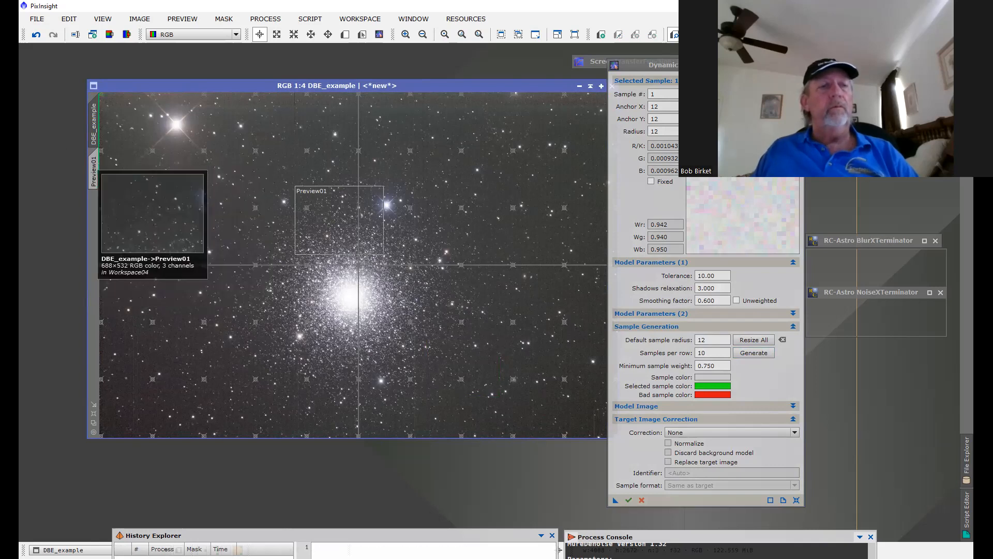
{"action": "left_click", "coordinate": [93, 171]}
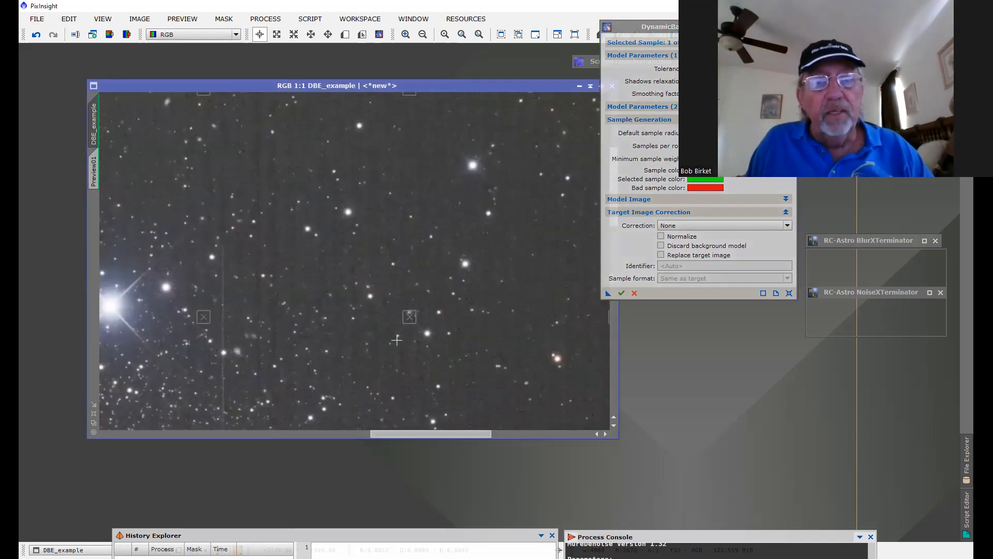
{"action": "mouse_move", "coordinate": [409, 318]}
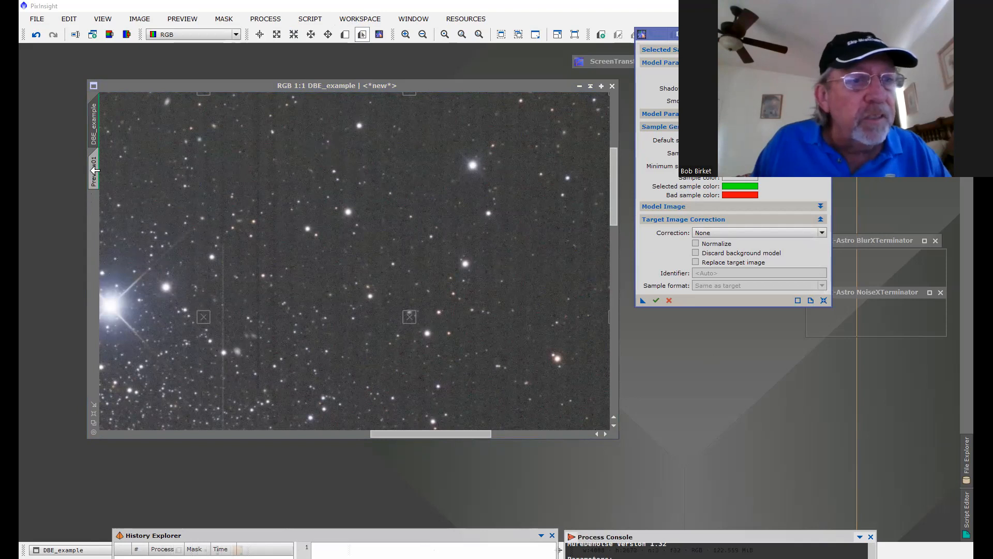
Step: Set DBE correction to Subtraction replacing the target and execute it on DBE_example
{"action": "left_click", "coordinate": [93, 171]}
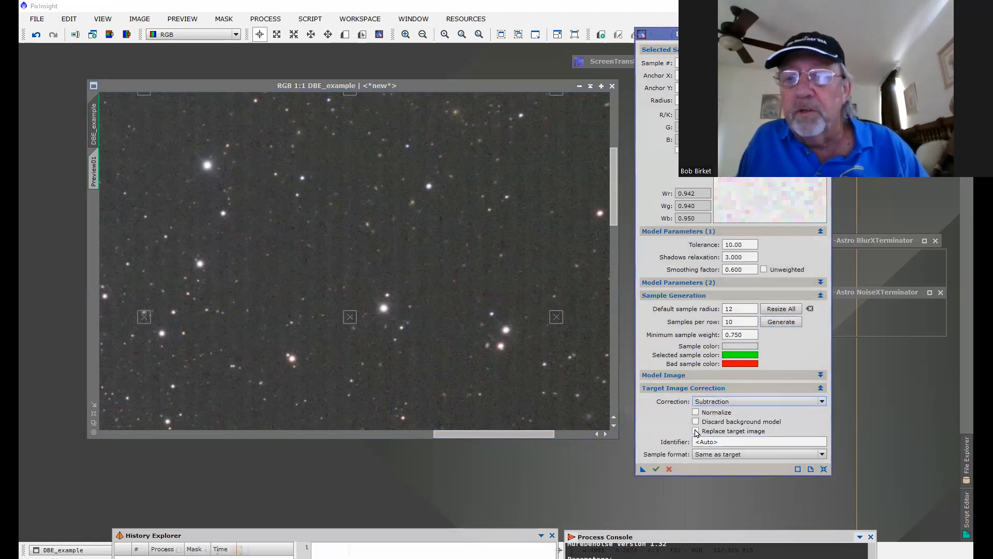
{"action": "left_click", "coordinate": [695, 430]}
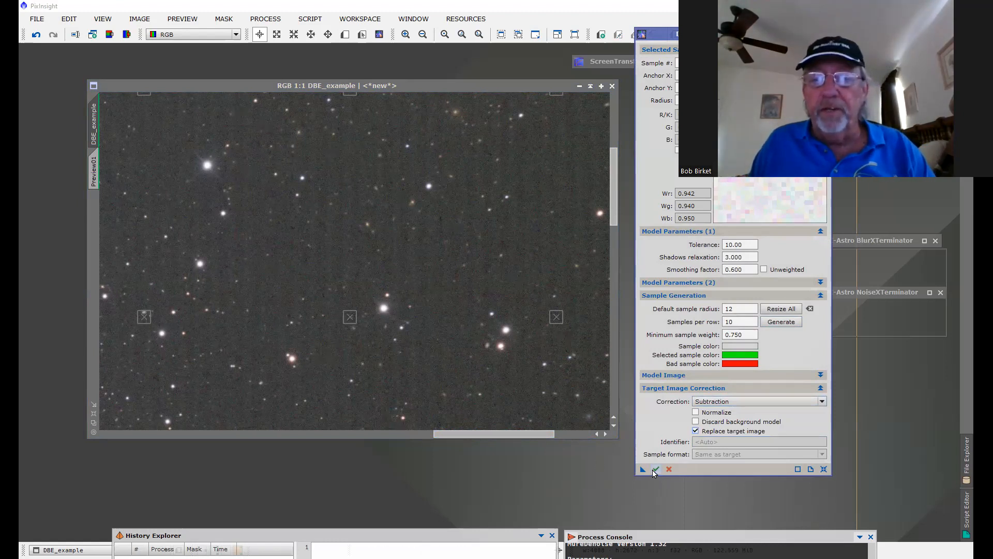
{"action": "mouse_move", "coordinate": [656, 470]}
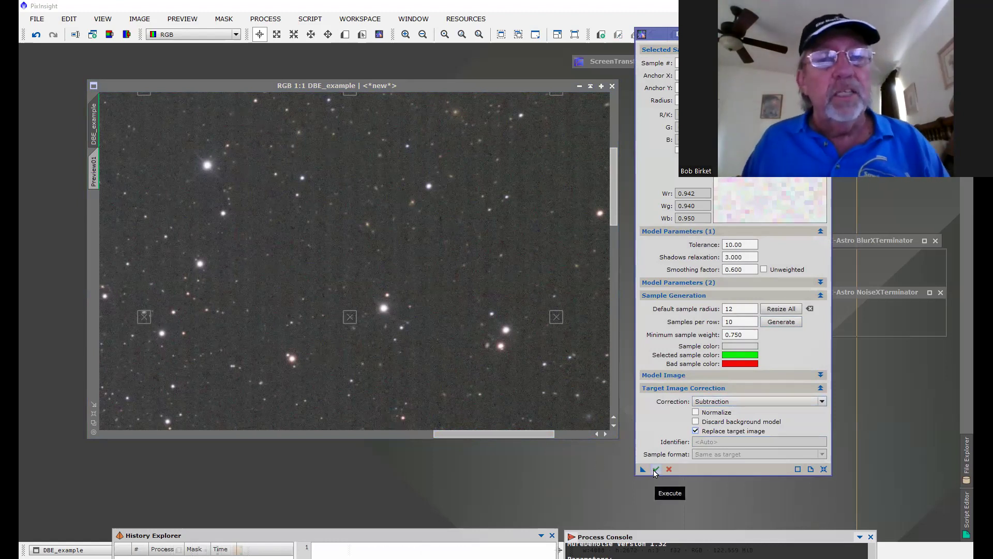
{"action": "left_click", "coordinate": [656, 469]}
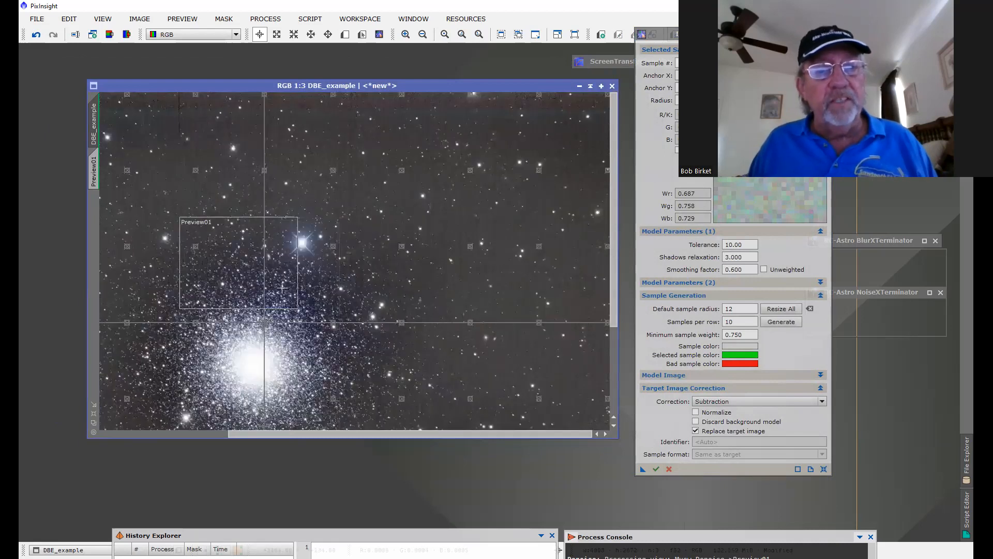
{"action": "mouse_move", "coordinate": [205, 278]}
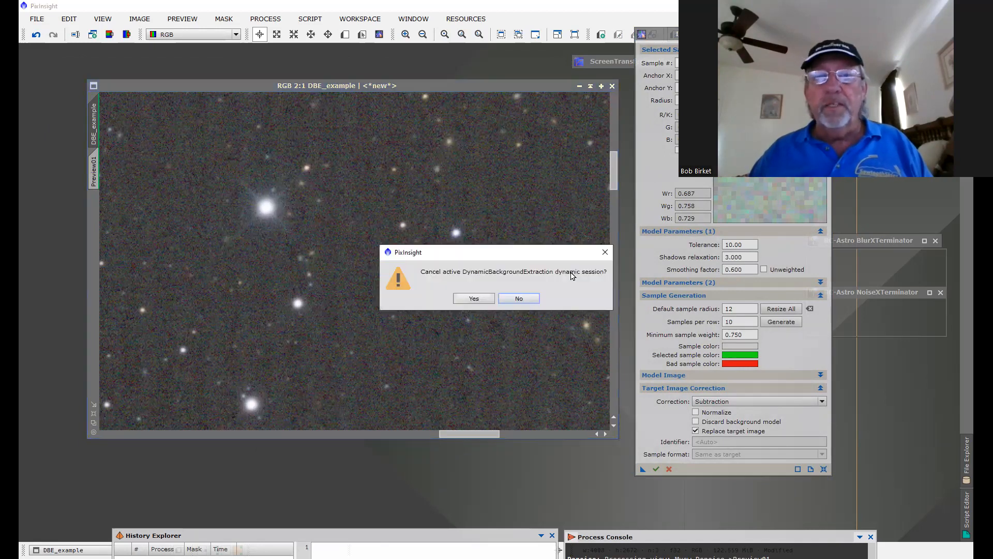
Step: Confirm cancelling the DBE dynamic session
{"action": "left_click", "coordinate": [474, 298]}
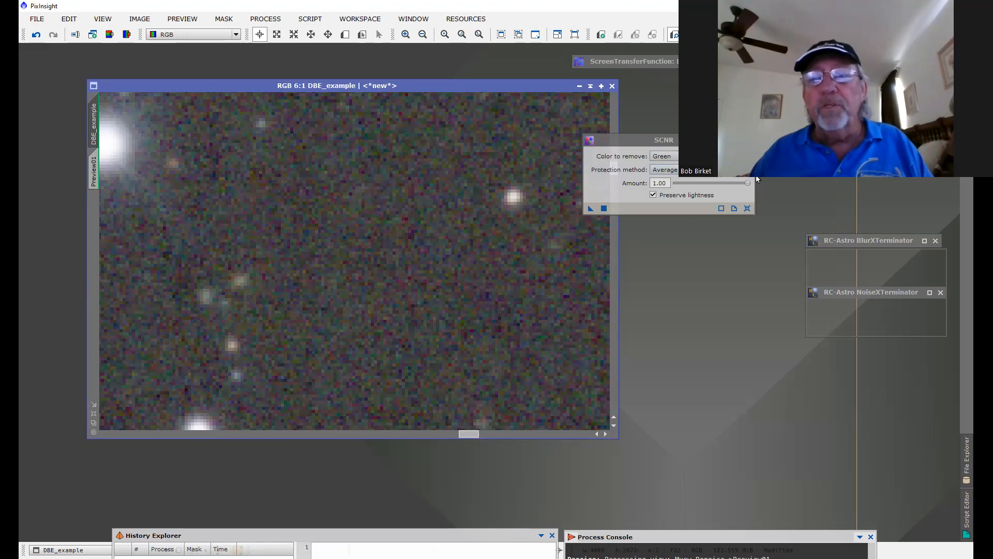
{"action": "mouse_move", "coordinate": [521, 250]}
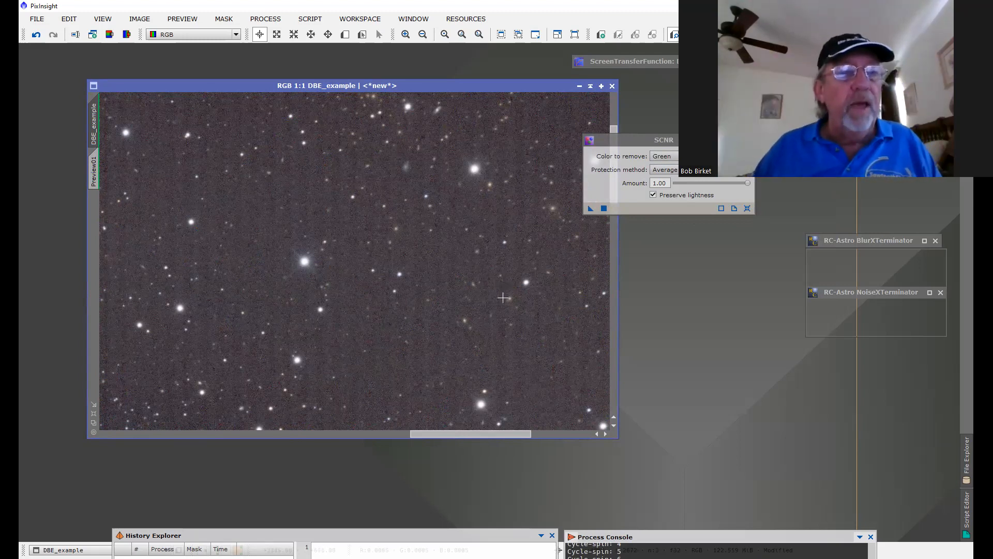
{"action": "mouse_move", "coordinate": [464, 263]}
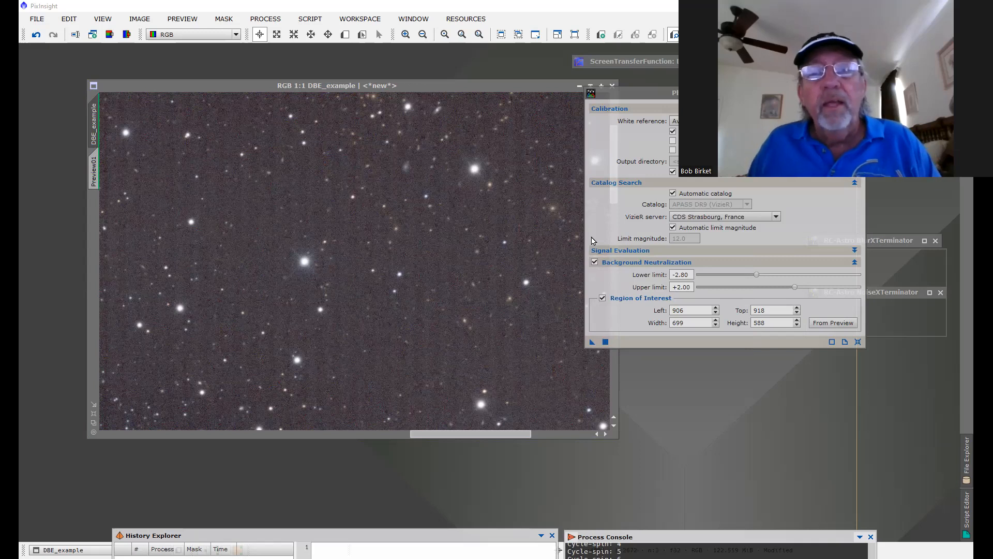
{"action": "mouse_move", "coordinate": [575, 245]}
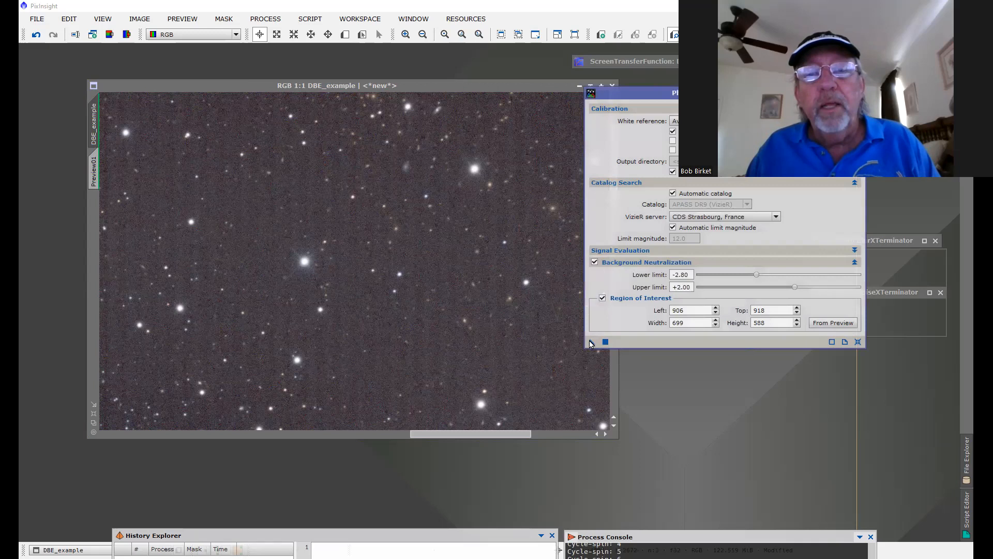
Step: Apply PhotometricColorCalibration with the APASS catalog and background neutralization
{"action": "left_click", "coordinate": [592, 342]}
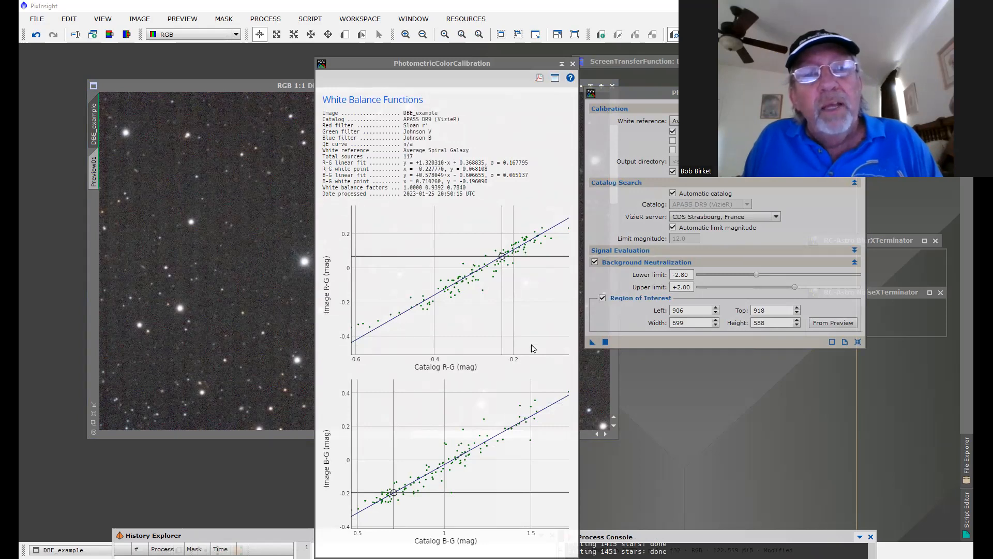
{"action": "mouse_move", "coordinate": [402, 532]}
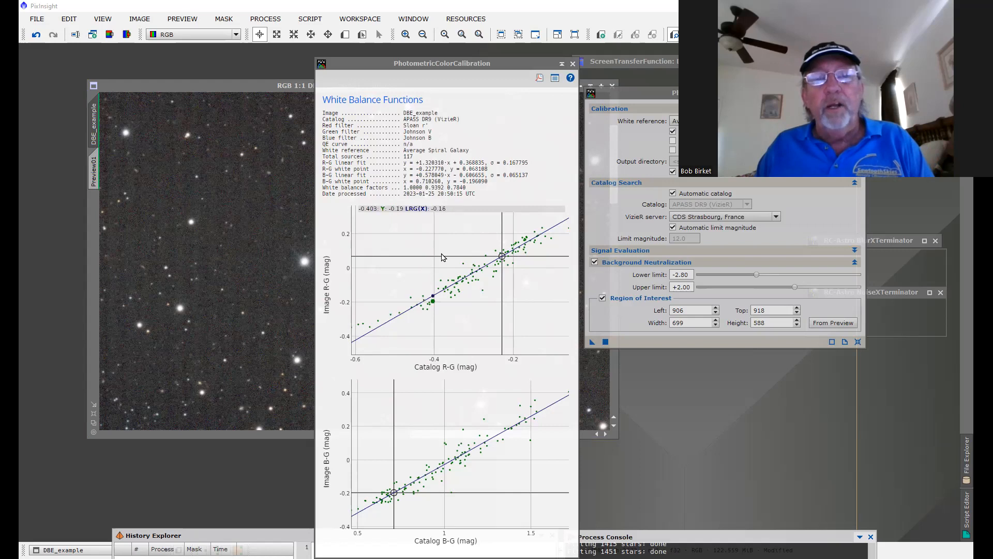
{"action": "mouse_move", "coordinate": [567, 213]}
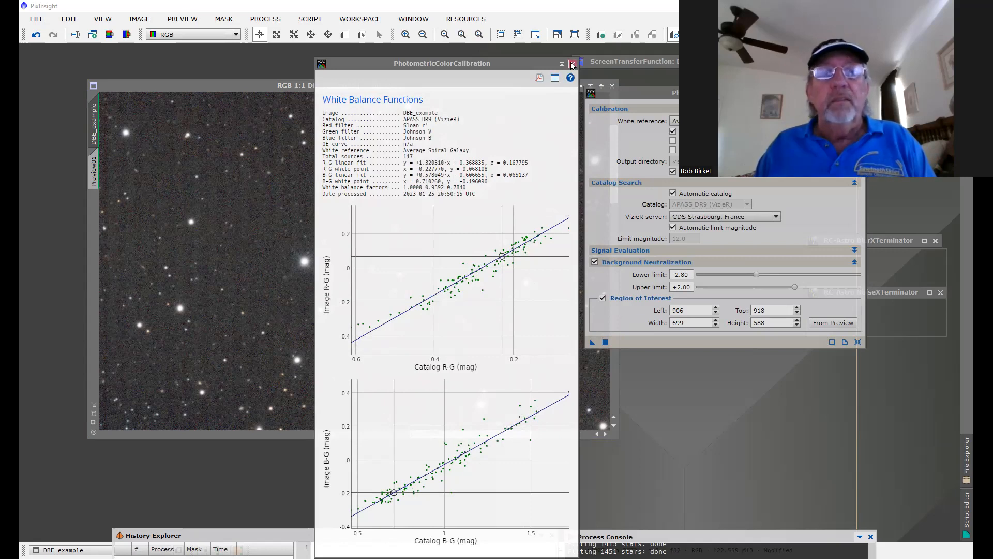
Step: Close the PhotometricColorCalibration white balance results window
{"action": "left_click", "coordinate": [571, 65]}
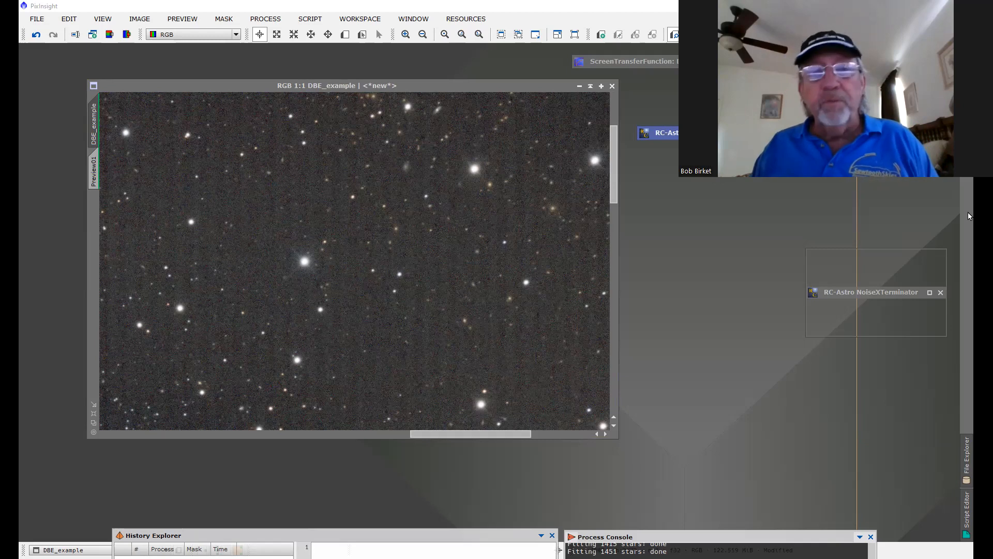
{"action": "mouse_move", "coordinate": [502, 250]}
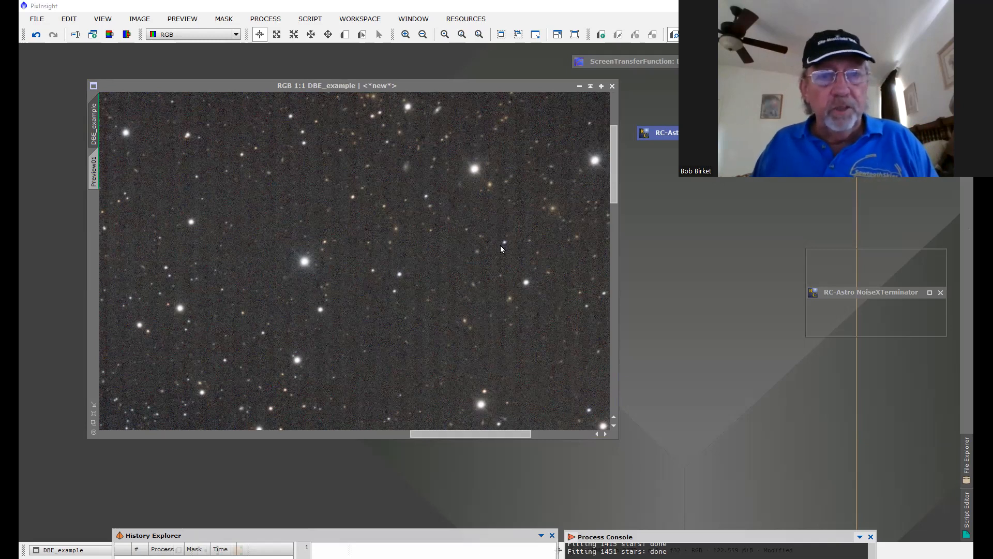
{"action": "mouse_move", "coordinate": [208, 174]}
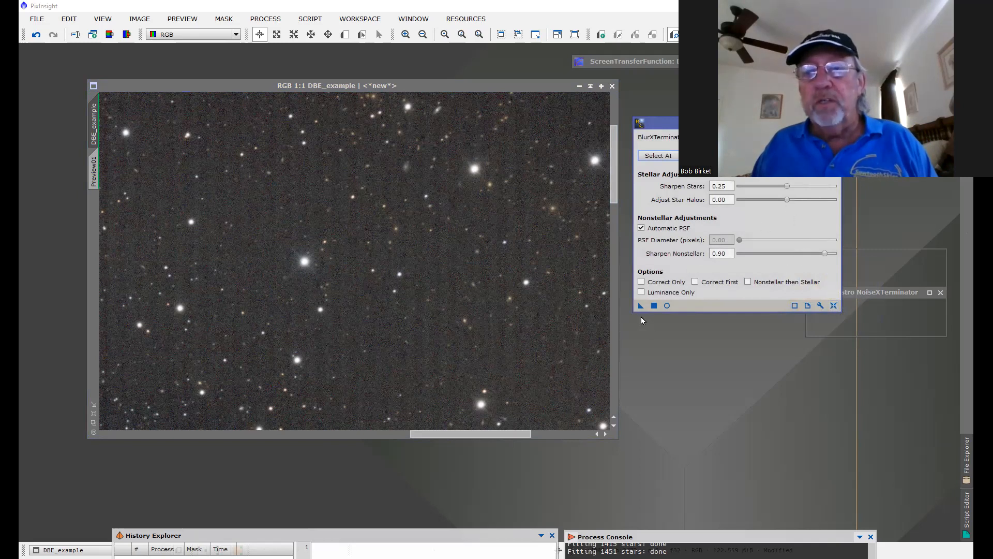
{"action": "mouse_move", "coordinate": [522, 308]}
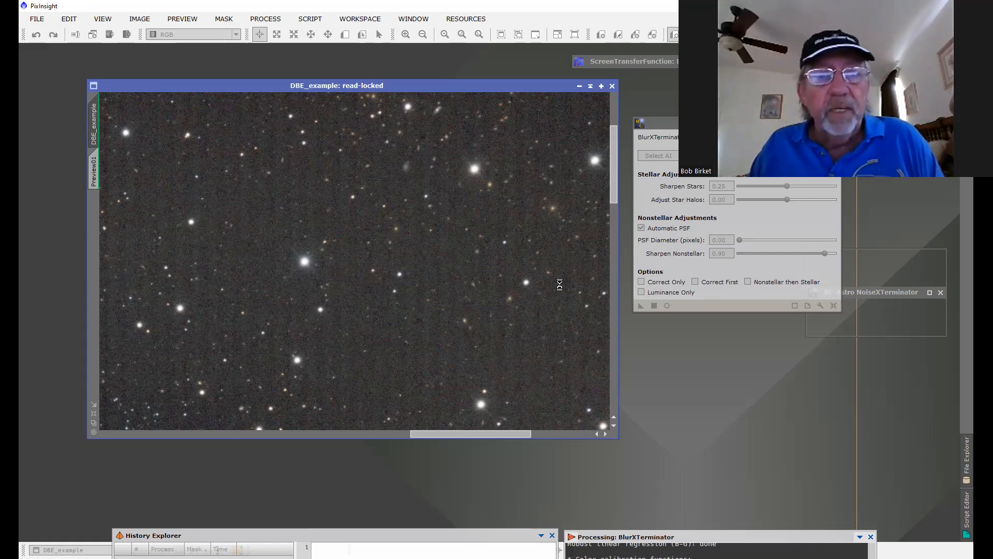
{"action": "mouse_move", "coordinate": [335, 220]}
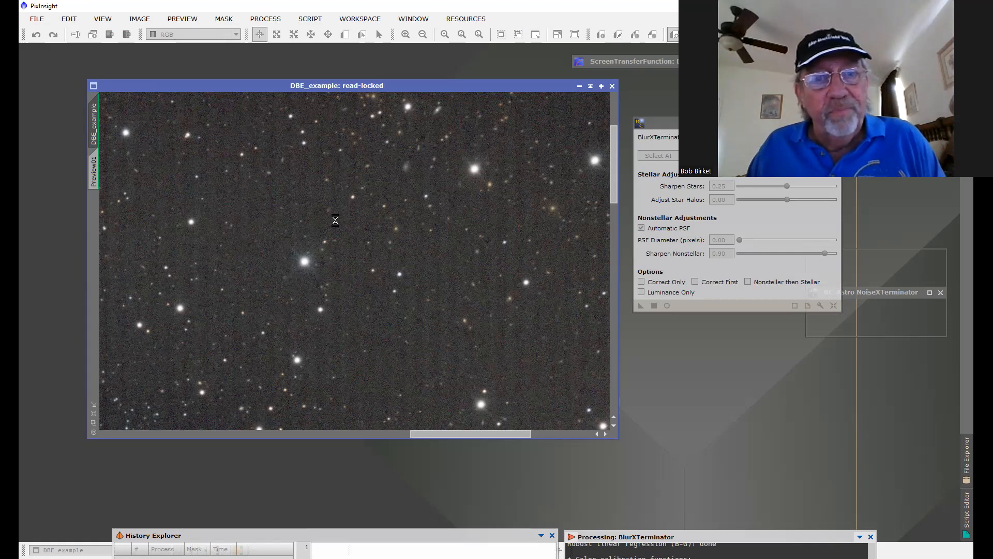
{"action": "mouse_move", "coordinate": [430, 174]}
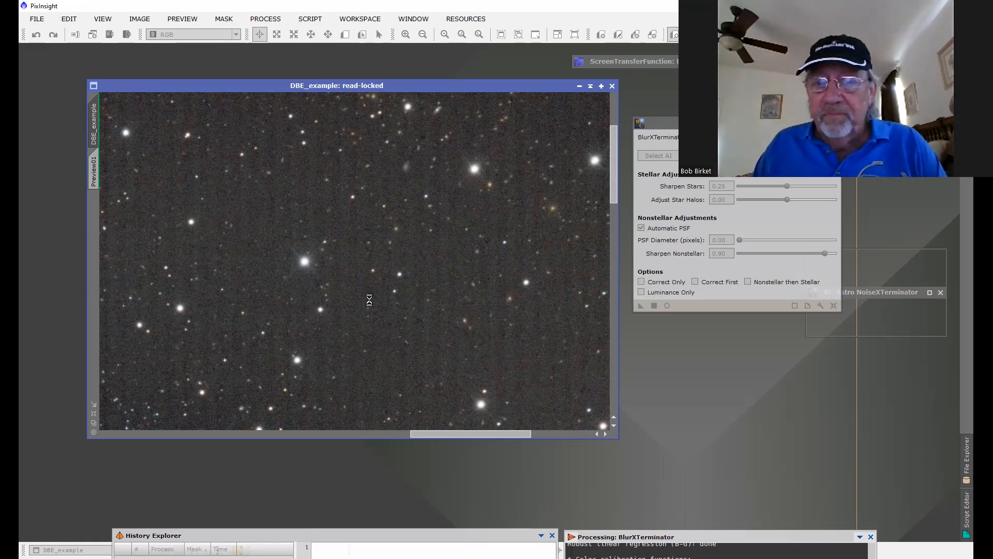
{"action": "mouse_move", "coordinate": [371, 302]}
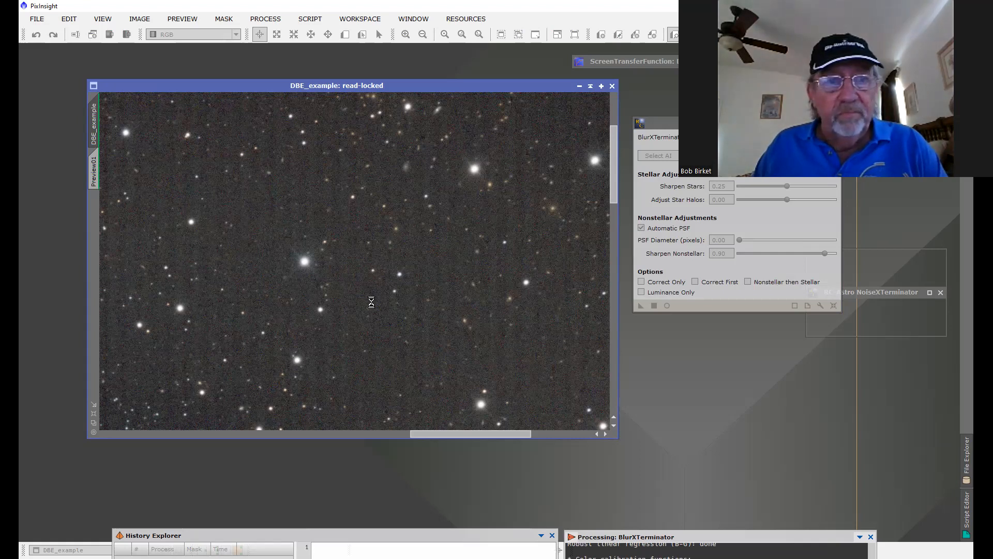
{"action": "mouse_move", "coordinate": [399, 399]}
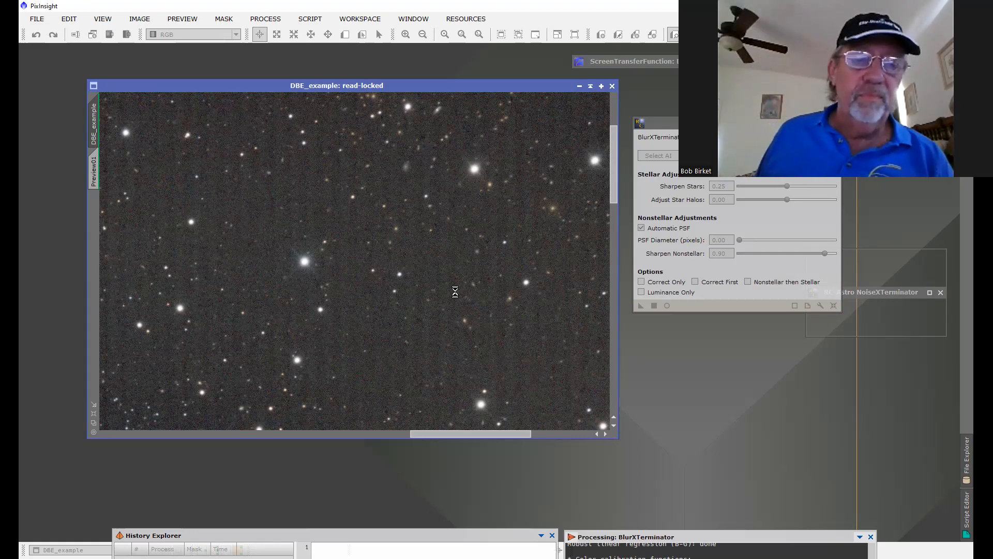
{"action": "mouse_move", "coordinate": [356, 271]}
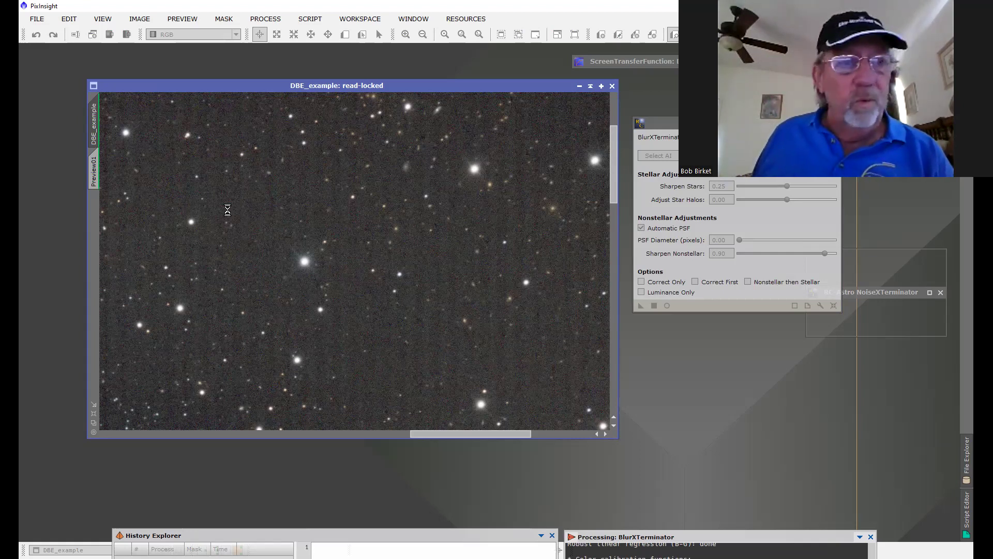
{"action": "mouse_move", "coordinate": [631, 397]}
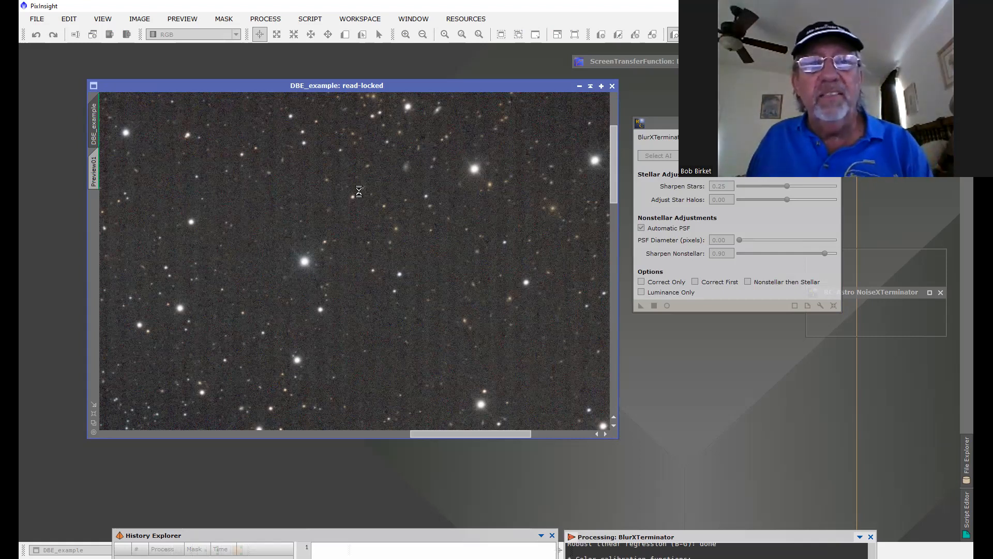
{"action": "mouse_move", "coordinate": [446, 273]}
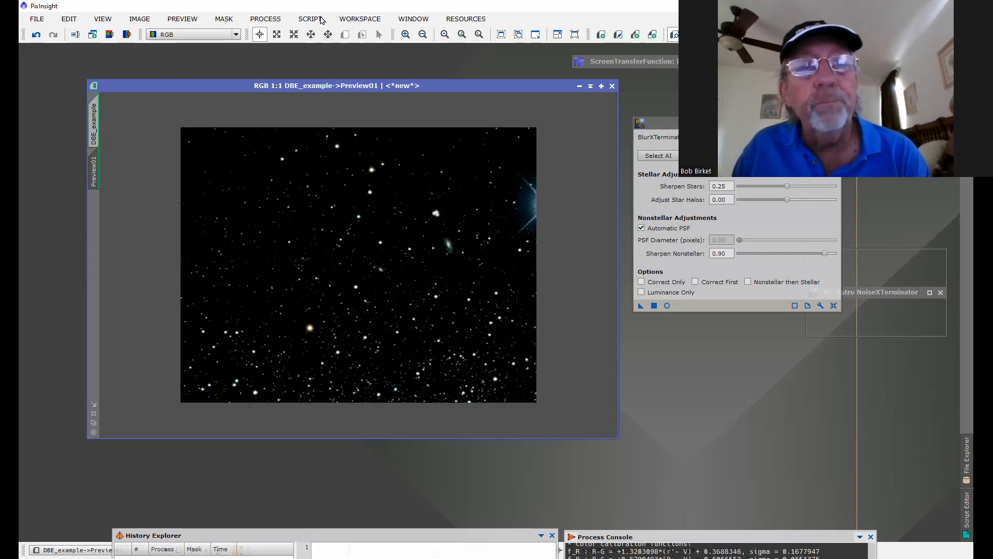
Step: Bring up ScreenTransferFunction from All Processes to auto-stretch Preview01 and reveal faint stars
{"action": "left_click", "coordinate": [265, 19]}
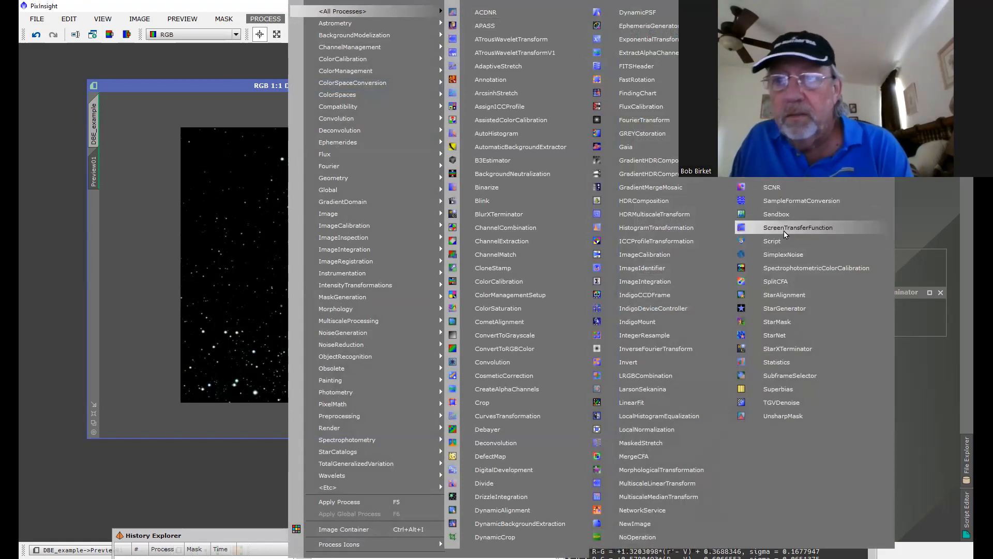
{"action": "left_click", "coordinate": [798, 226]}
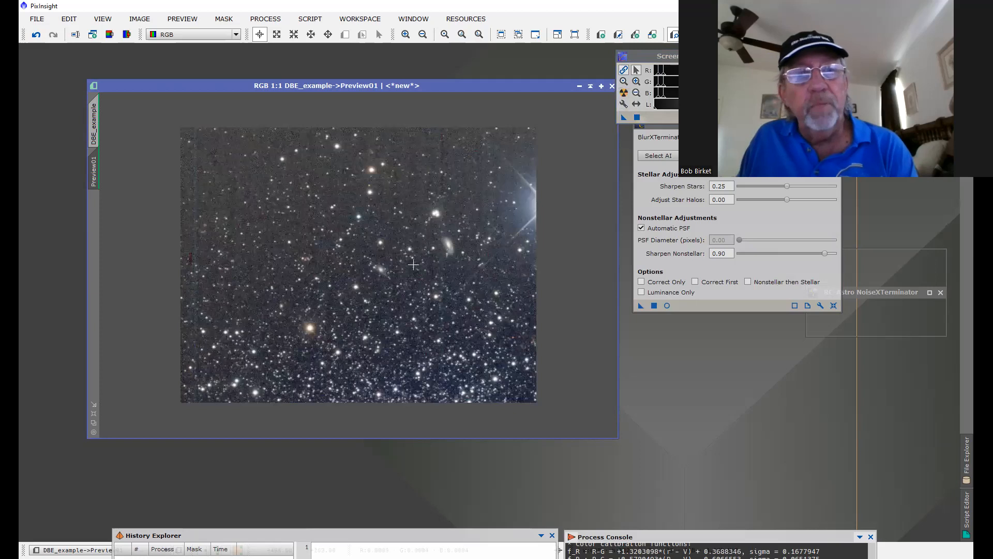
{"action": "mouse_move", "coordinate": [343, 223]}
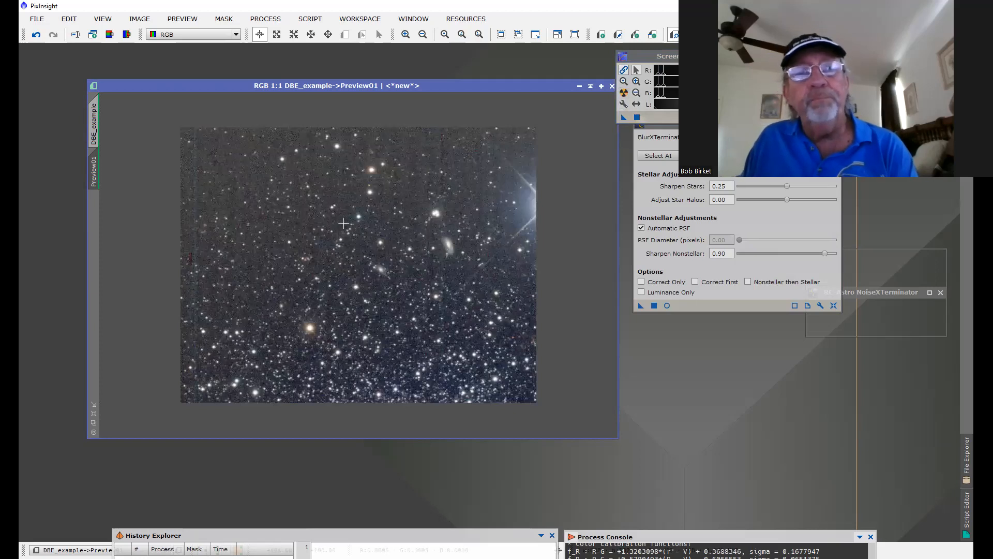
Step: Close the DBE_example image, answering Yes to discard its unsaved changes
{"action": "left_click", "coordinate": [422, 34]}
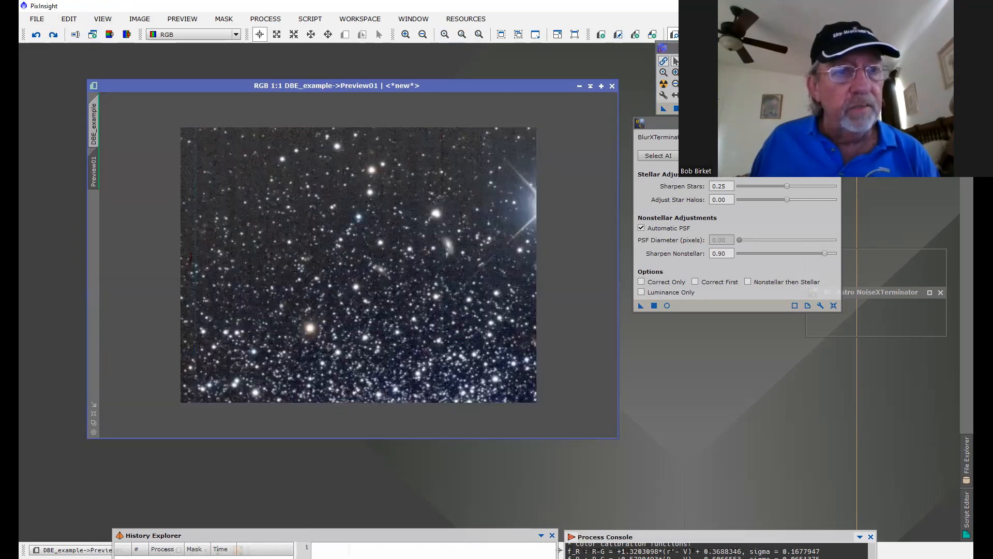
{"action": "mouse_move", "coordinate": [93, 176]}
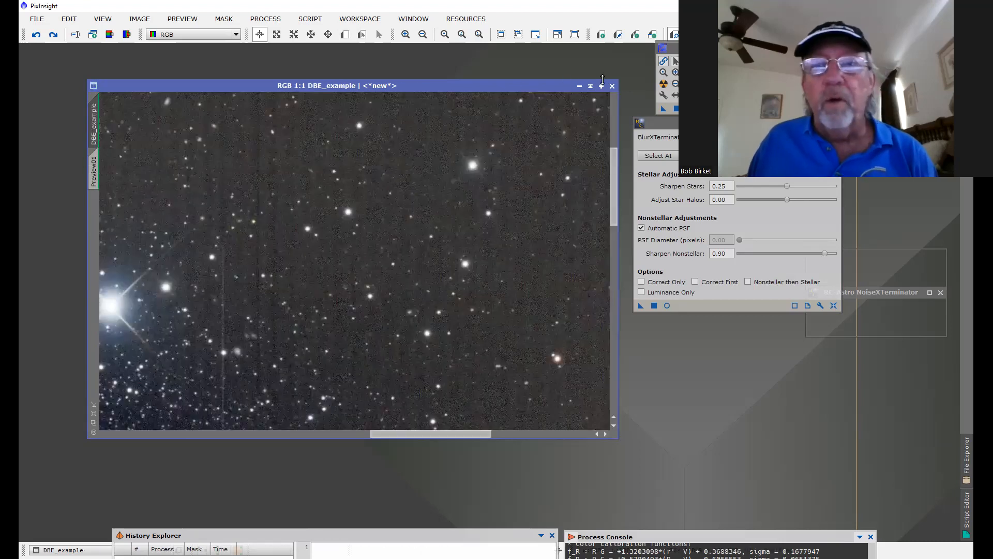
{"action": "left_click", "coordinate": [613, 86]}
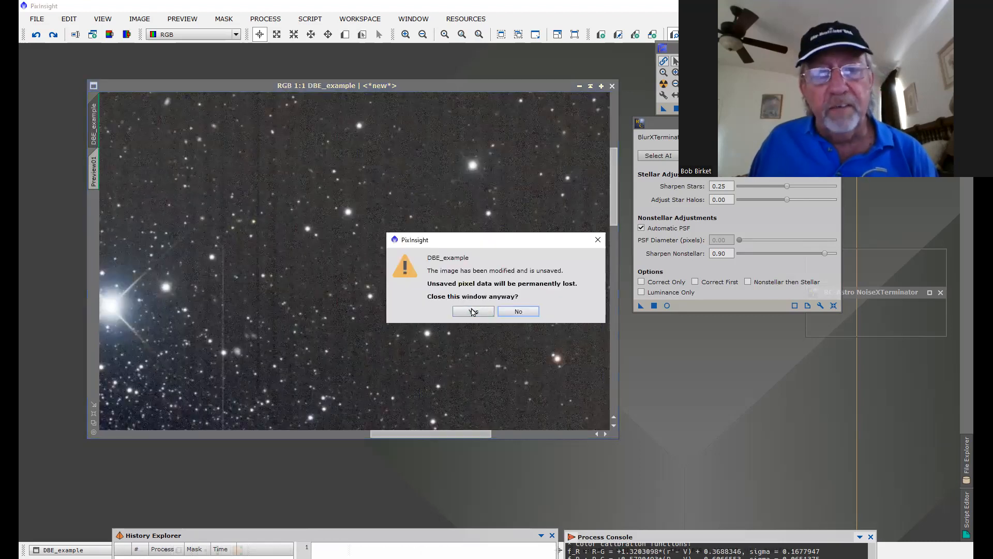
{"action": "left_click", "coordinate": [473, 311]}
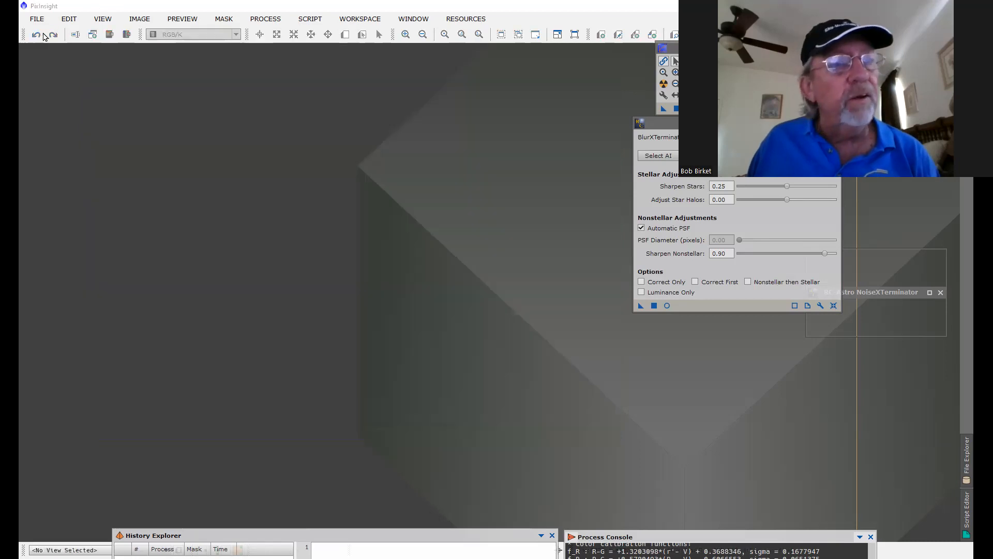
{"action": "left_click", "coordinate": [36, 18]}
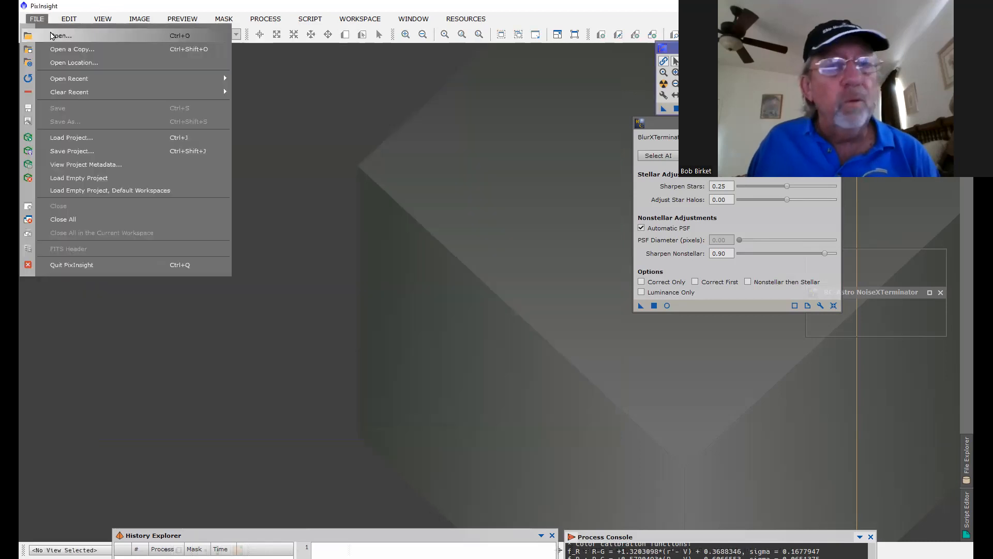
Step: Load the n2174 masterLight Luminance_mono file from the Data folder and close its rejection_high map
{"action": "left_click", "coordinate": [58, 36]}
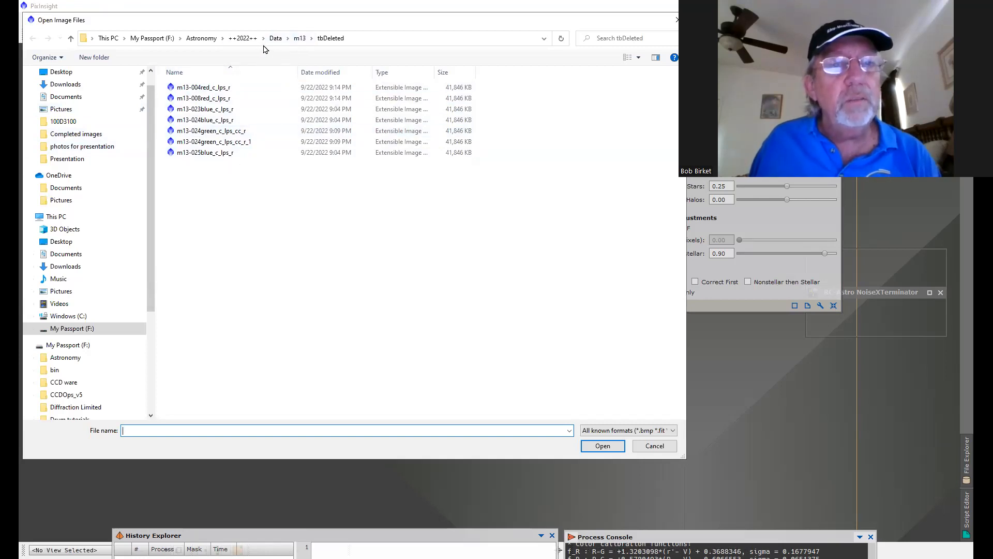
{"action": "left_click", "coordinate": [275, 37]}
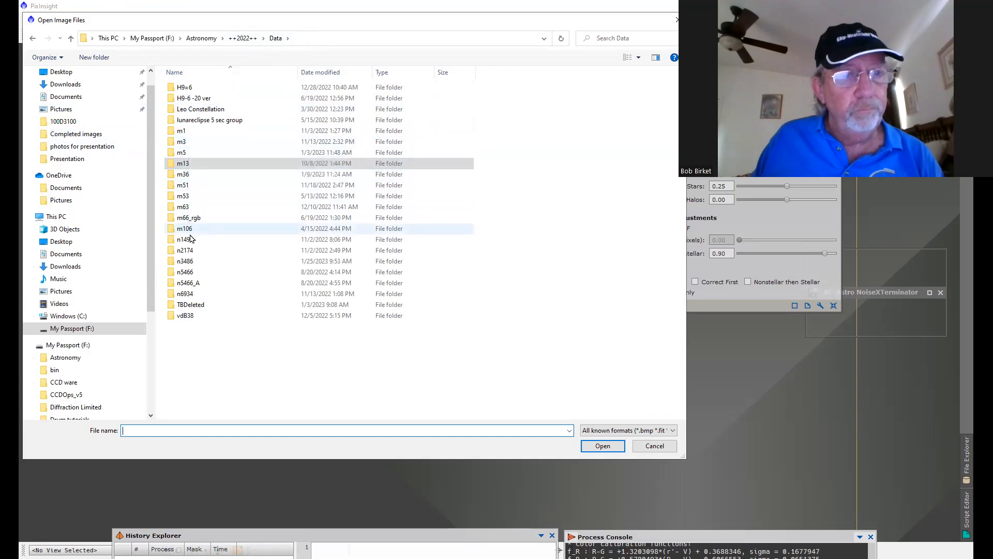
{"action": "left_click", "coordinate": [184, 249]}
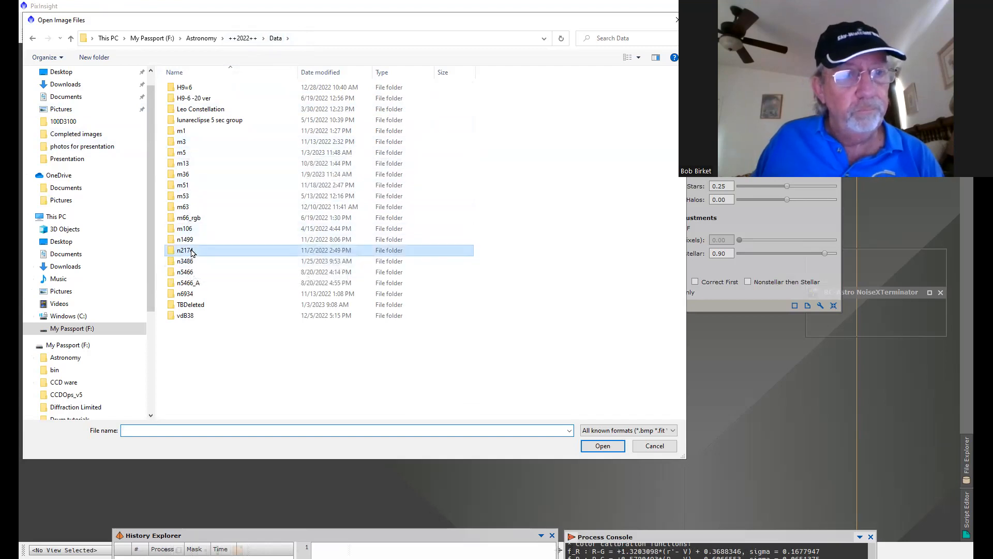
{"action": "double_click", "coordinate": [184, 249]}
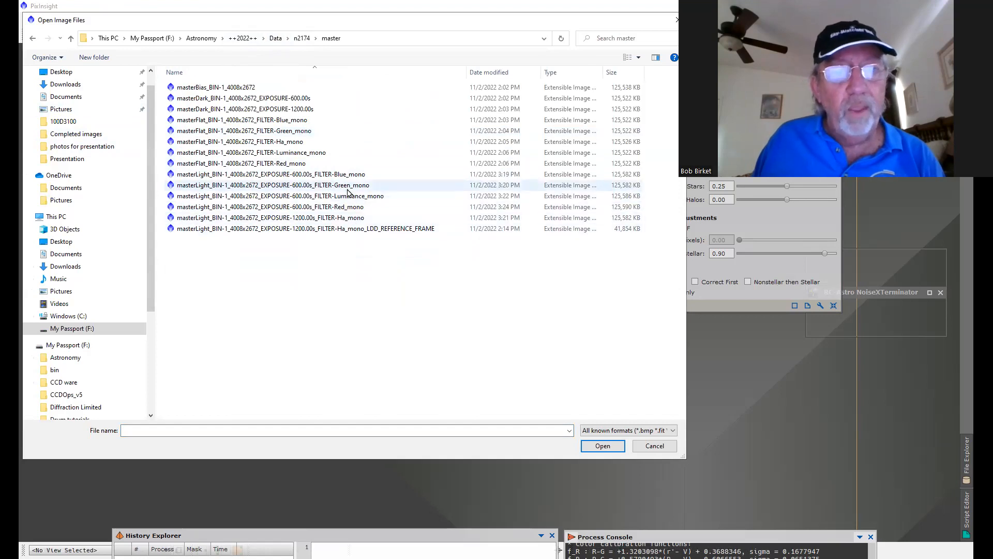
{"action": "left_click", "coordinate": [299, 195]}
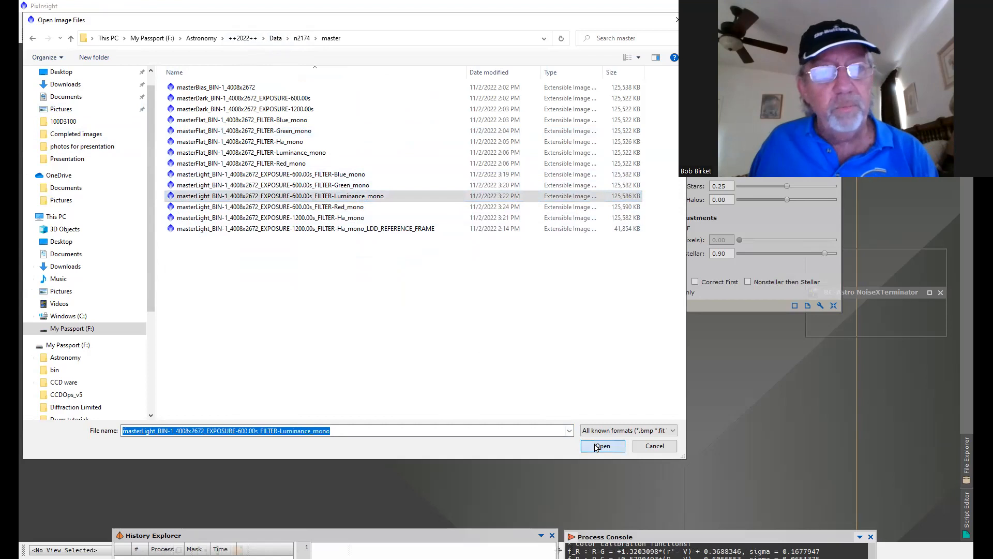
{"action": "left_click", "coordinate": [602, 446]}
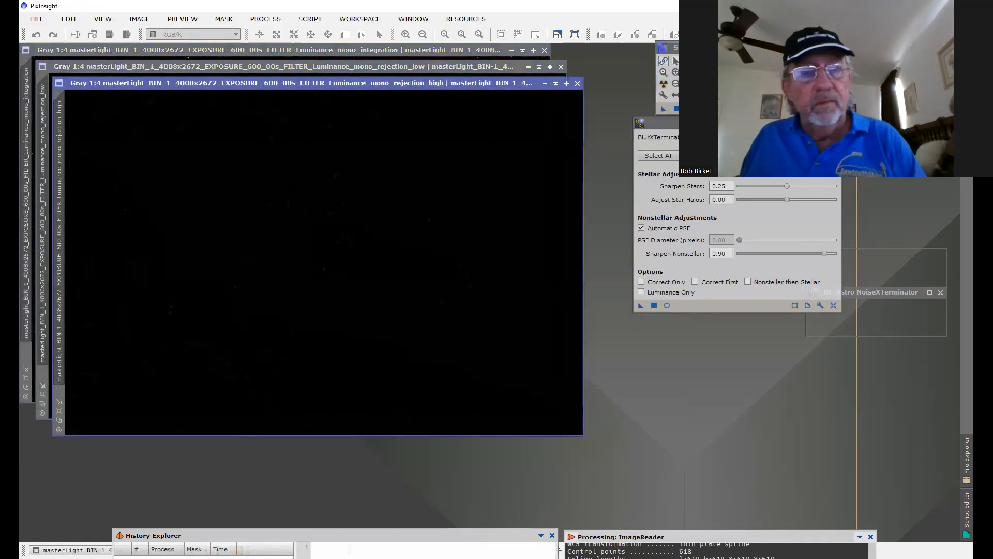
{"action": "left_click", "coordinate": [578, 83]}
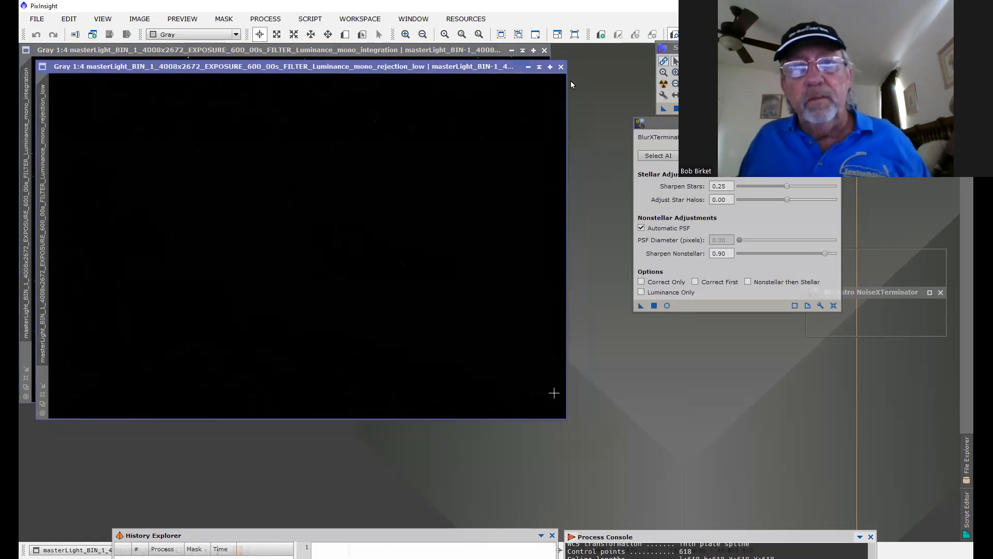
Step: Close the rejection_low map and drag out Preview01 over a star-filled patch of the integration image
{"action": "left_click", "coordinate": [561, 66]}
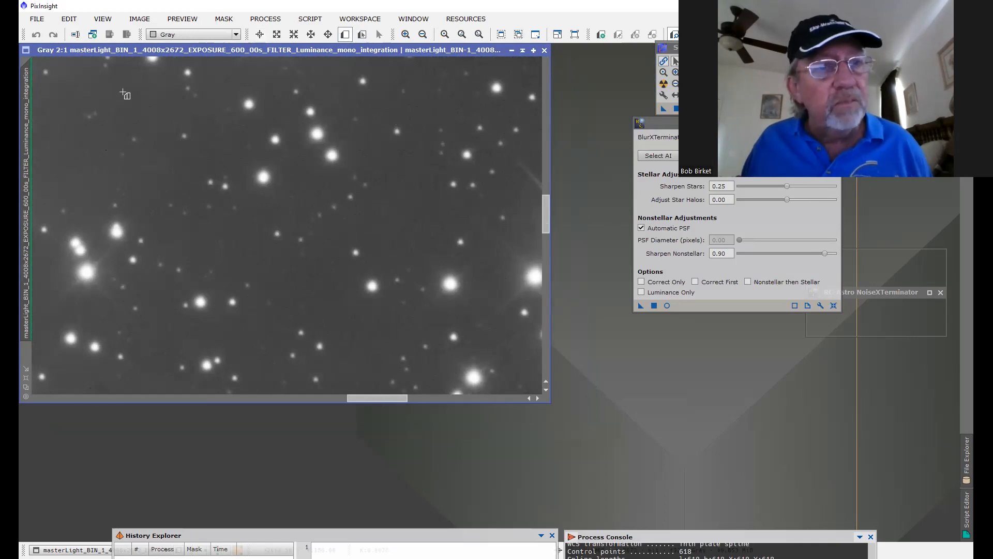
{"action": "left_click_drag", "start_coordinate": [126, 106], "coordinate": [467, 360]}
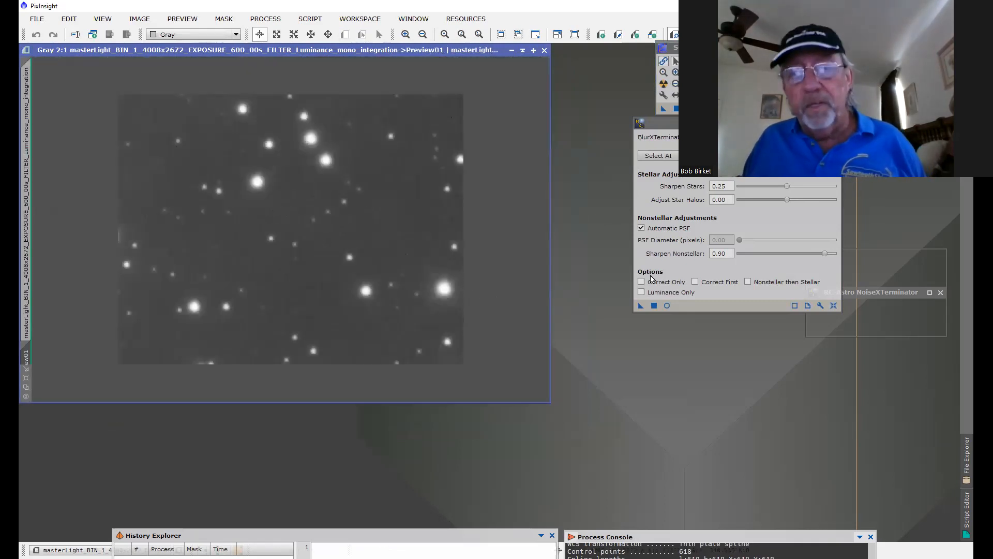
{"action": "mouse_move", "coordinate": [443, 264]}
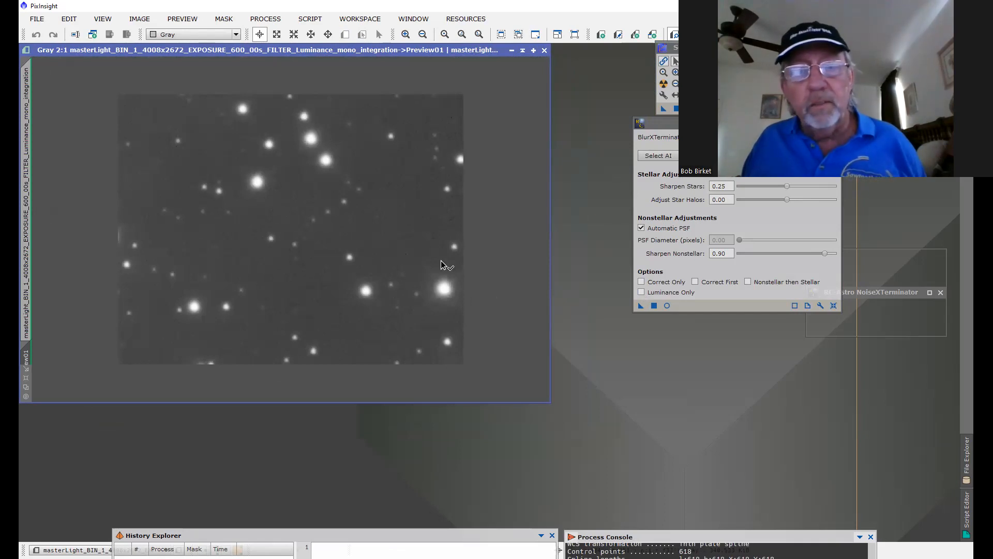
{"action": "left_click", "coordinate": [641, 305]}
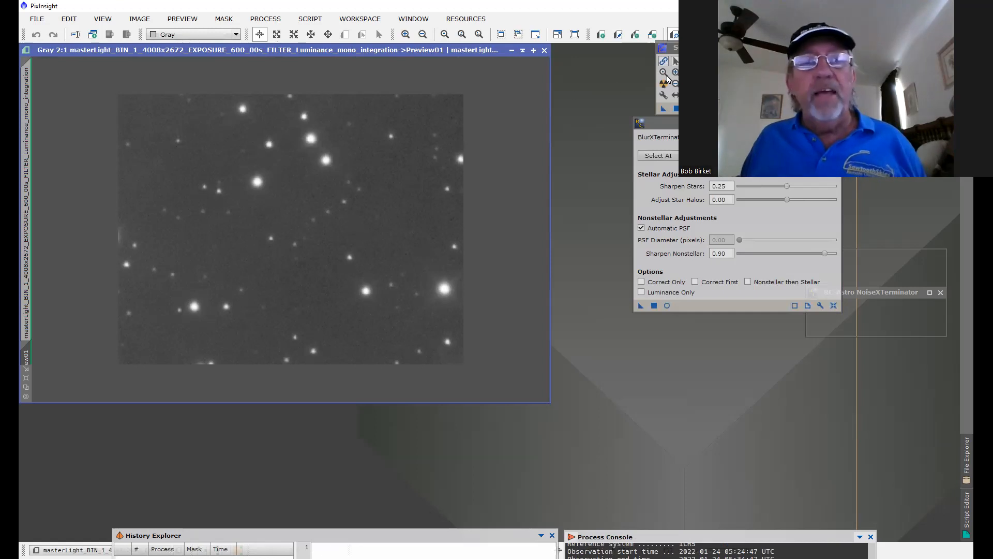
{"action": "mouse_move", "coordinate": [234, 209]}
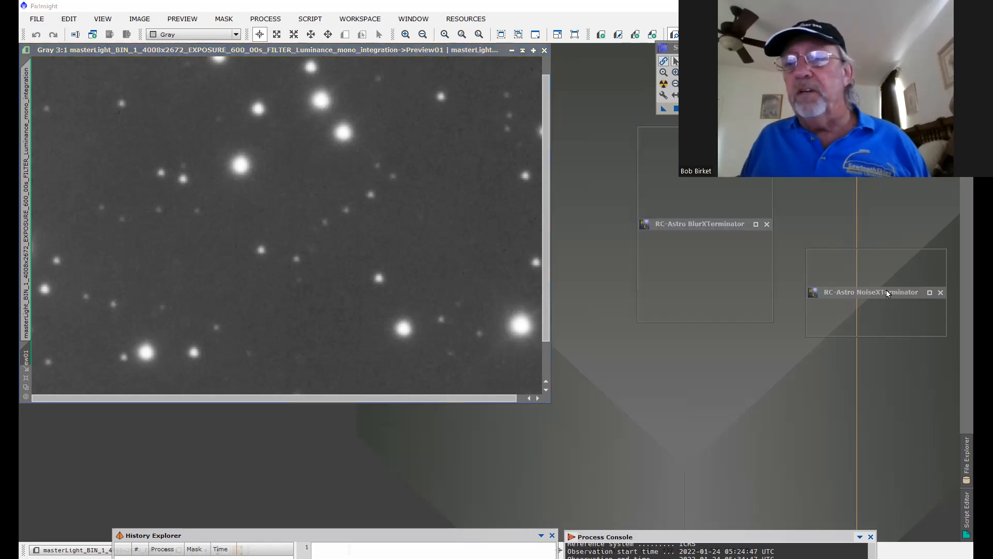
Step: Reposition and restore the minimized NoiseXTerminator, showing Denoise 0.57 and Detail 0.15 beside the star close-up
{"action": "left_click", "coordinate": [700, 223]}
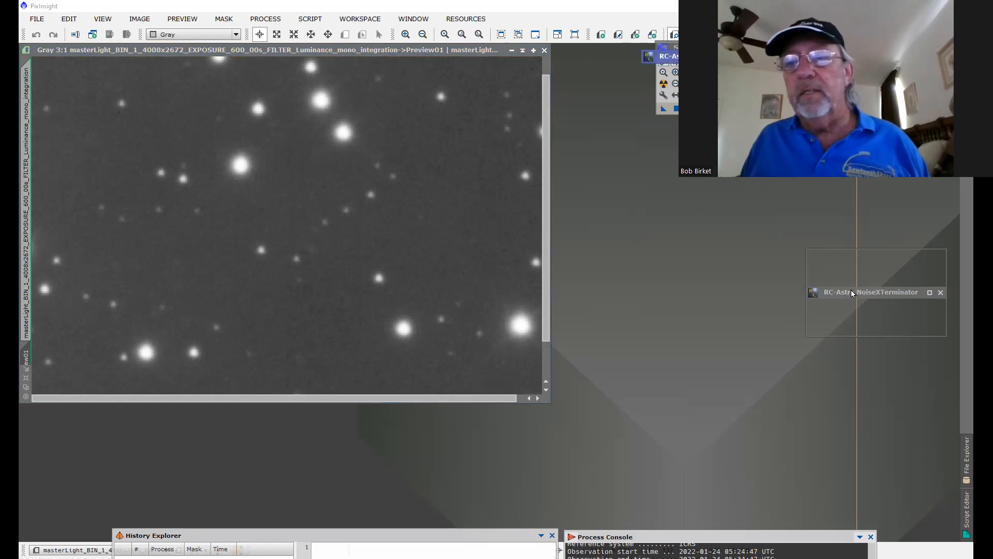
{"action": "left_click_drag", "start_coordinate": [871, 291], "coordinate": [665, 185]}
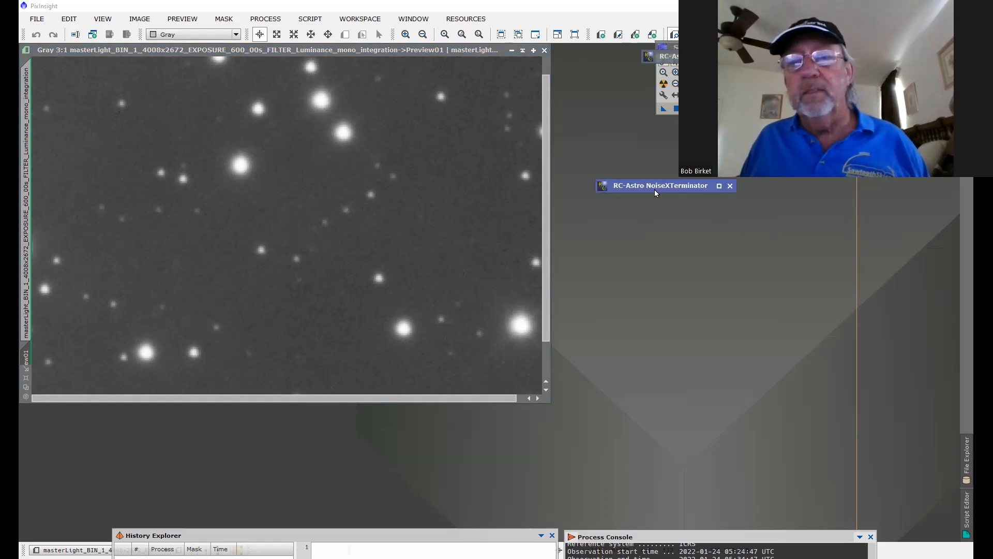
{"action": "mouse_move", "coordinate": [650, 257]}
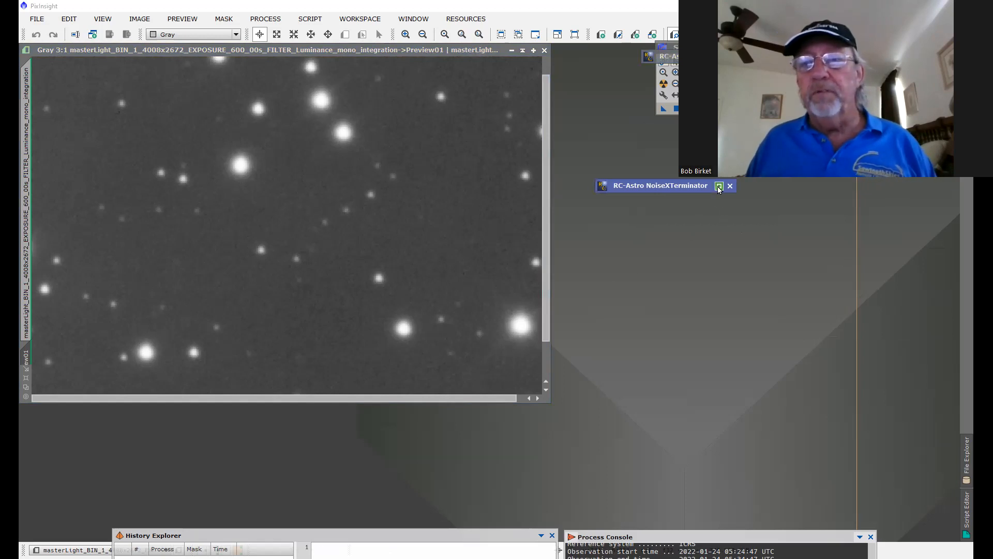
{"action": "left_click", "coordinate": [720, 186]}
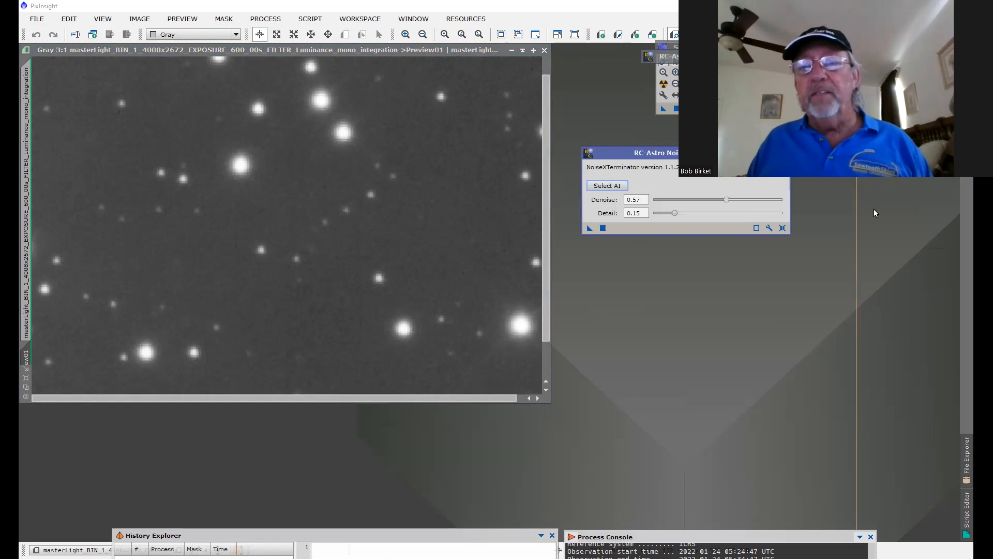
{"action": "mouse_move", "coordinate": [693, 228]}
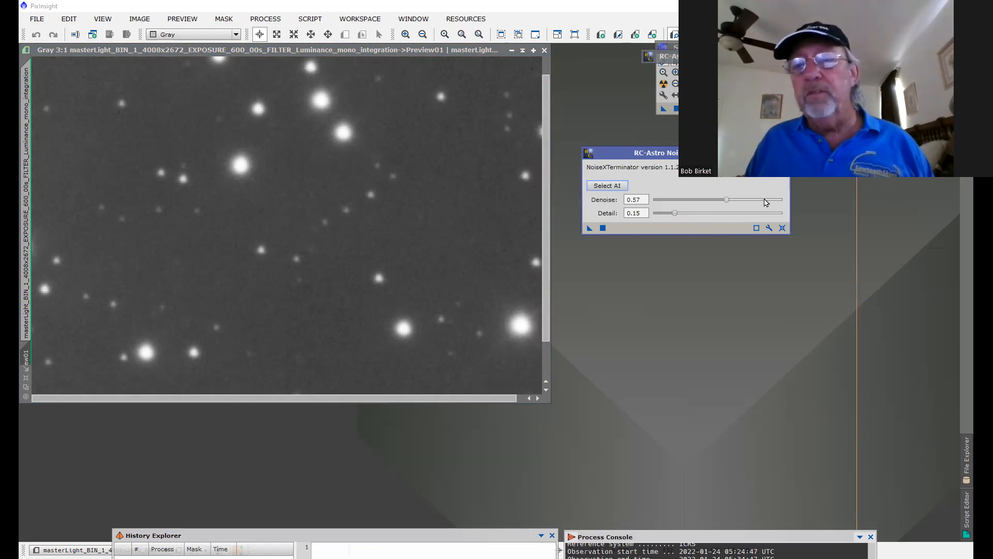
{"action": "mouse_move", "coordinate": [765, 202]}
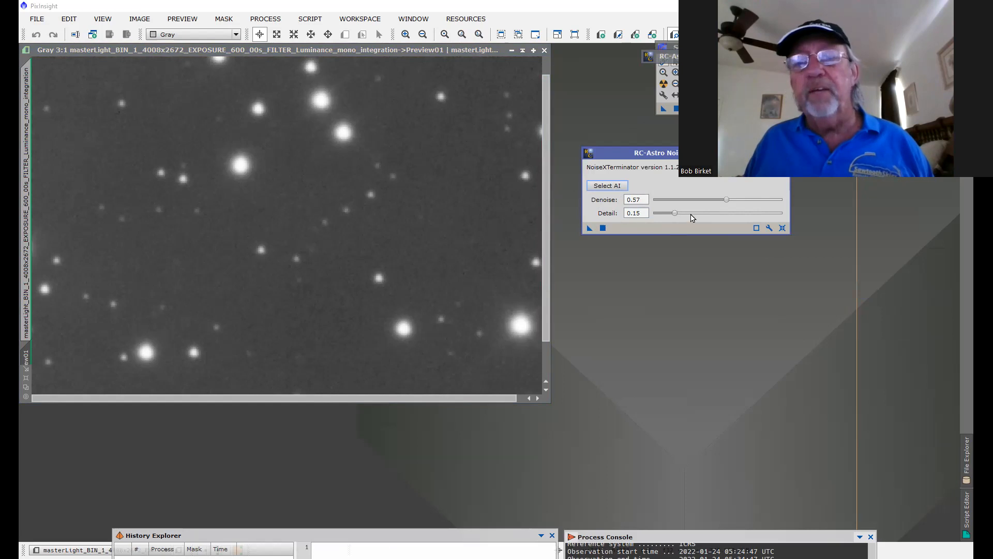
{"action": "mouse_move", "coordinate": [603, 230]}
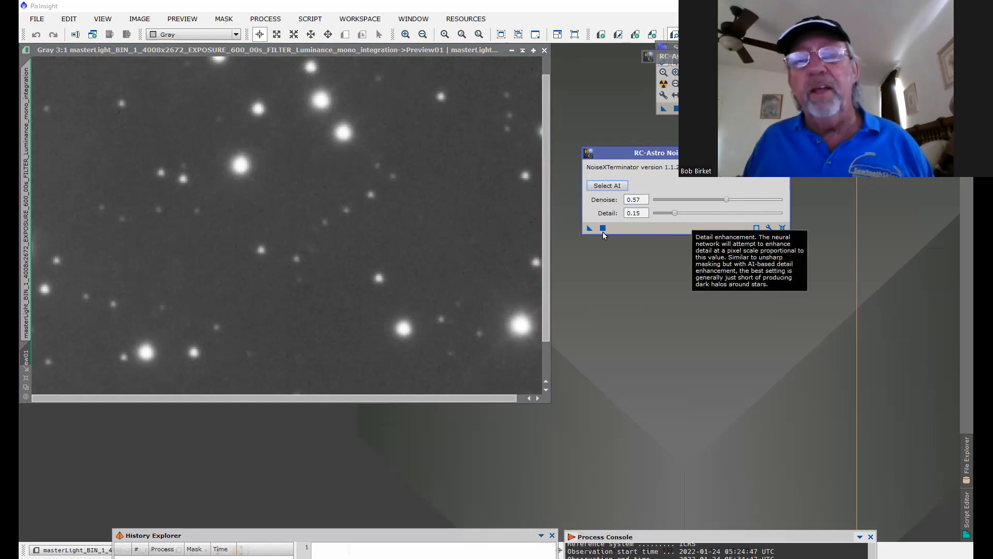
{"action": "mouse_move", "coordinate": [588, 228]}
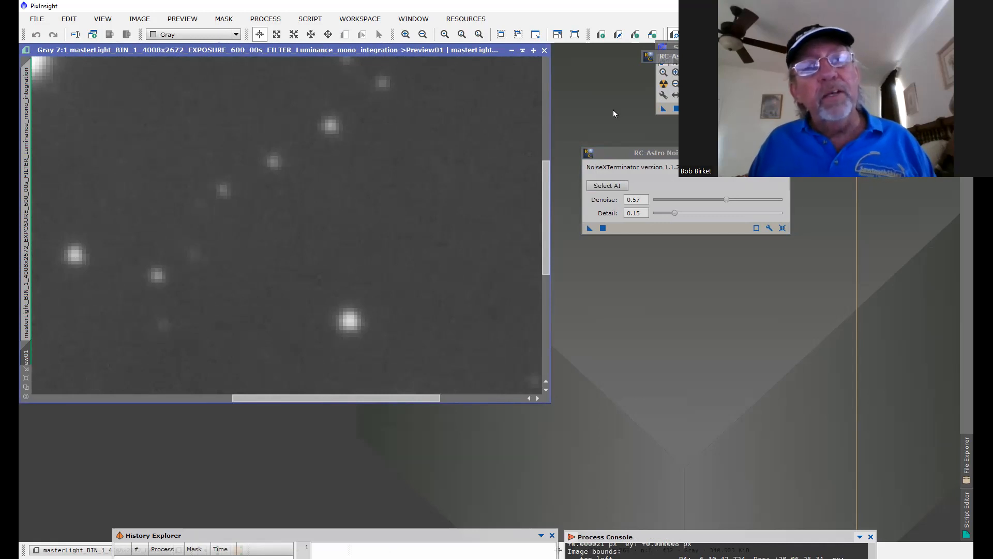
{"action": "mouse_move", "coordinate": [266, 27]}
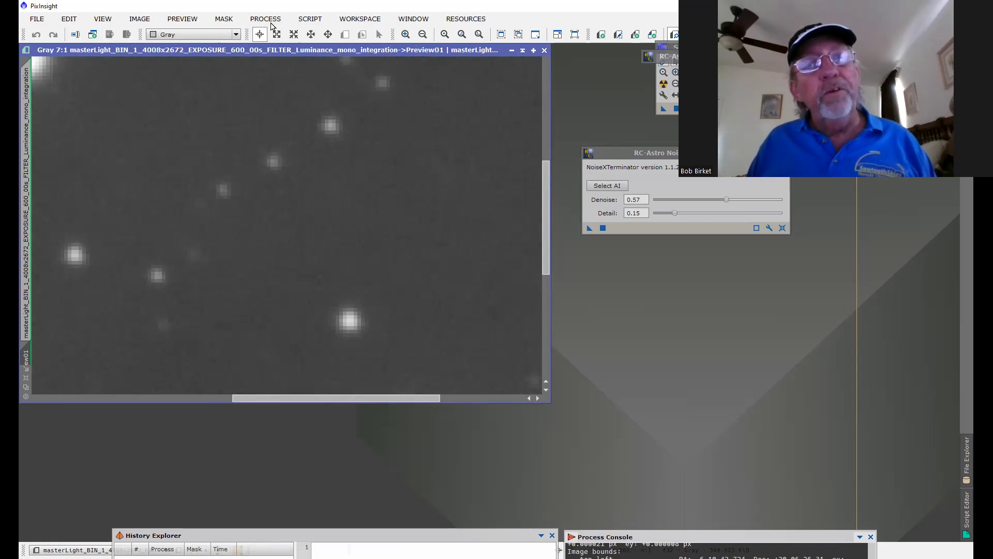
{"action": "left_click", "coordinate": [264, 19]}
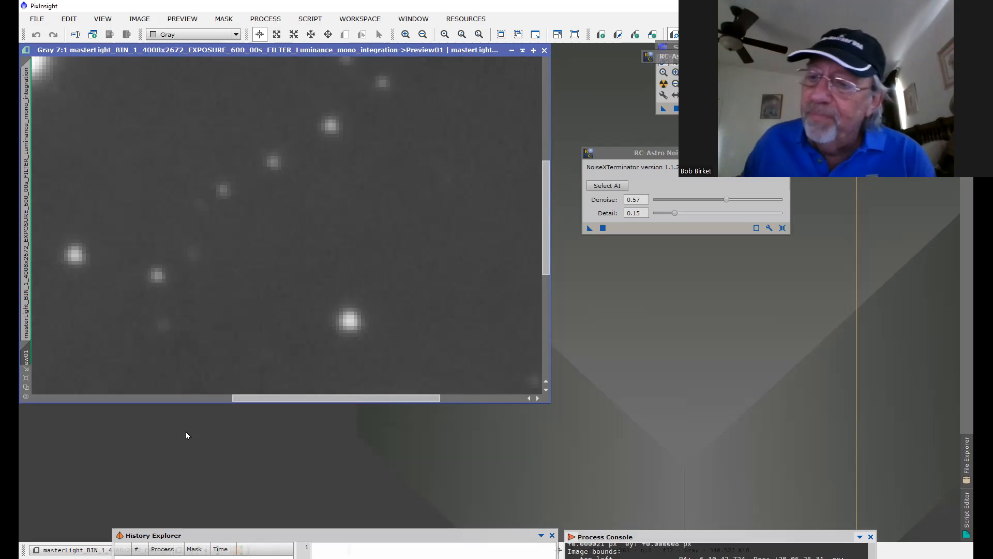
{"action": "mouse_move", "coordinate": [909, 319]}
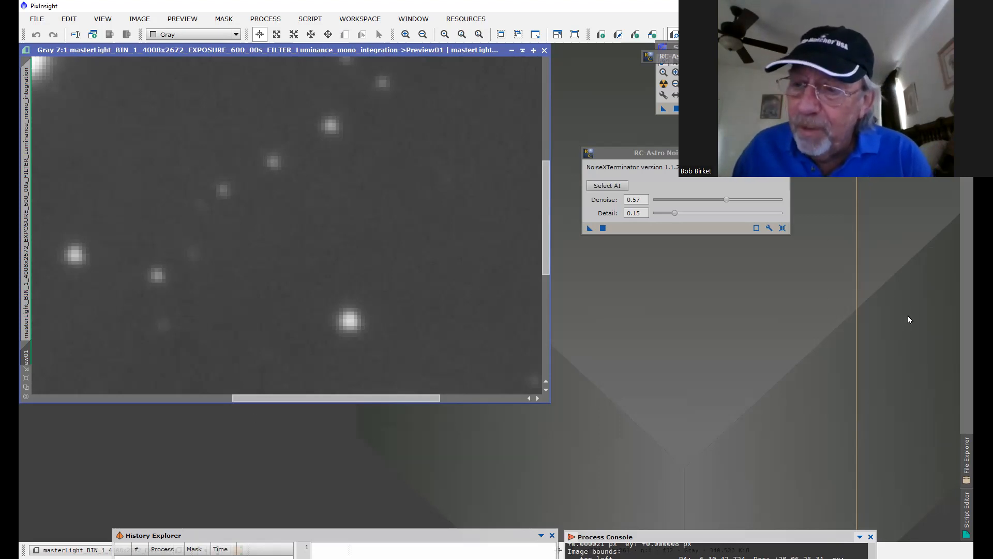
{"action": "mouse_move", "coordinate": [828, 294]}
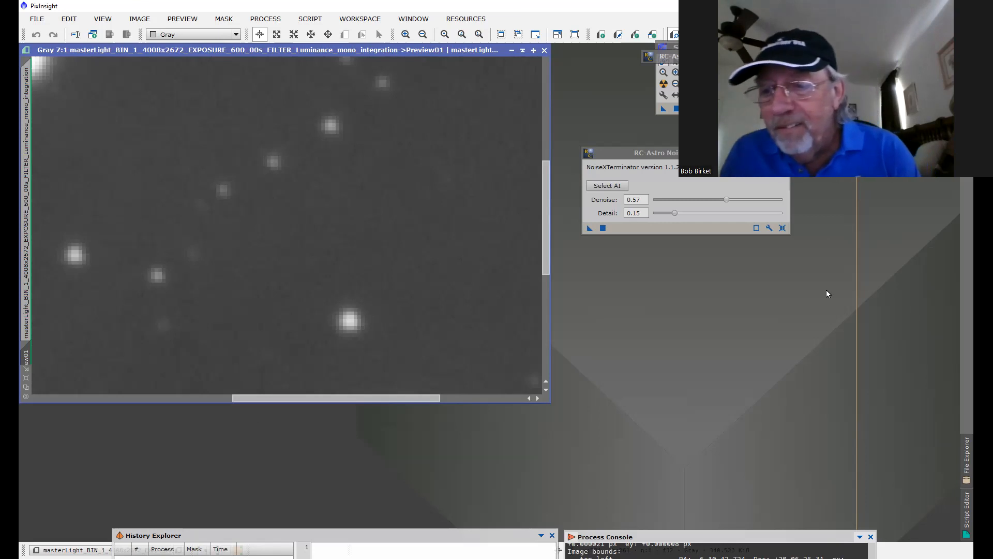